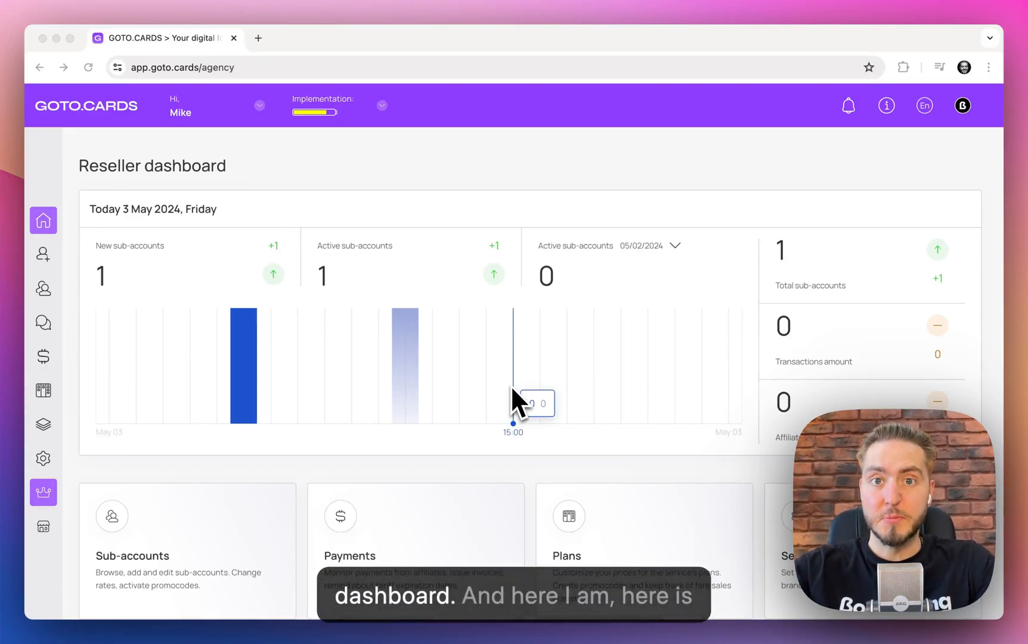
mouse_move(121, 161)
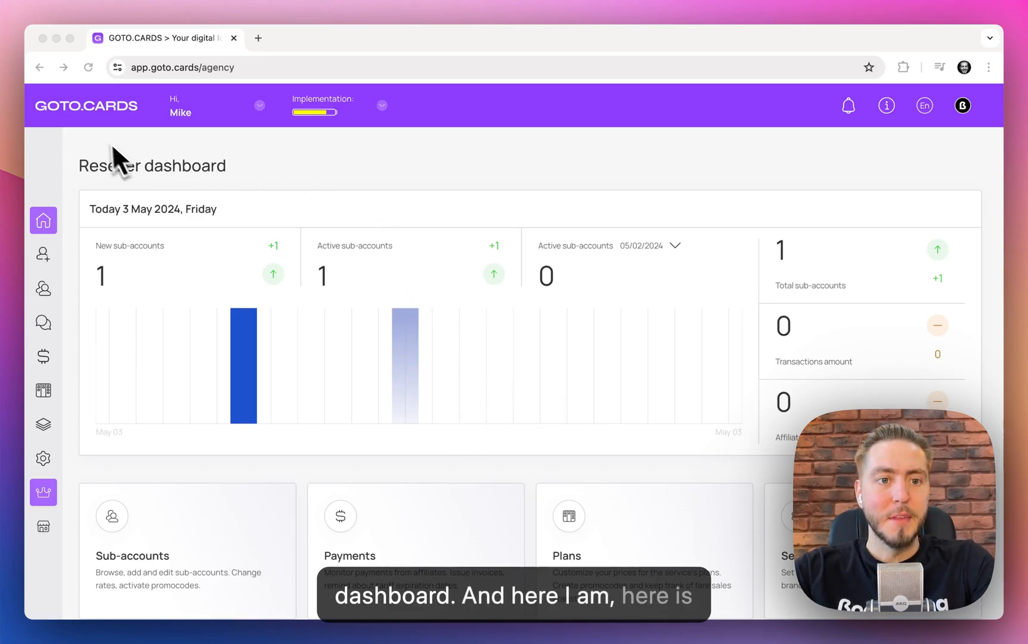
mouse_move(81, 132)
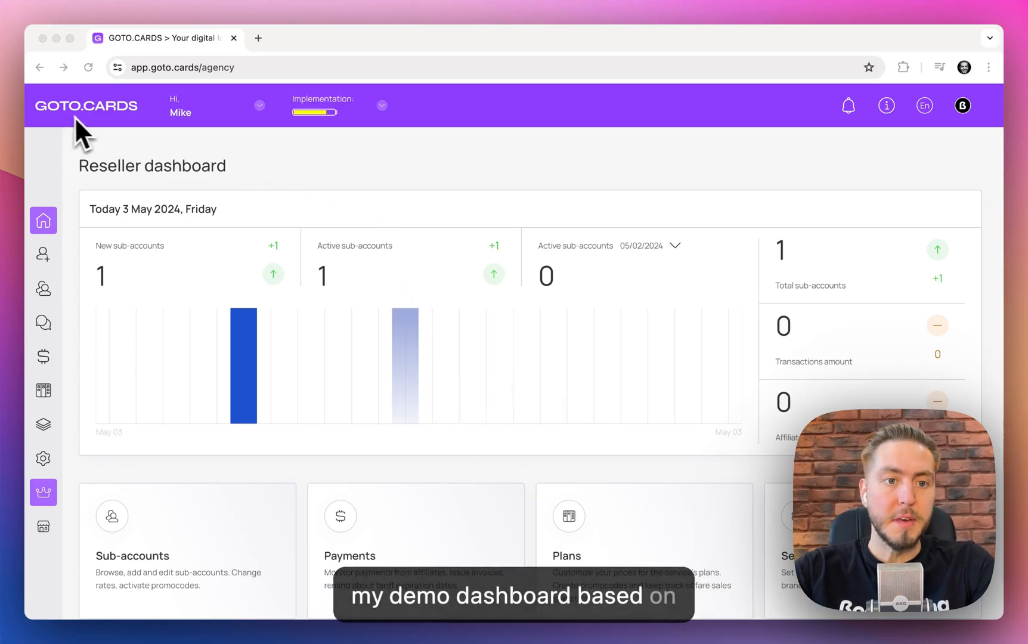
mouse_move(102, 154)
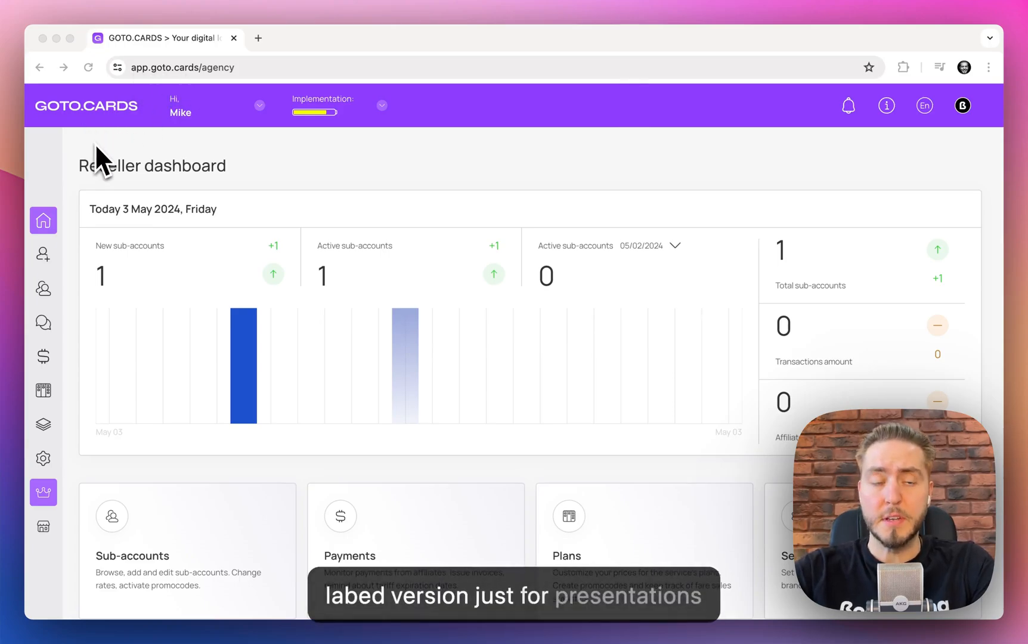
mouse_move(183, 176)
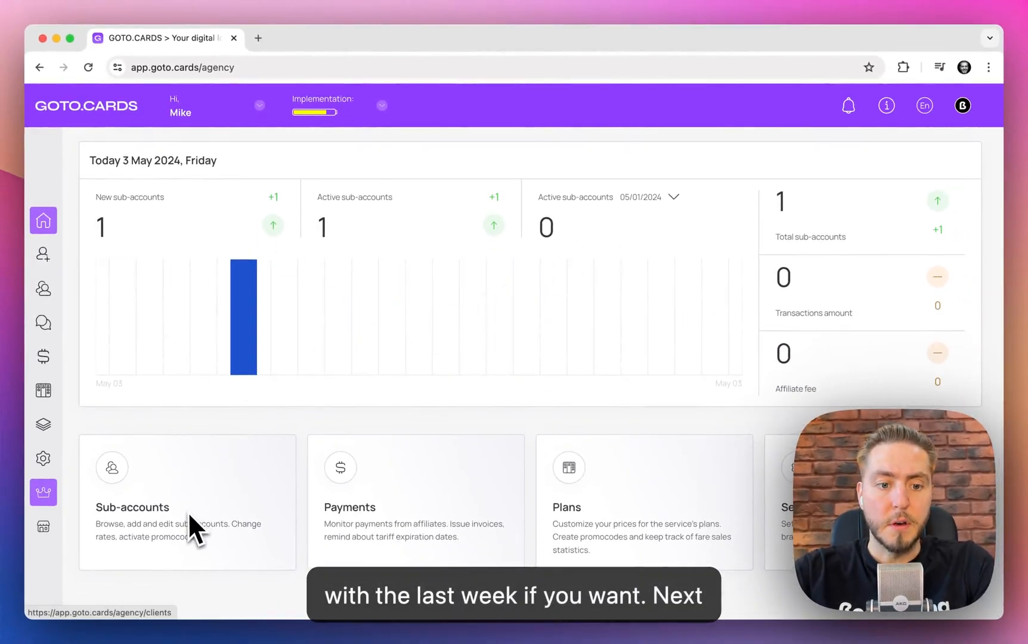
mouse_move(125, 531)
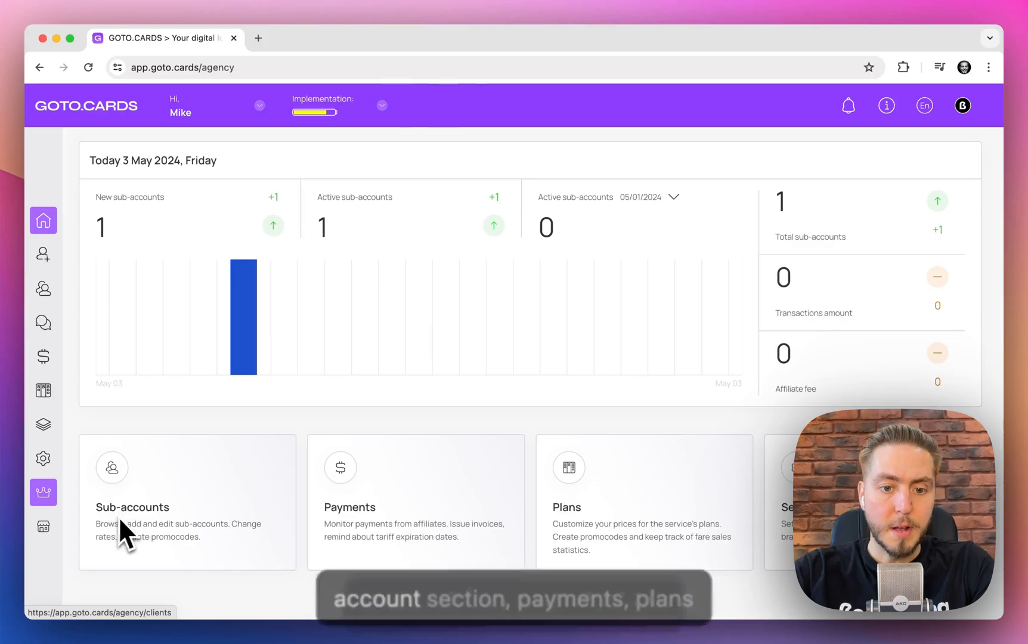
mouse_move(780, 531)
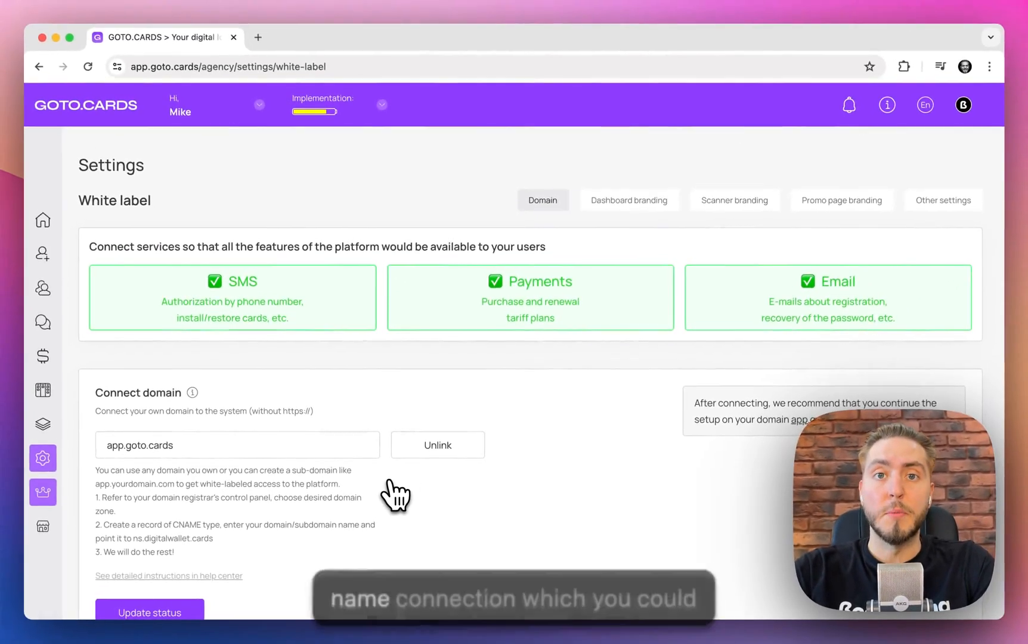
Review the app.goto.cards domain checks and open the connected domain in a new tab
scroll(down, 3)
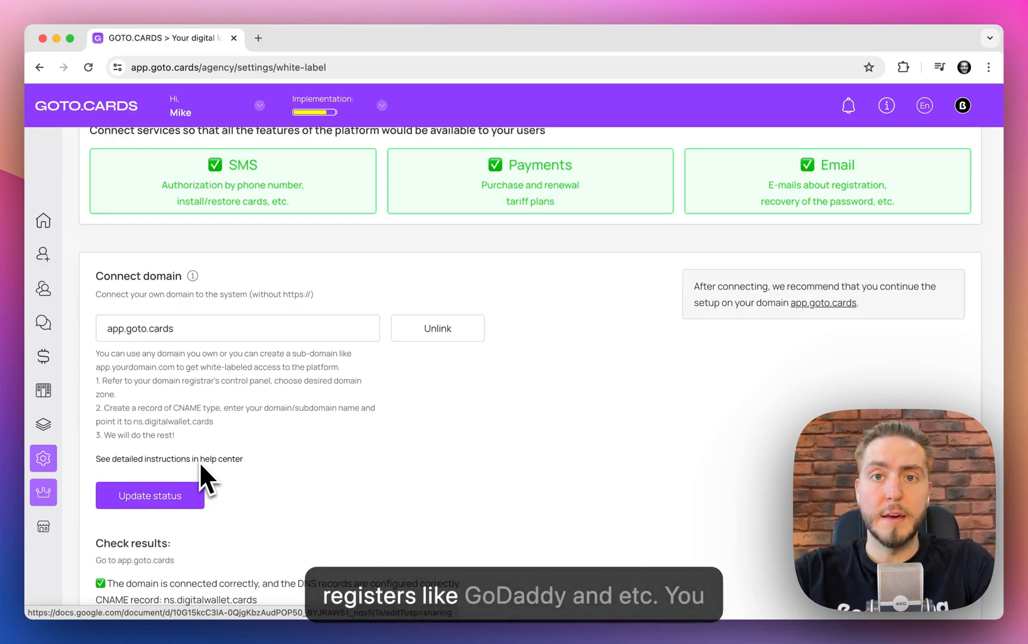
scroll(down, 3)
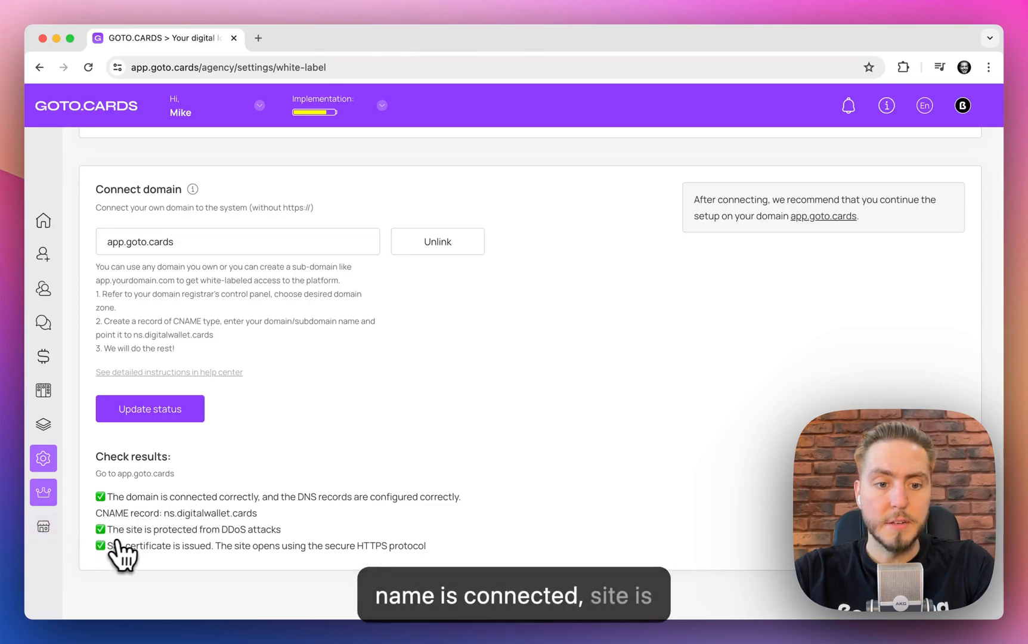
mouse_move(200, 564)
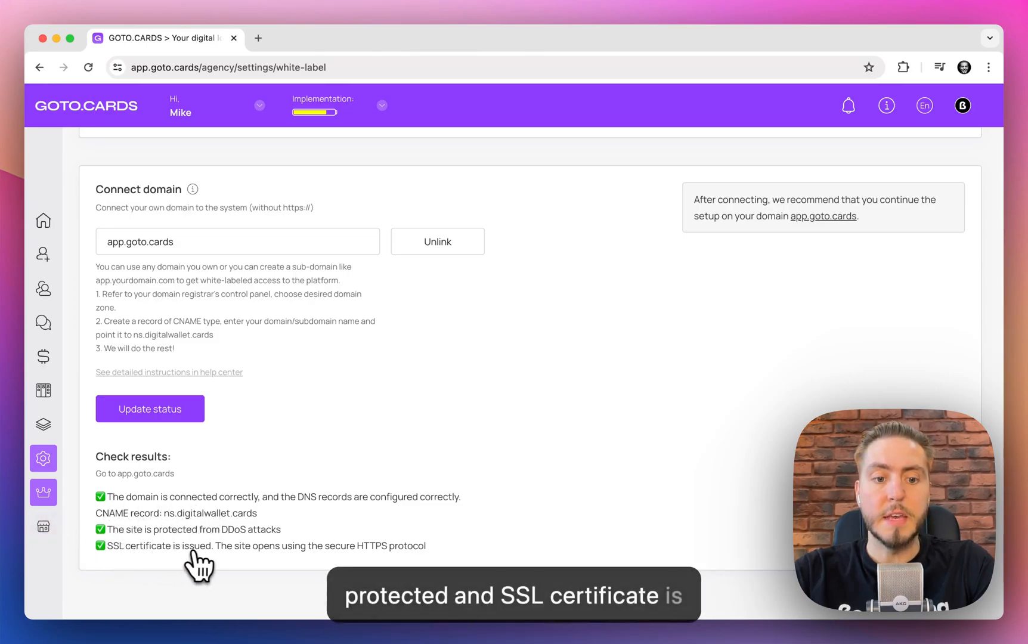
scroll(up, 3)
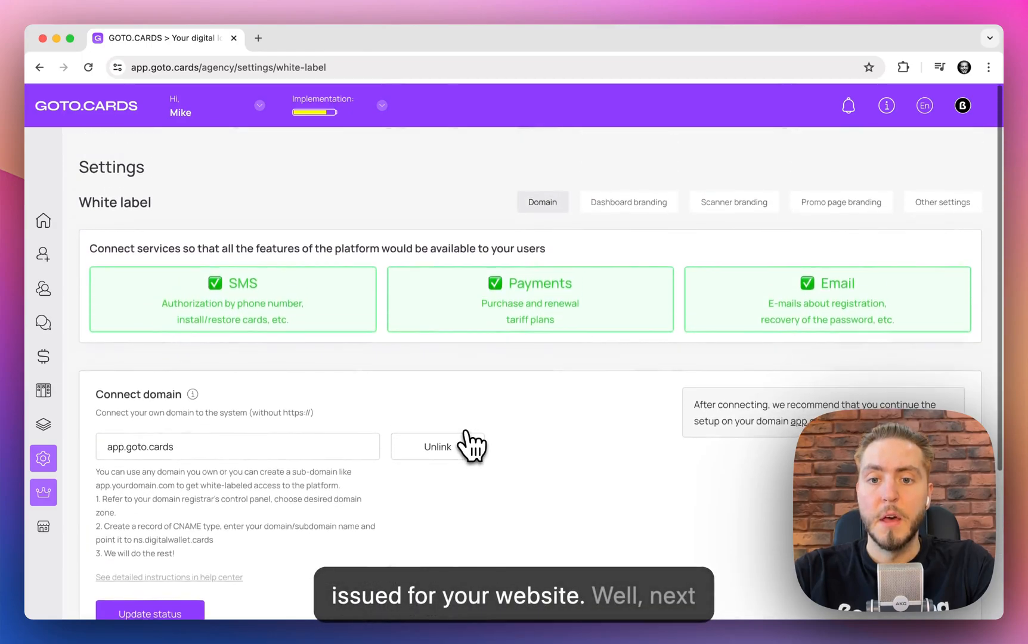
scroll(down, 3)
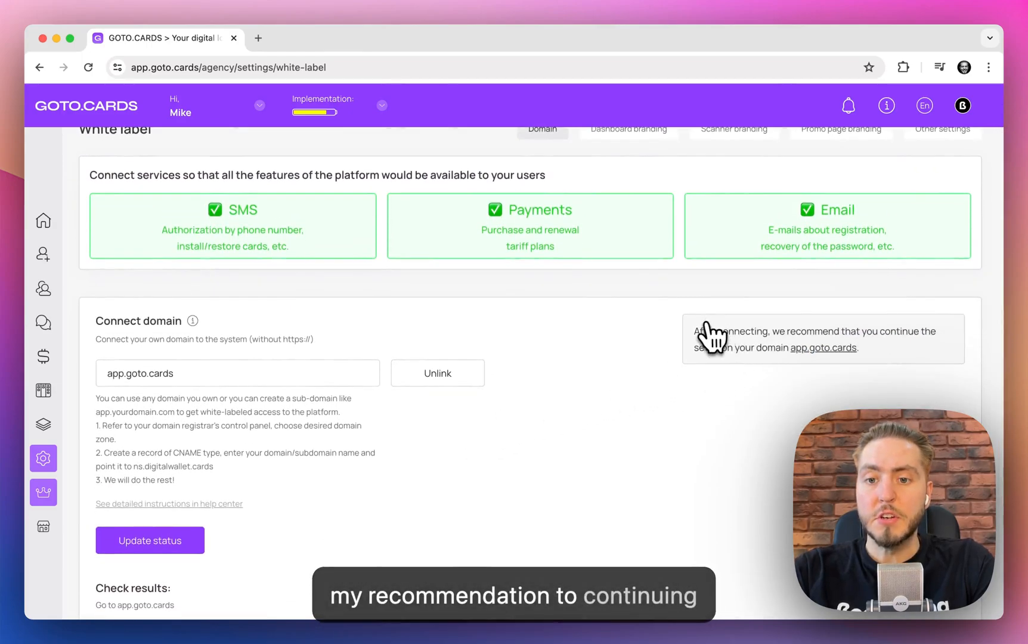
mouse_move(859, 344)
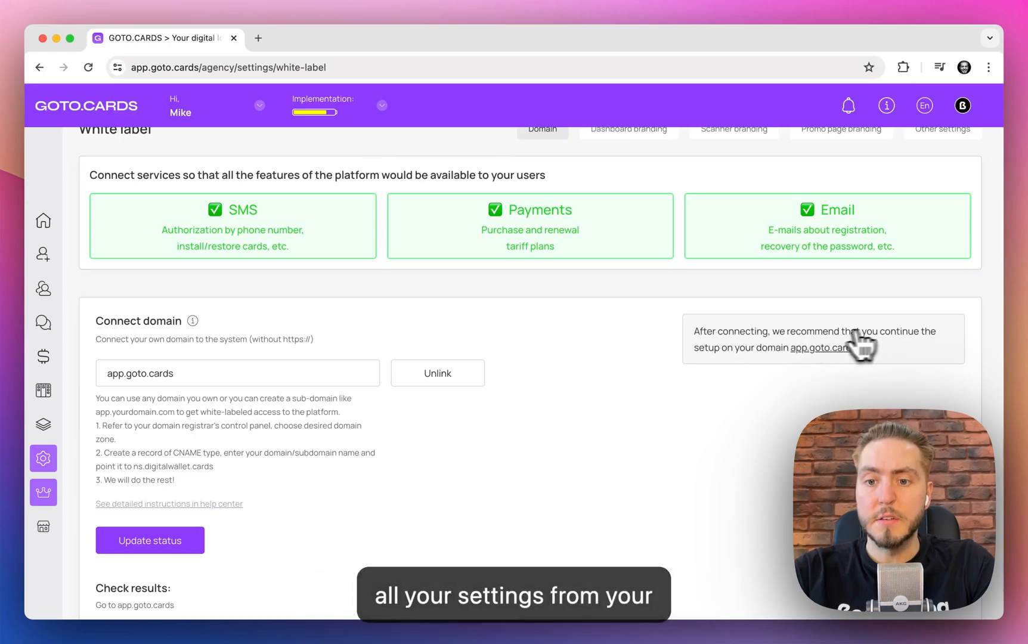
mouse_move(800, 368)
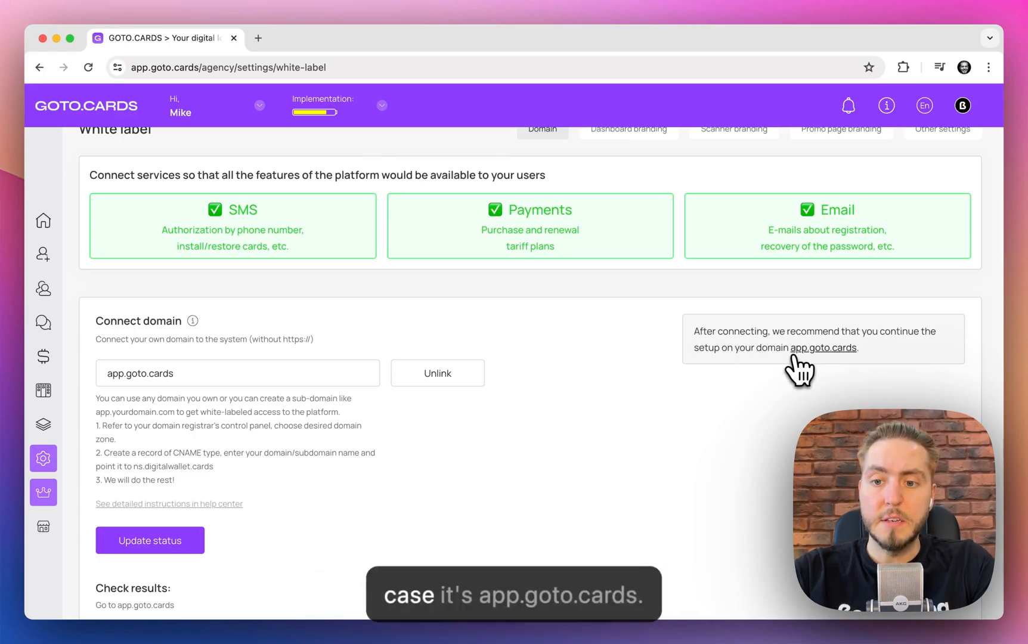
mouse_move(836, 374)
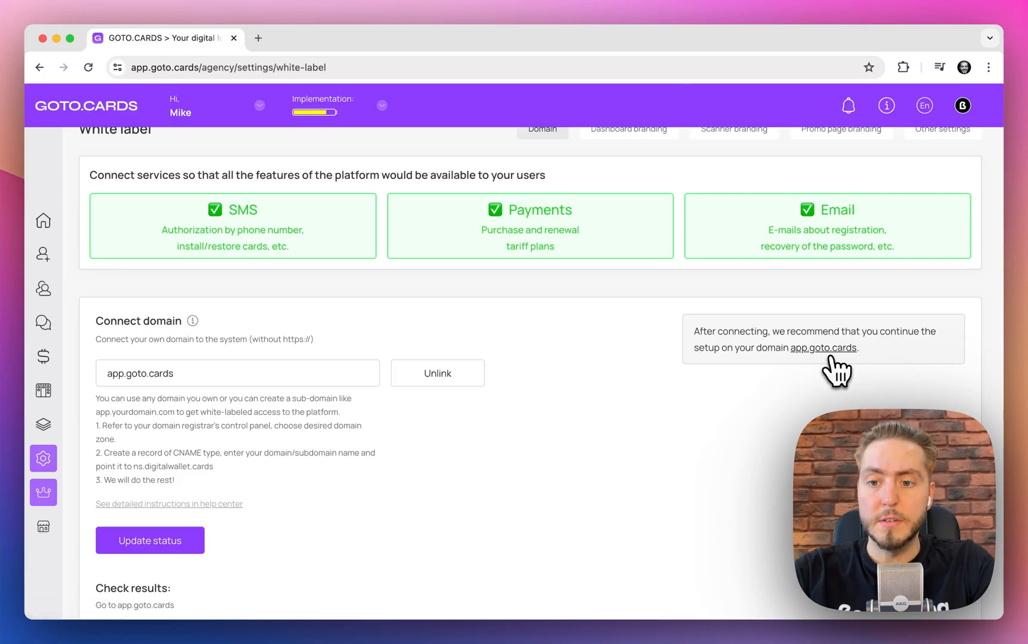
click(822, 347)
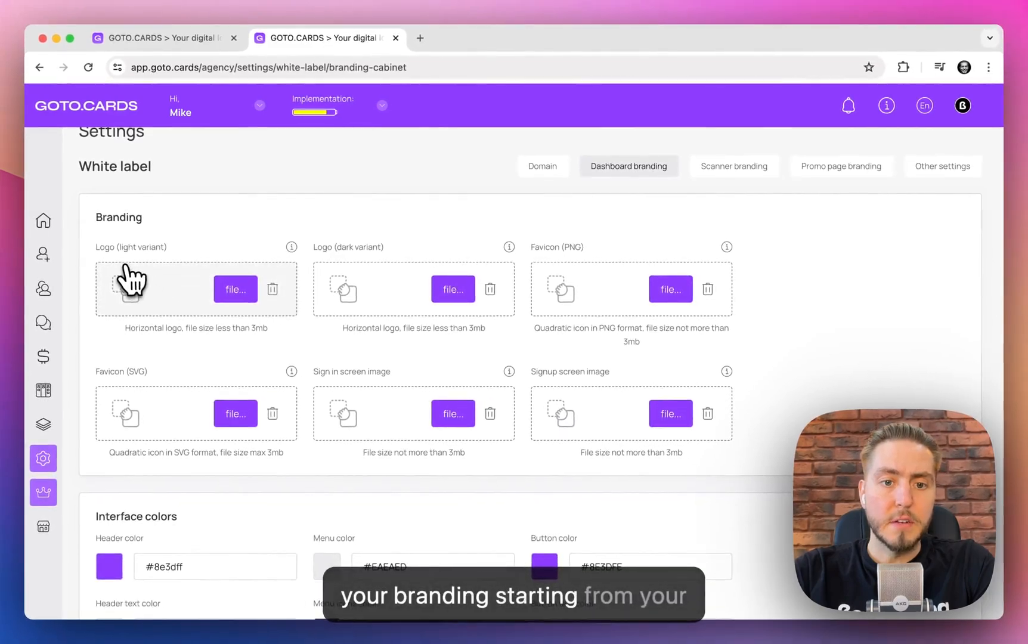
mouse_move(291, 433)
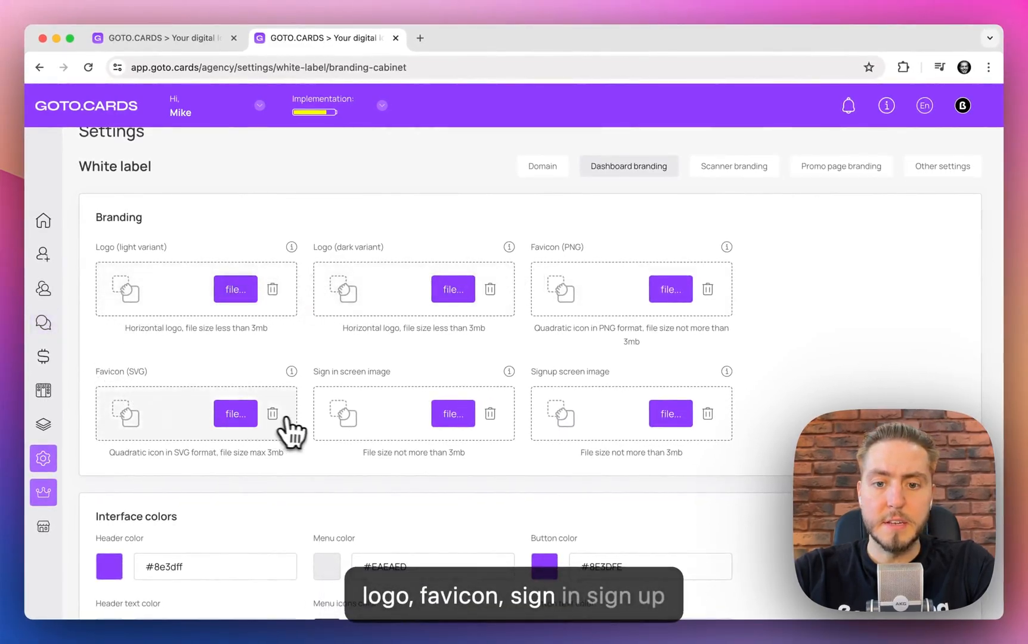
Browse the Branding, Interface colors, Meta tags and Text on cards sections, then go to Scanner branding
scroll(down, 3)
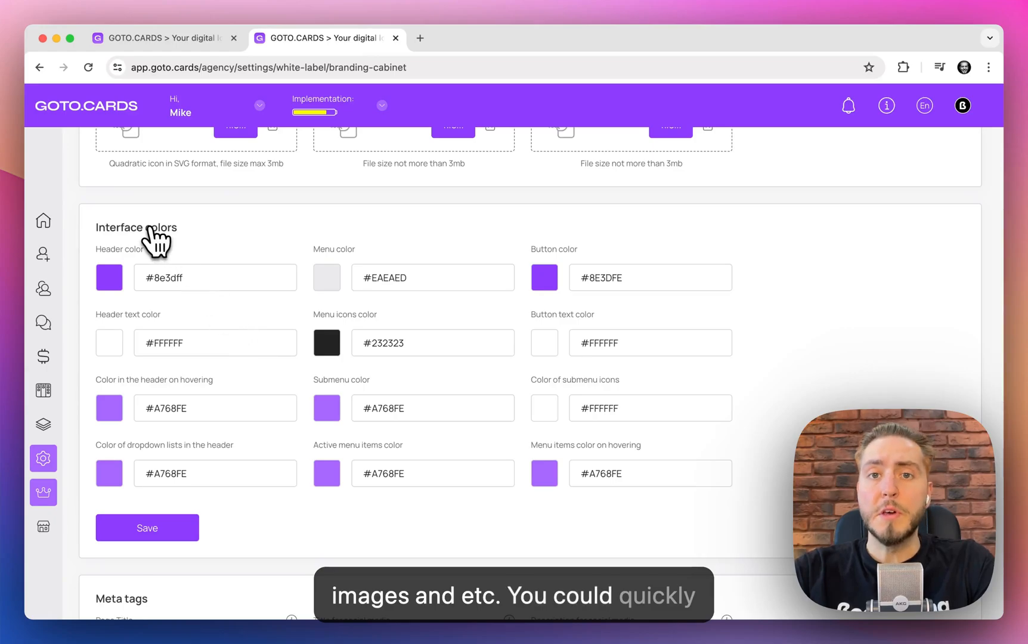
mouse_move(262, 236)
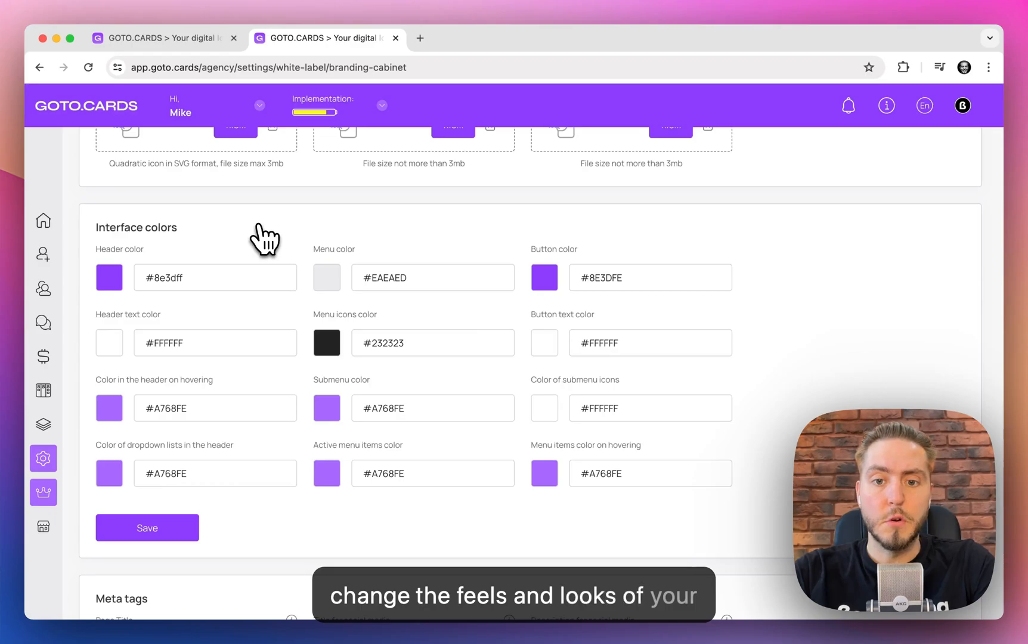
scroll(down, 3)
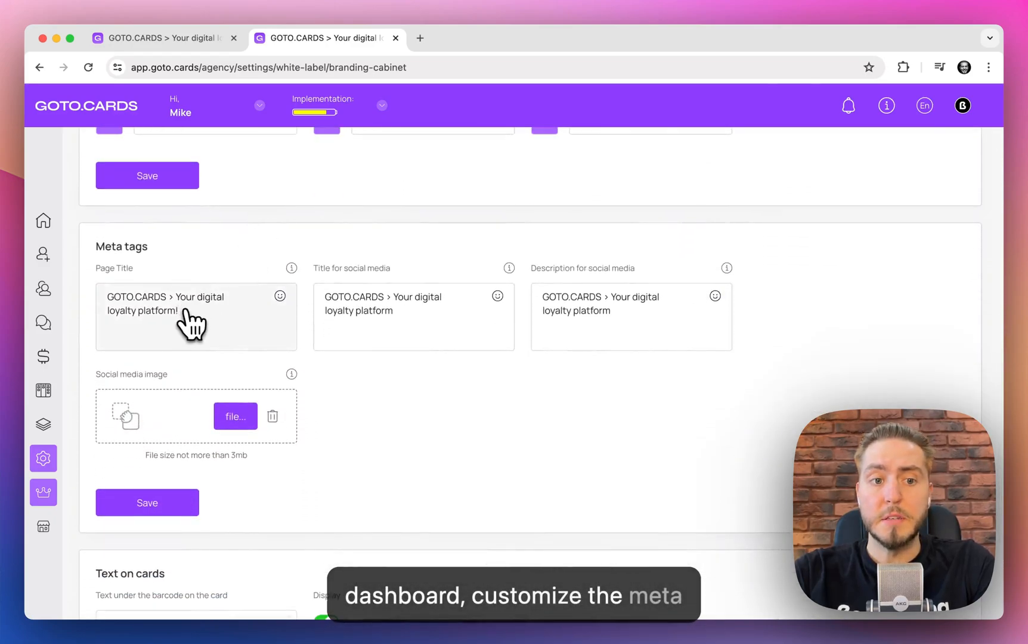
scroll(down, 3)
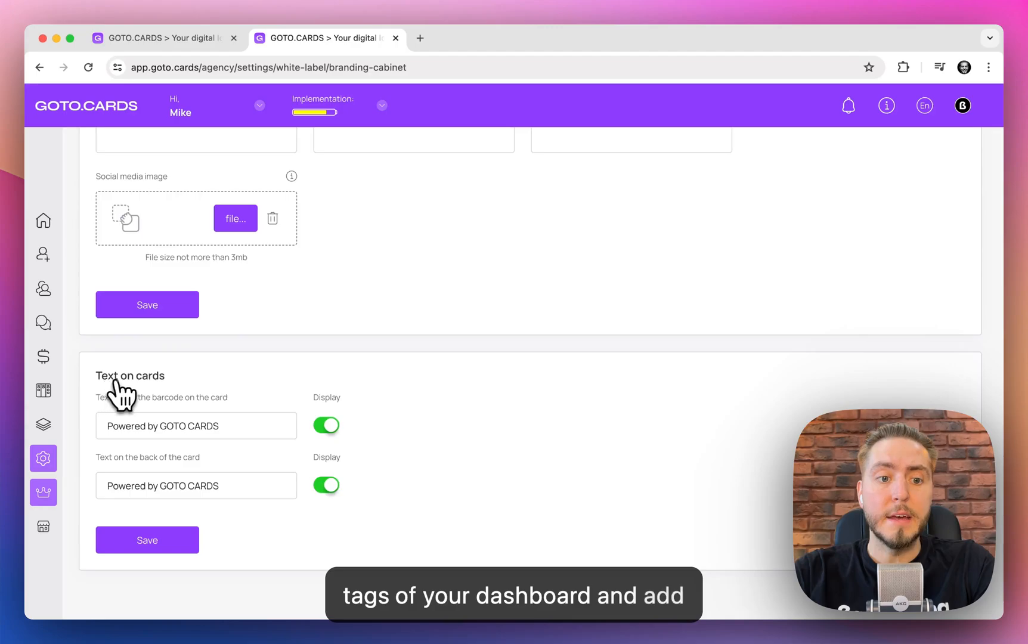
mouse_move(197, 394)
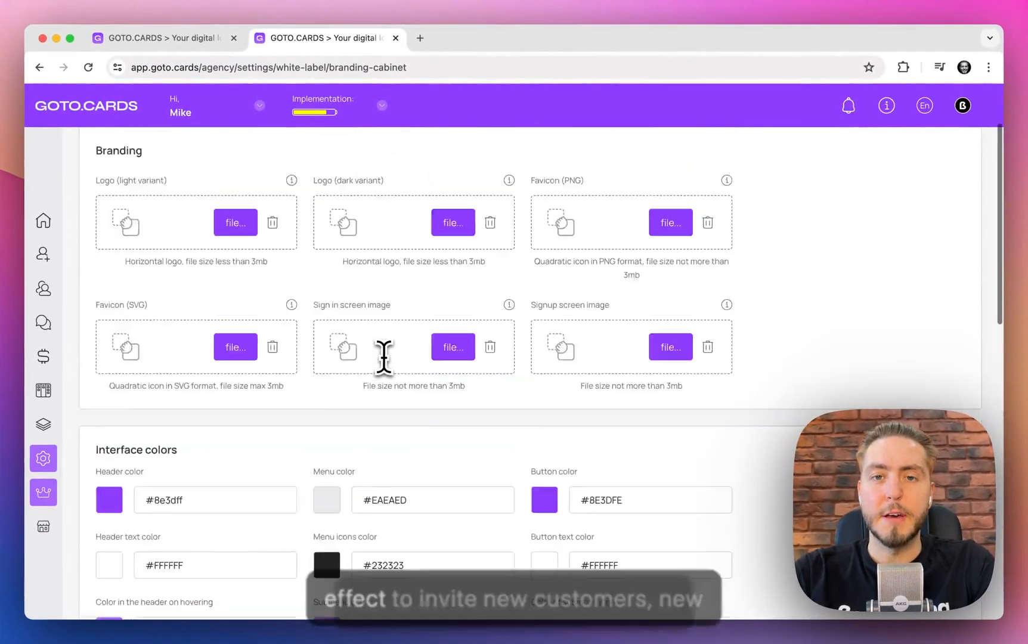
scroll(up, 3)
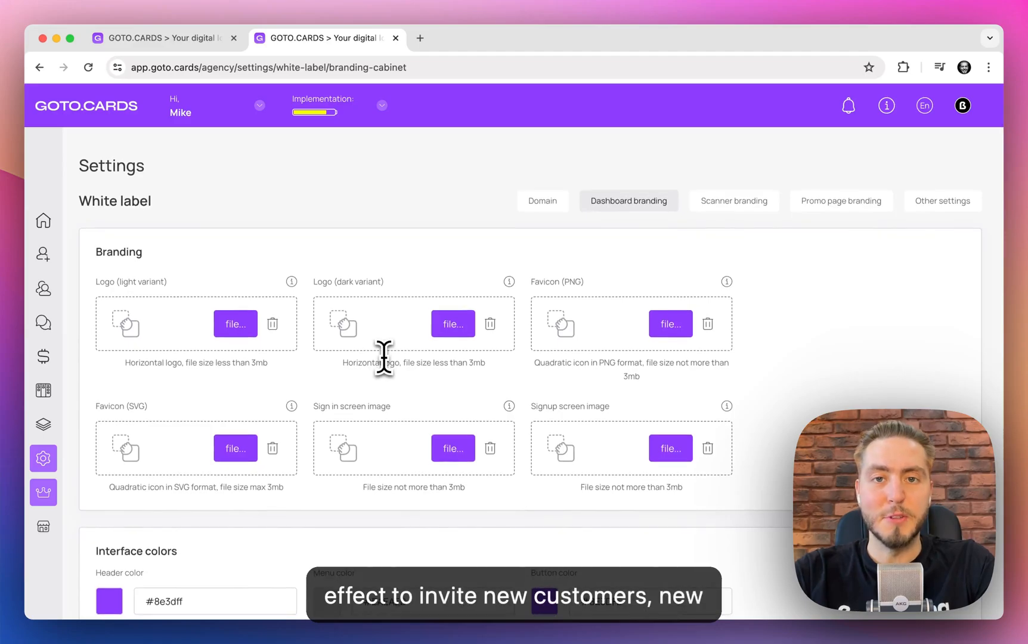
click(734, 201)
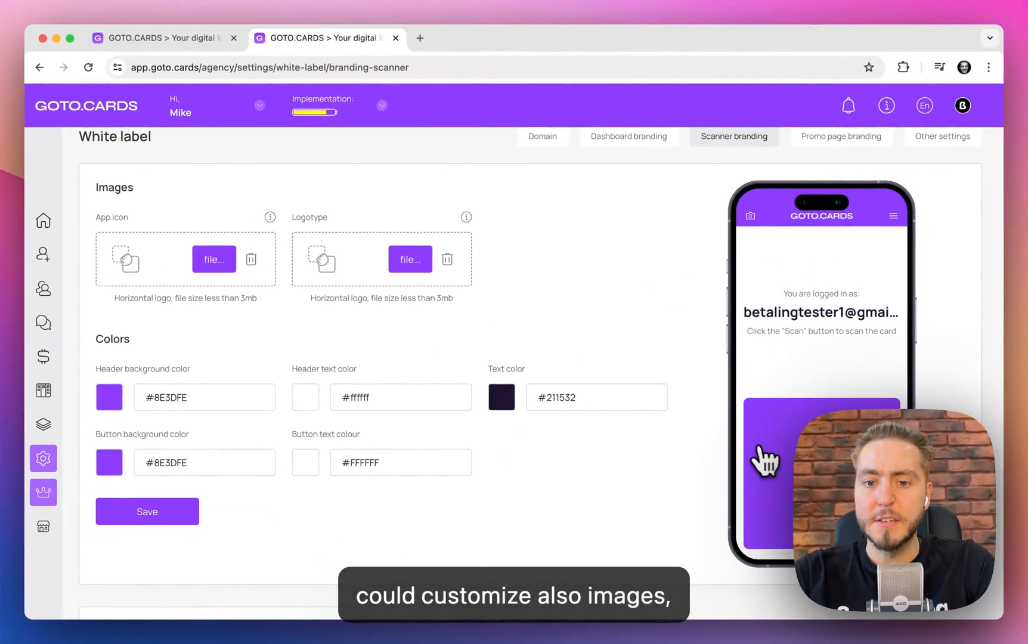
Scroll through the scanner branding Images, Colors and Scanner app sections
scroll(down, 3)
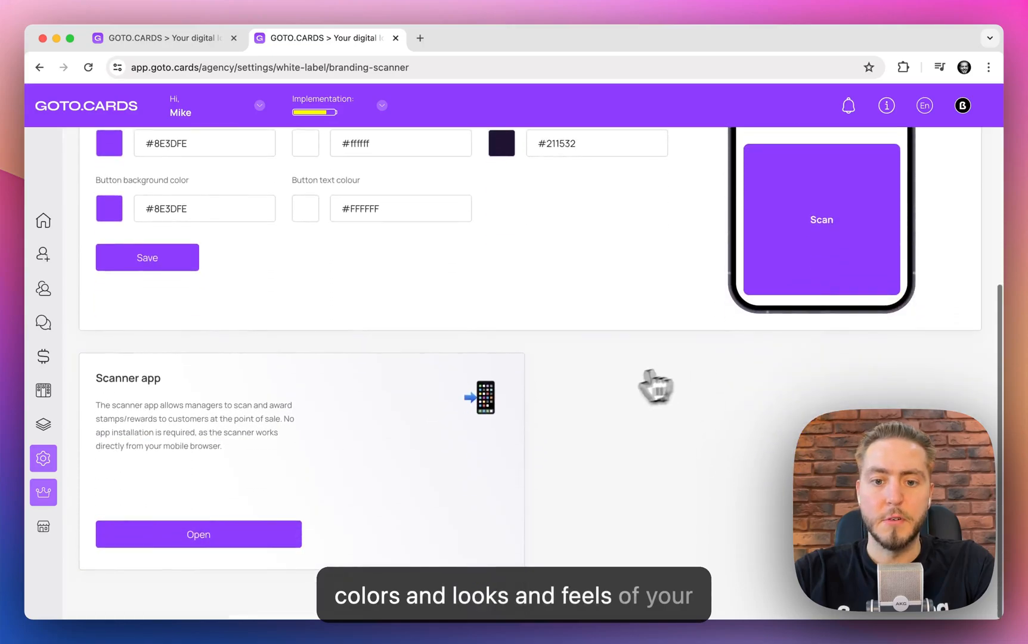
click(198, 533)
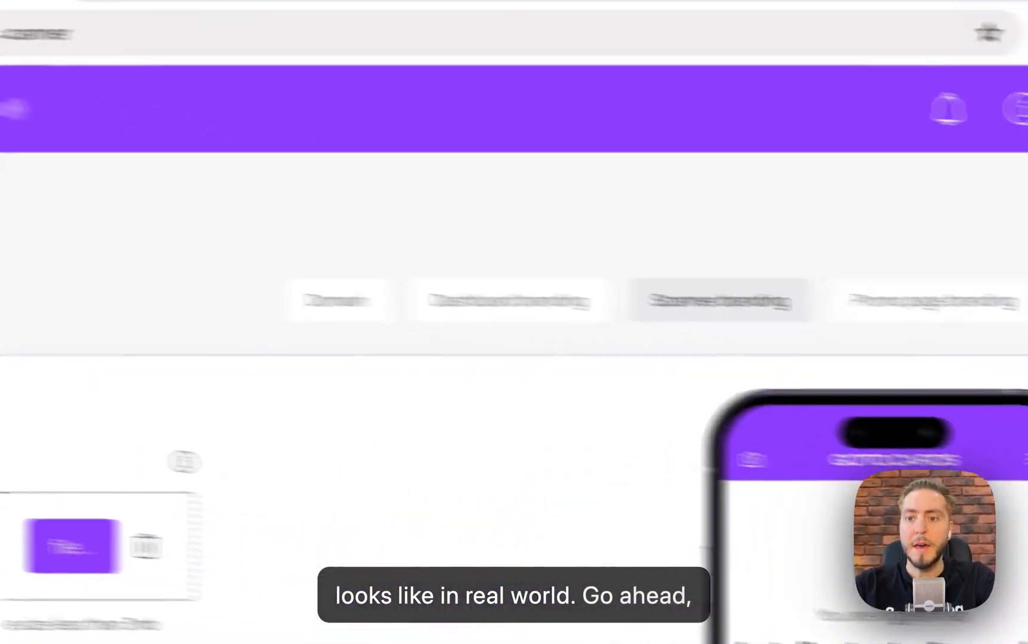
scroll(down, 3)
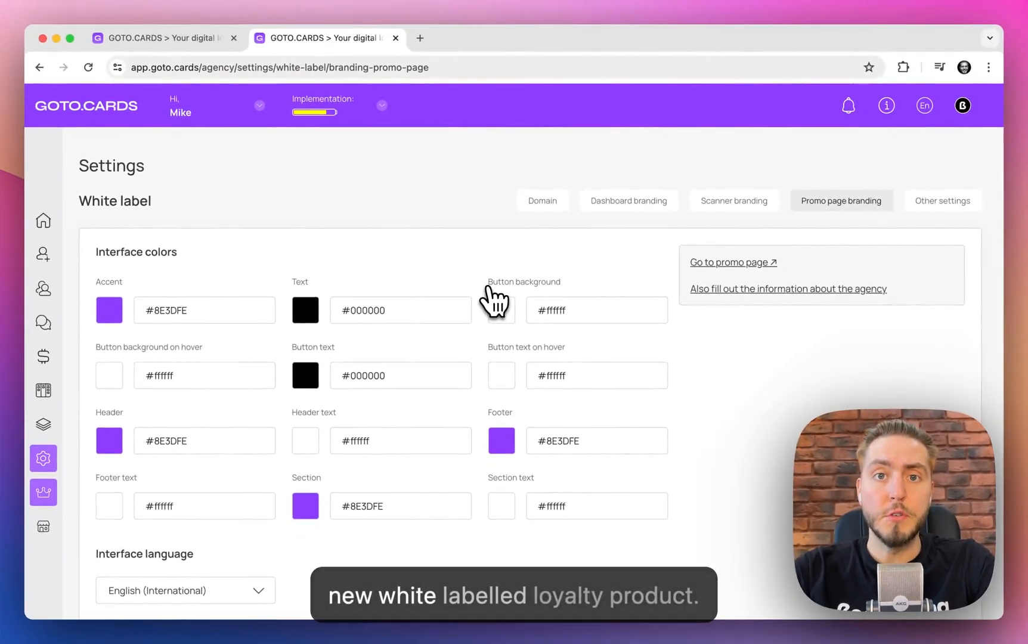
mouse_move(478, 216)
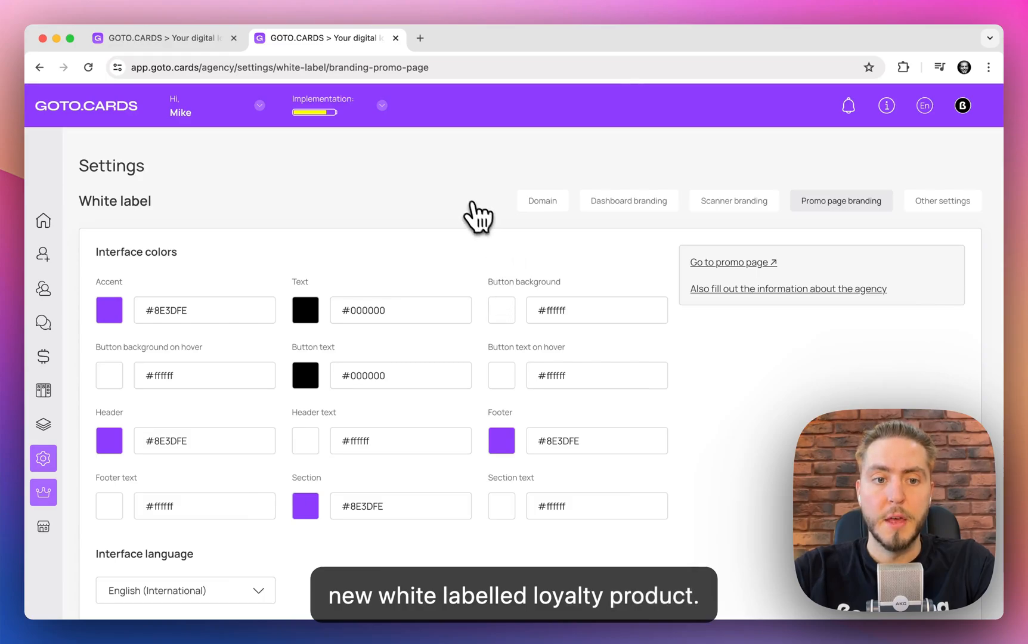
scroll(down, 3)
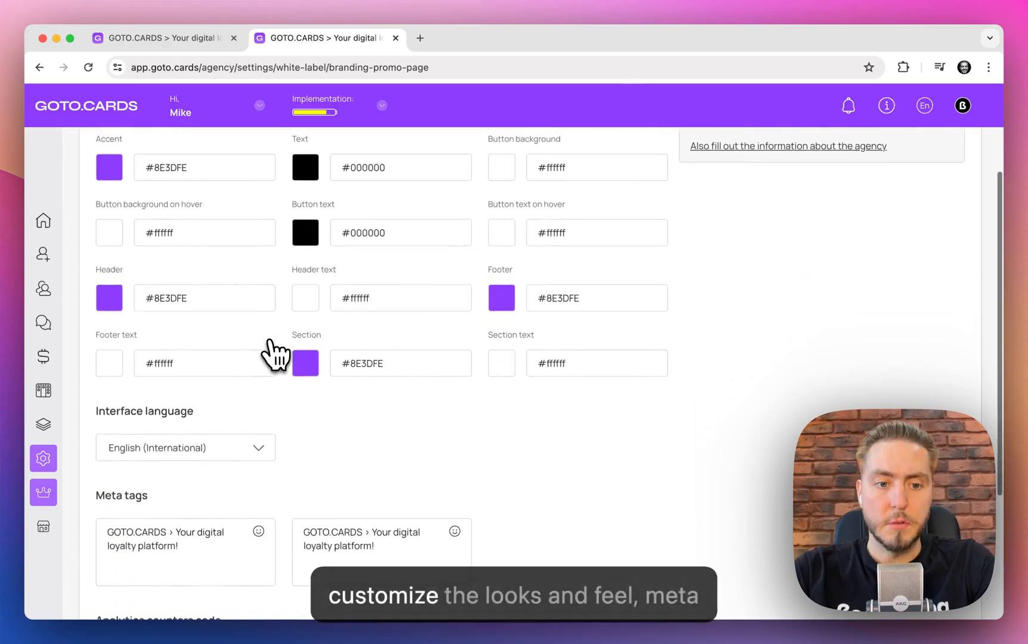
scroll(down, 3)
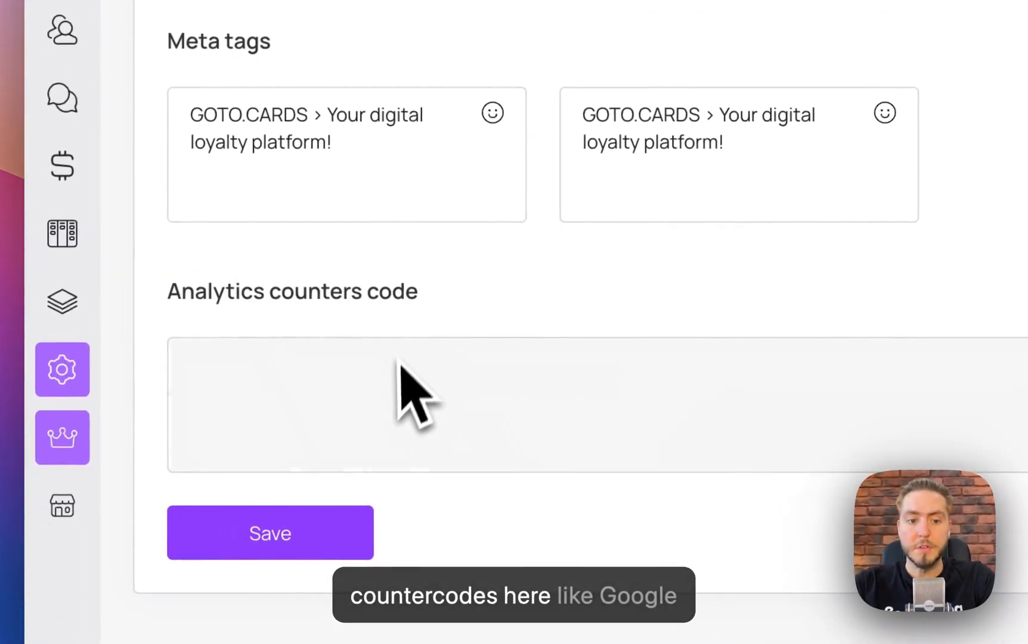
scroll(up, 3)
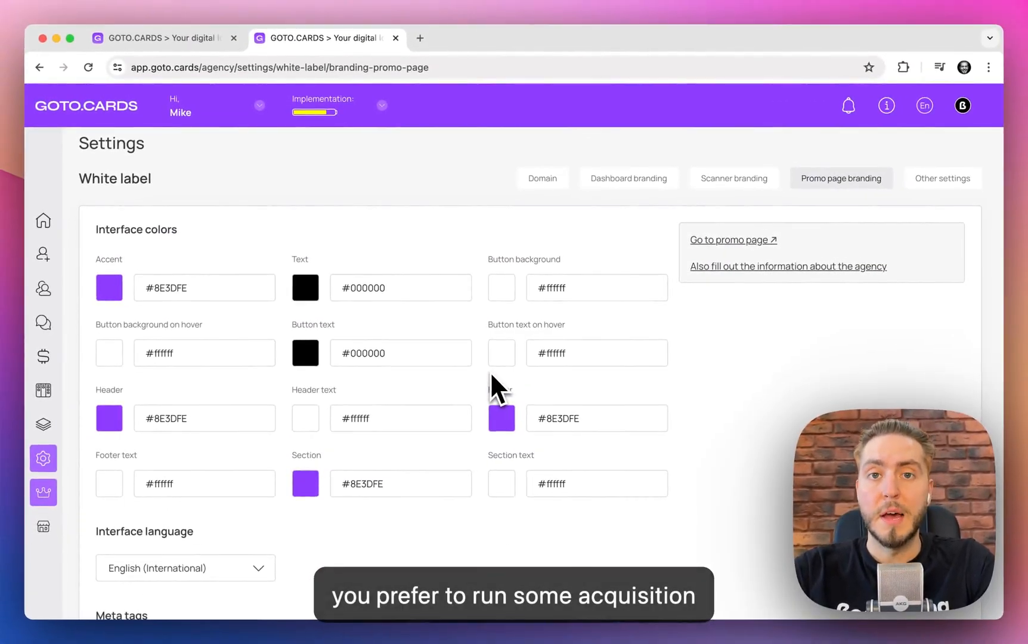
mouse_move(512, 384)
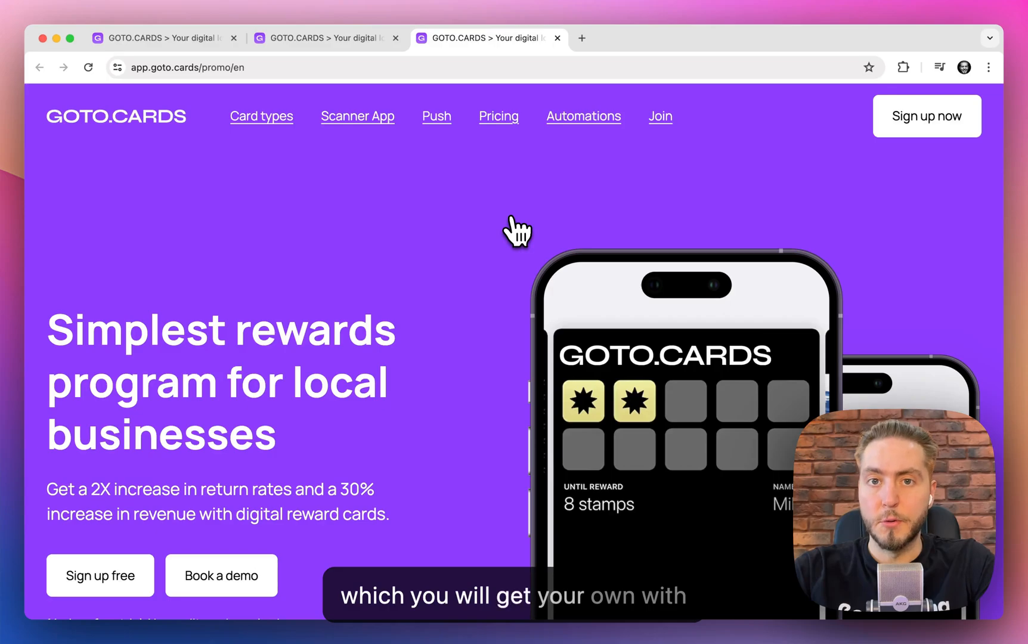
Scroll the promo page through the hero, Multiple Card Types and Scanner App sections
scroll(down, 3)
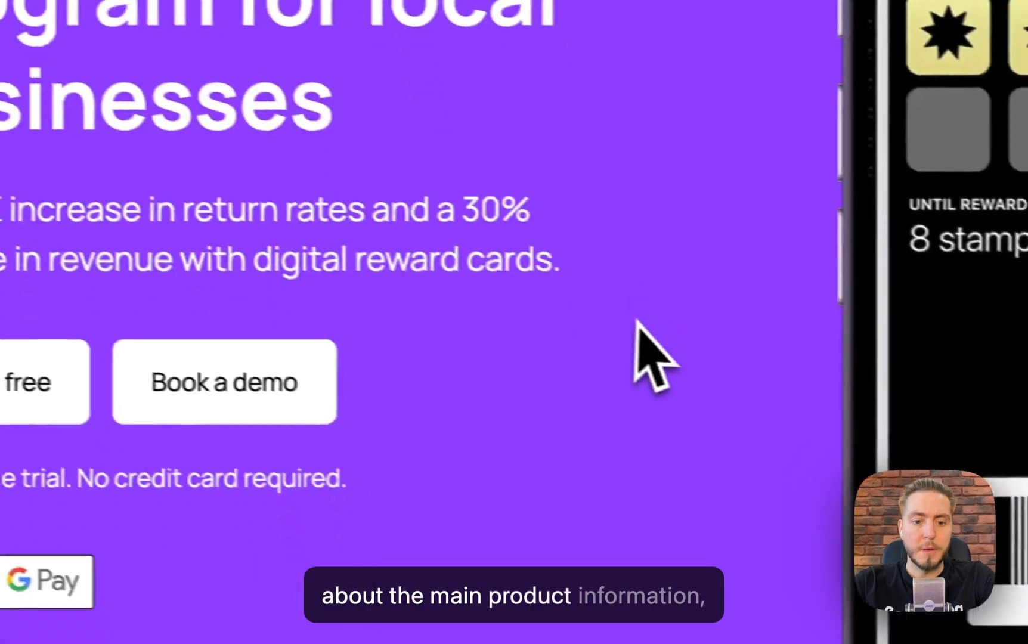
scroll(down, 3)
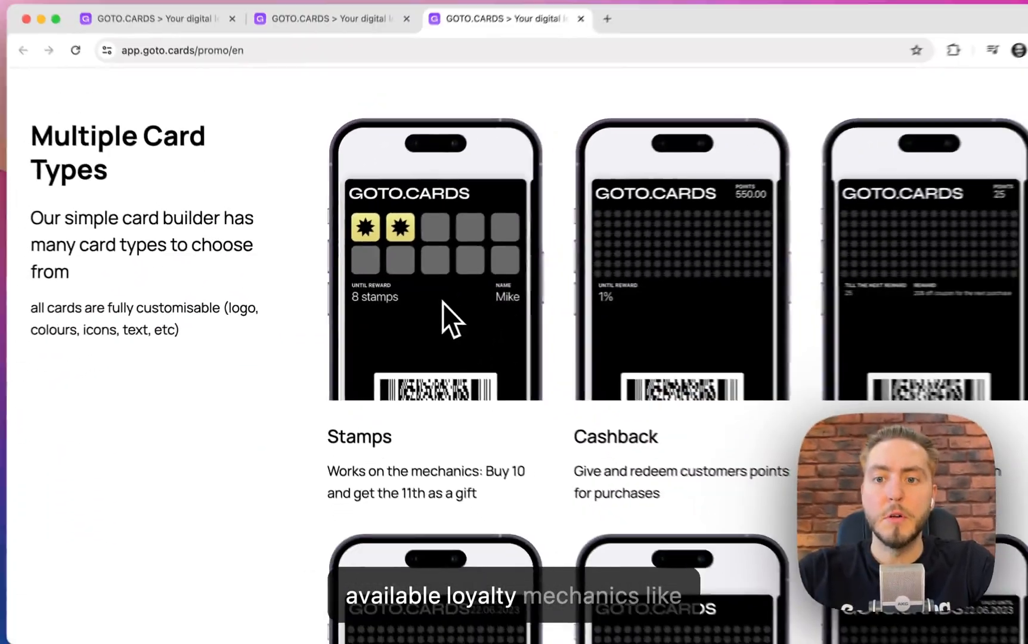
scroll(down, 3)
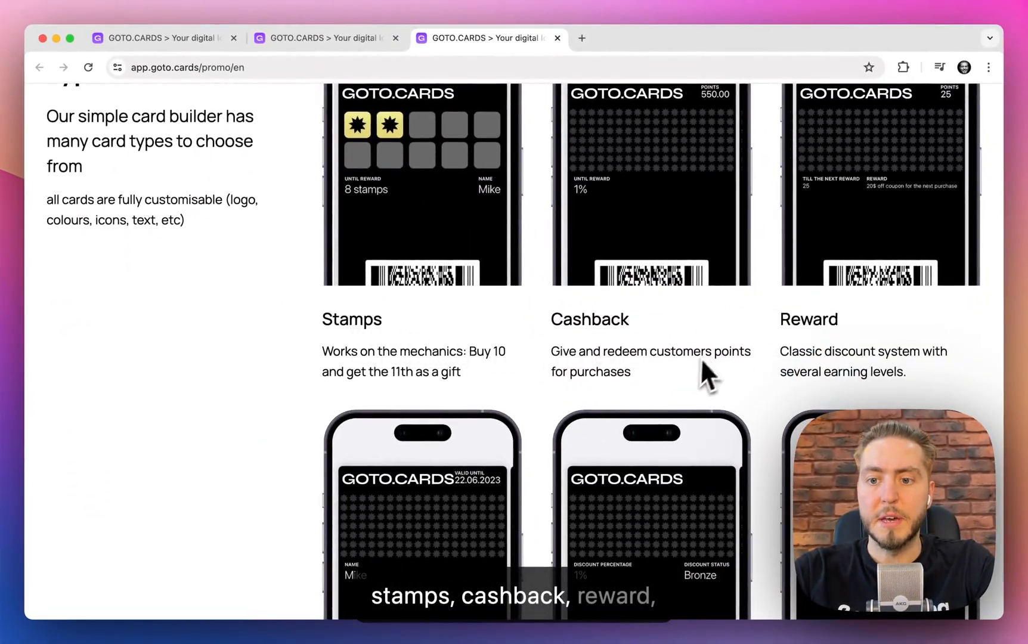
scroll(down, 3)
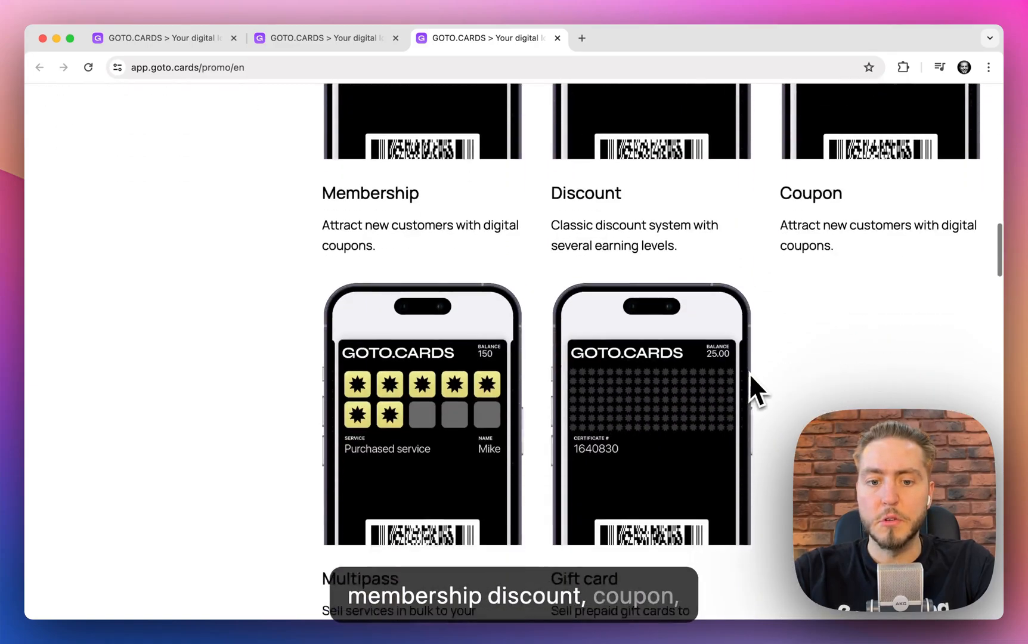
scroll(down, 3)
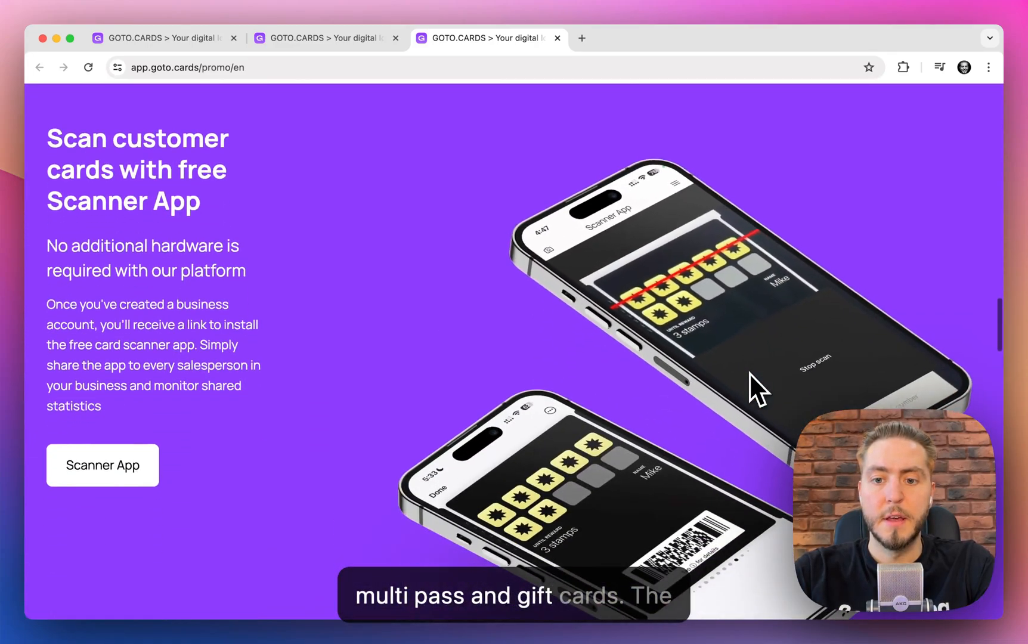
scroll(down, 3)
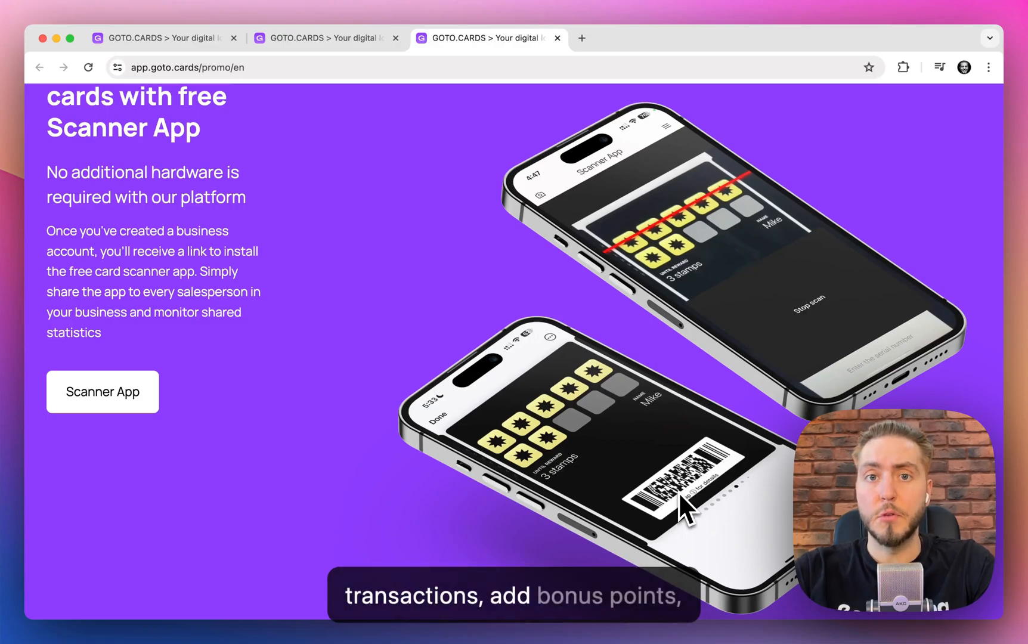
Scroll through the push notifications, Zapier automation and 'Join over 30,000 companies' sections
scroll(down, 3)
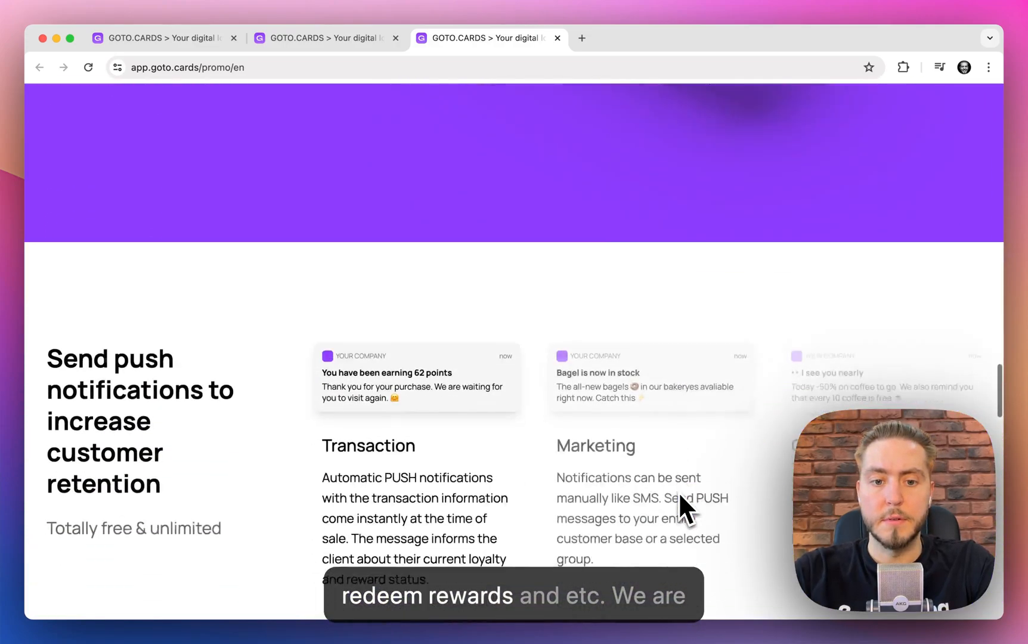
scroll(down, 3)
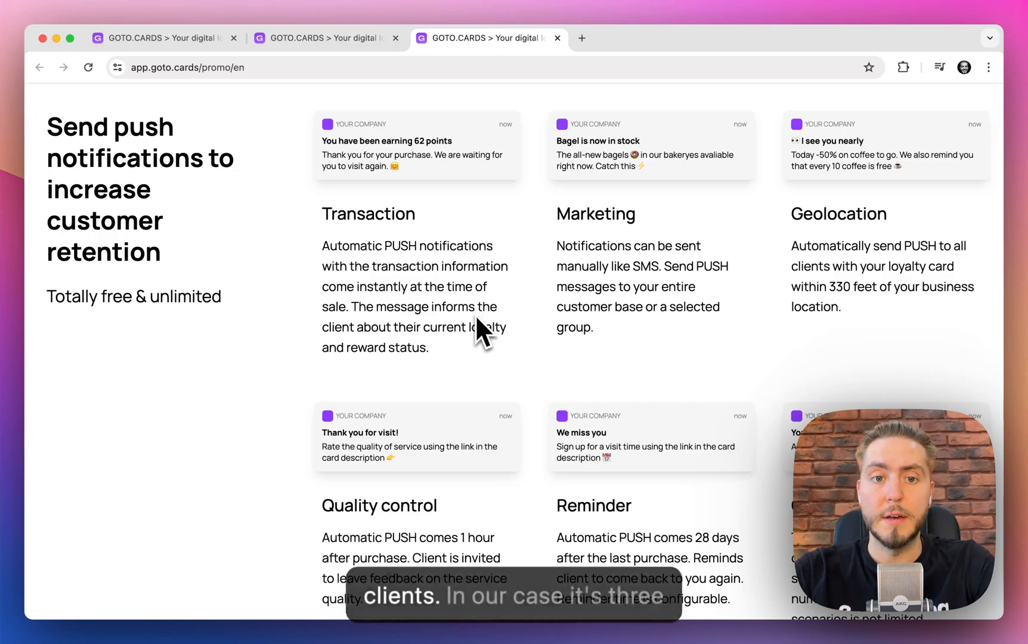
mouse_move(375, 231)
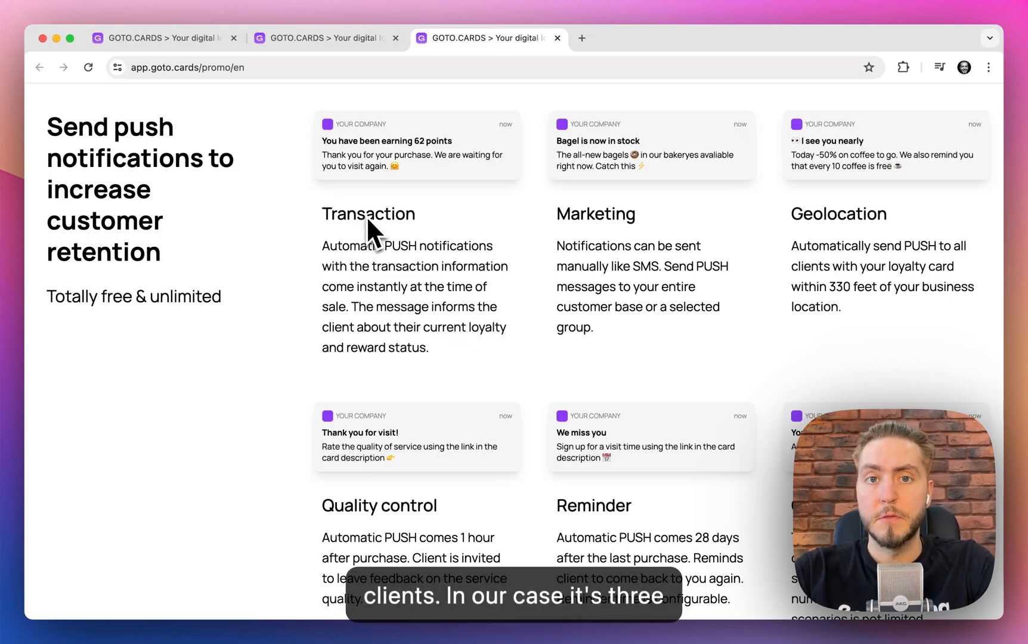
scroll(down, 3)
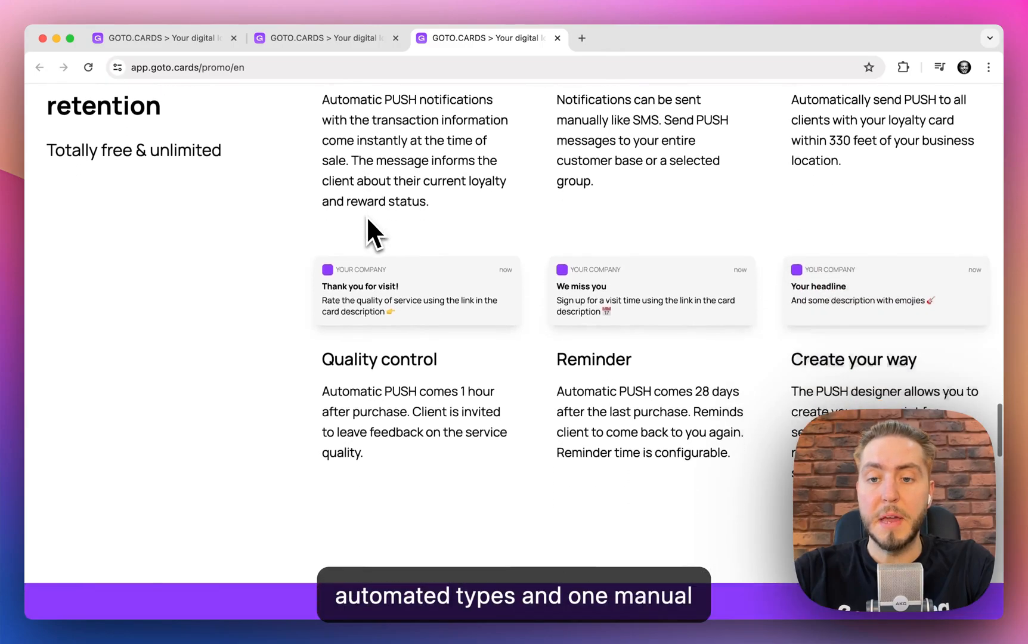
scroll(down, 3)
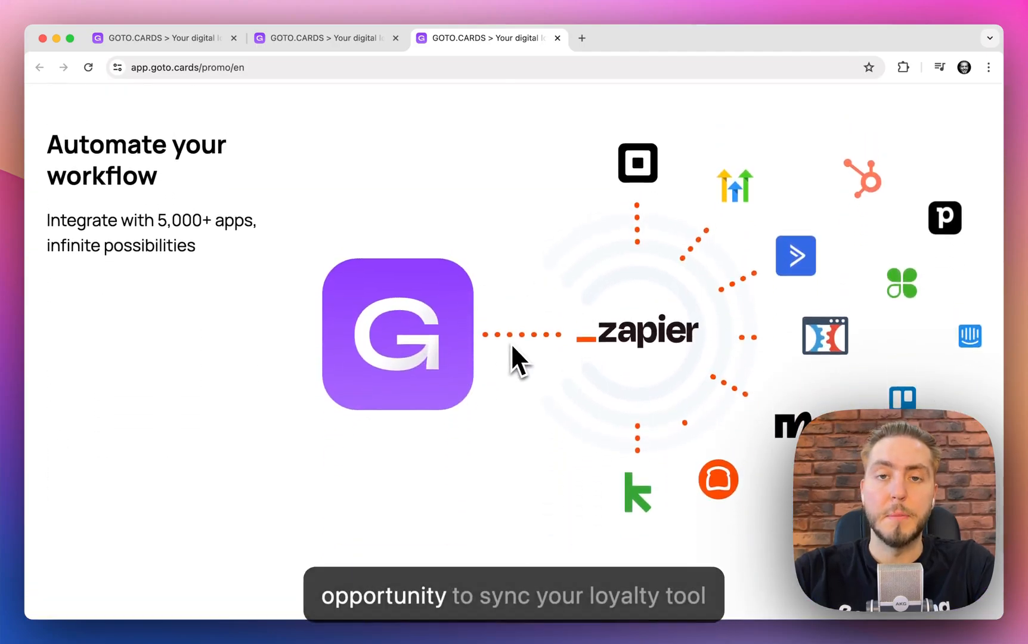
mouse_move(384, 360)
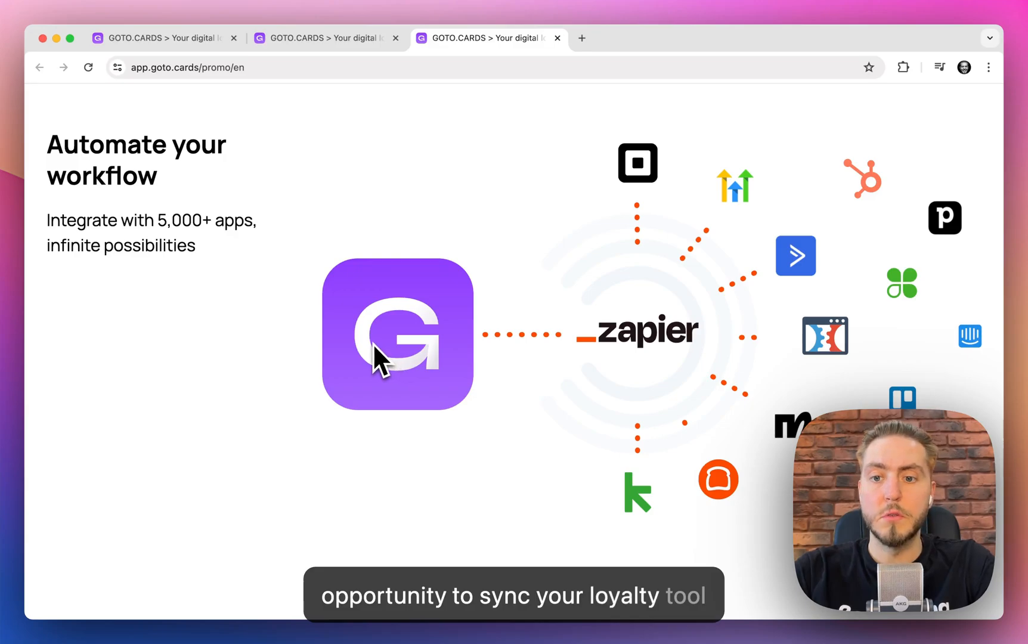
mouse_move(826, 187)
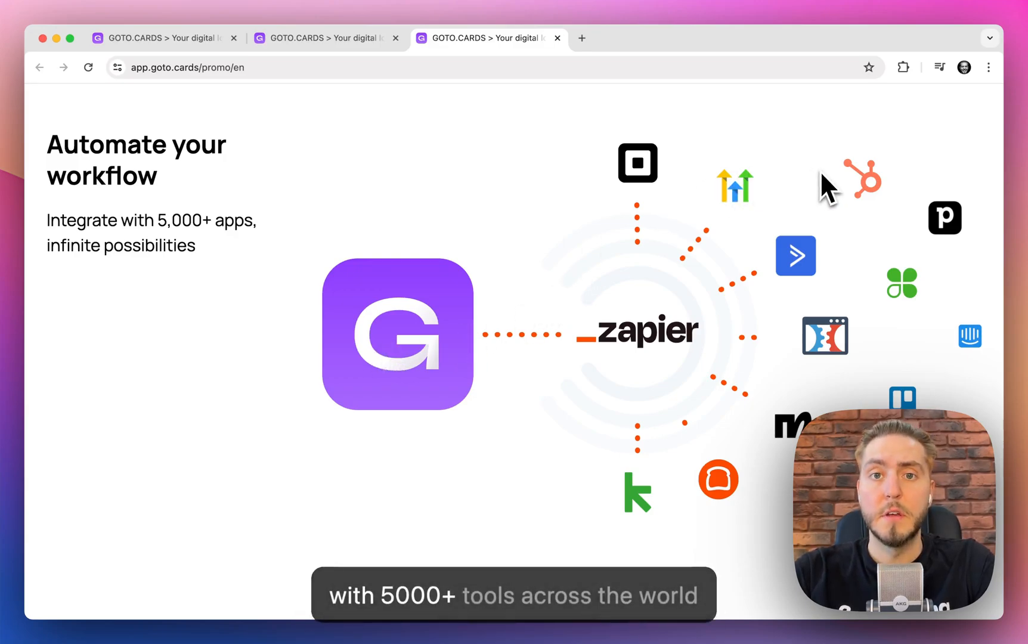
scroll(down, 3)
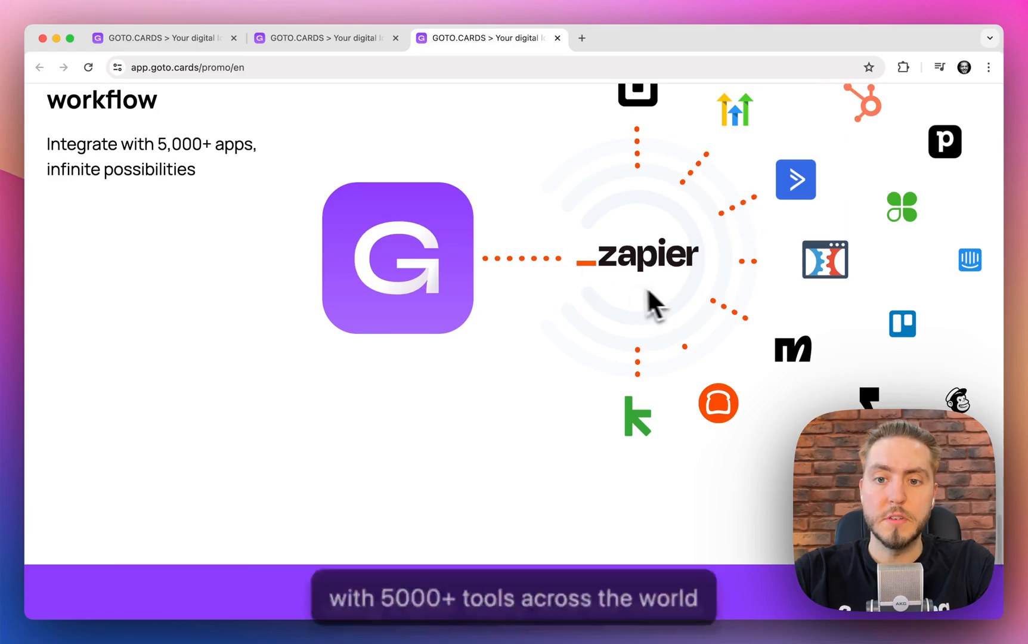
scroll(down, 3)
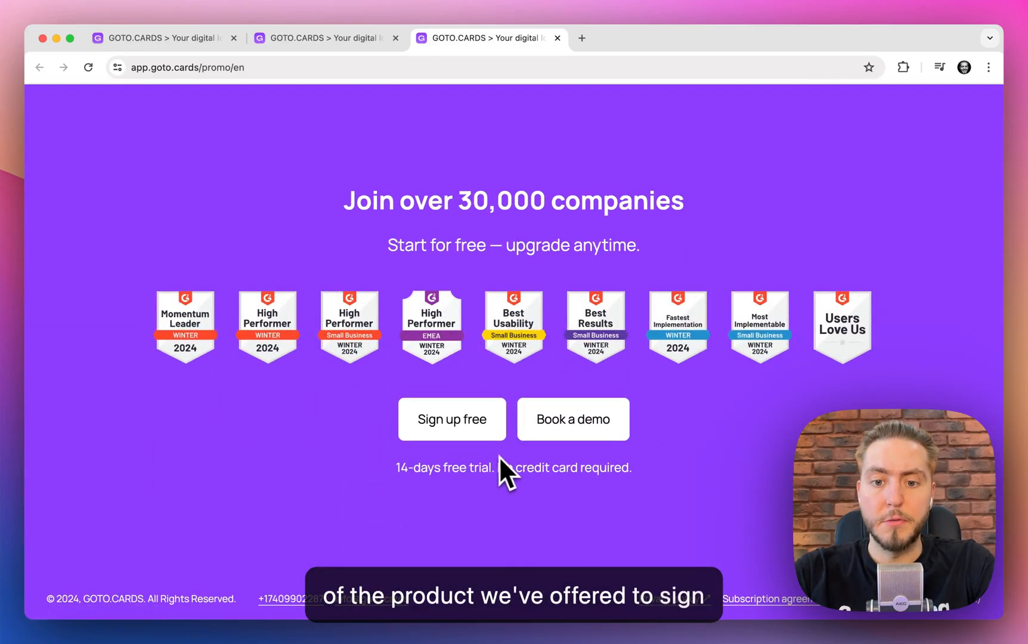
scroll(down, 3)
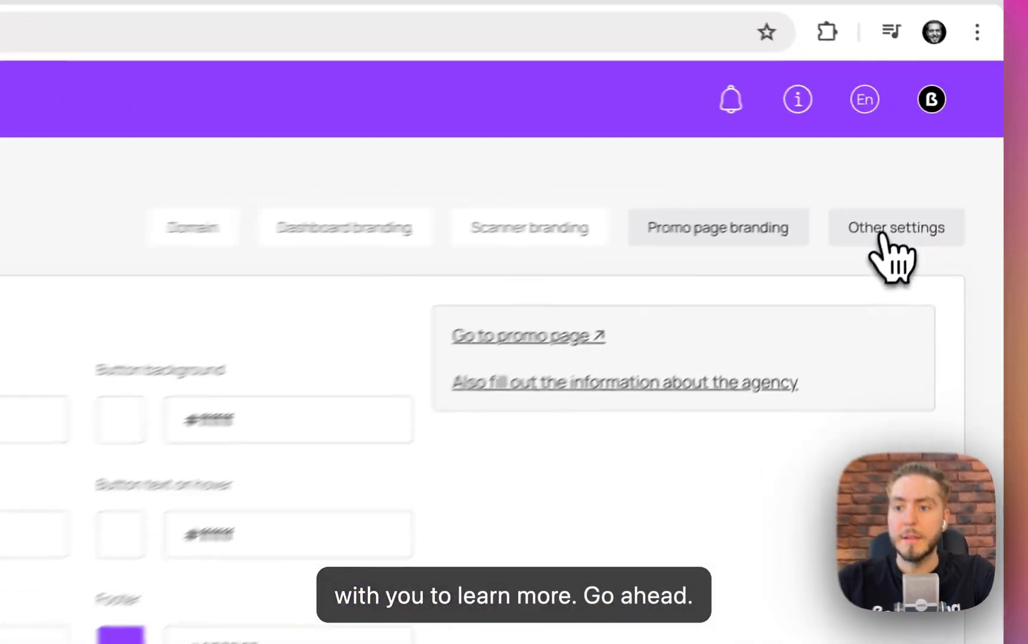
Browse the Other settings integrations such as Stripe, PayPal, SMTP and WhatsApp Bot
click(896, 227)
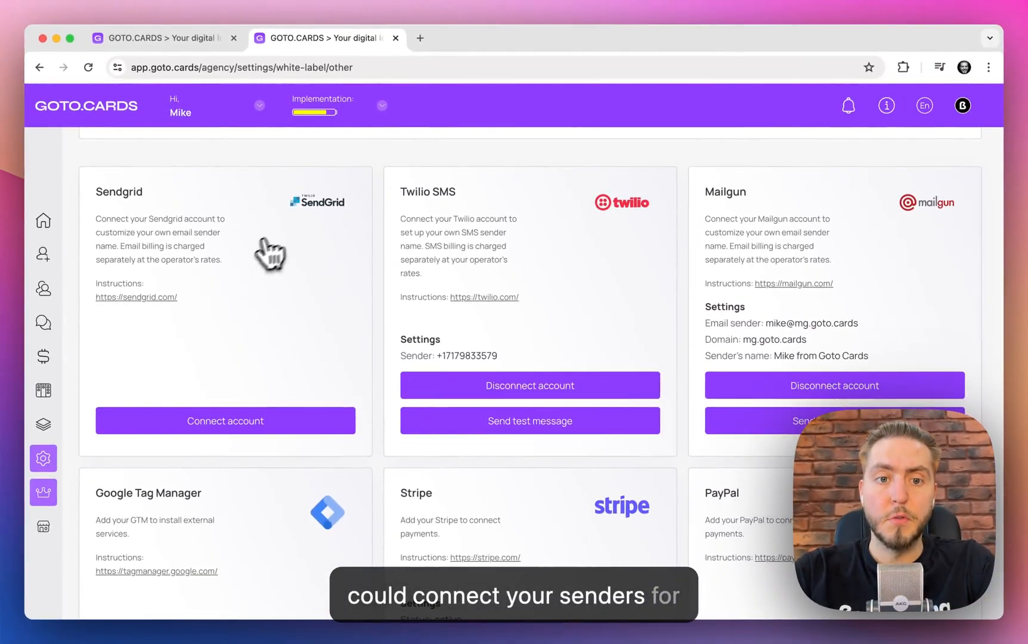
mouse_move(473, 255)
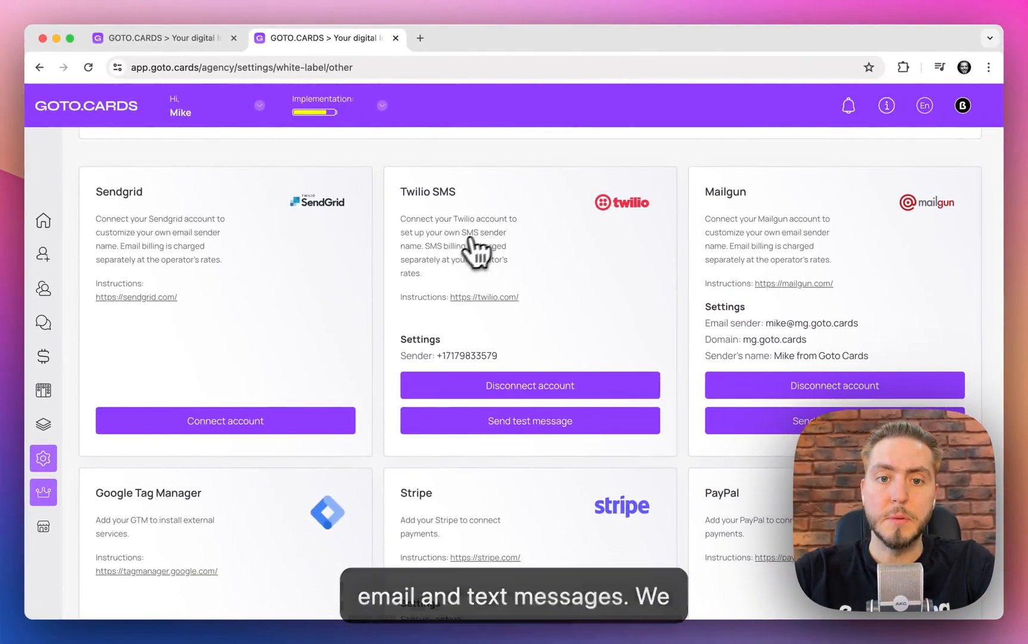
scroll(down, 3)
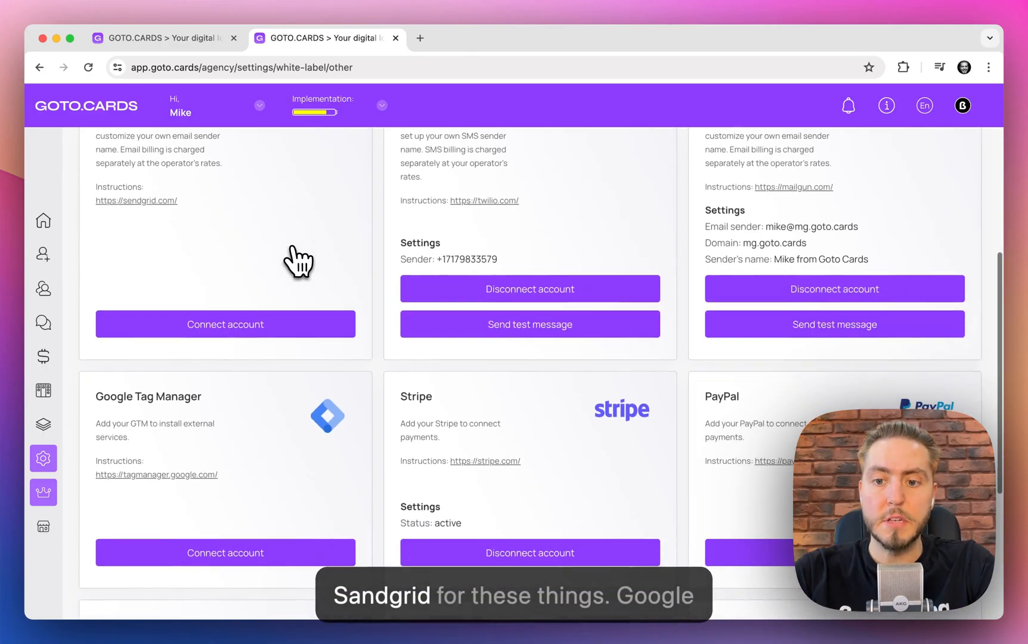
scroll(down, 3)
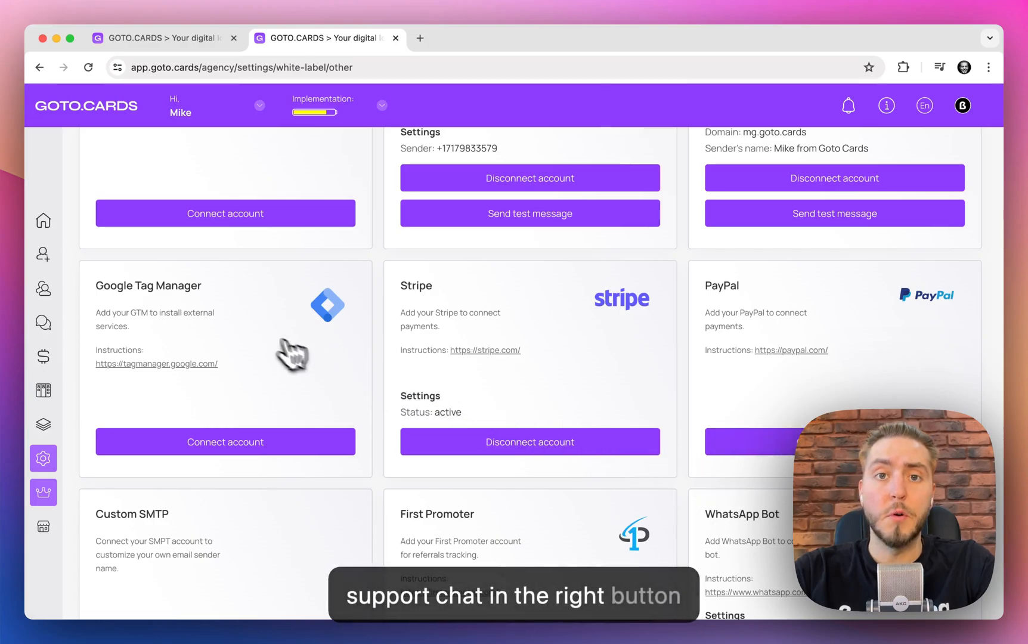
mouse_move(216, 347)
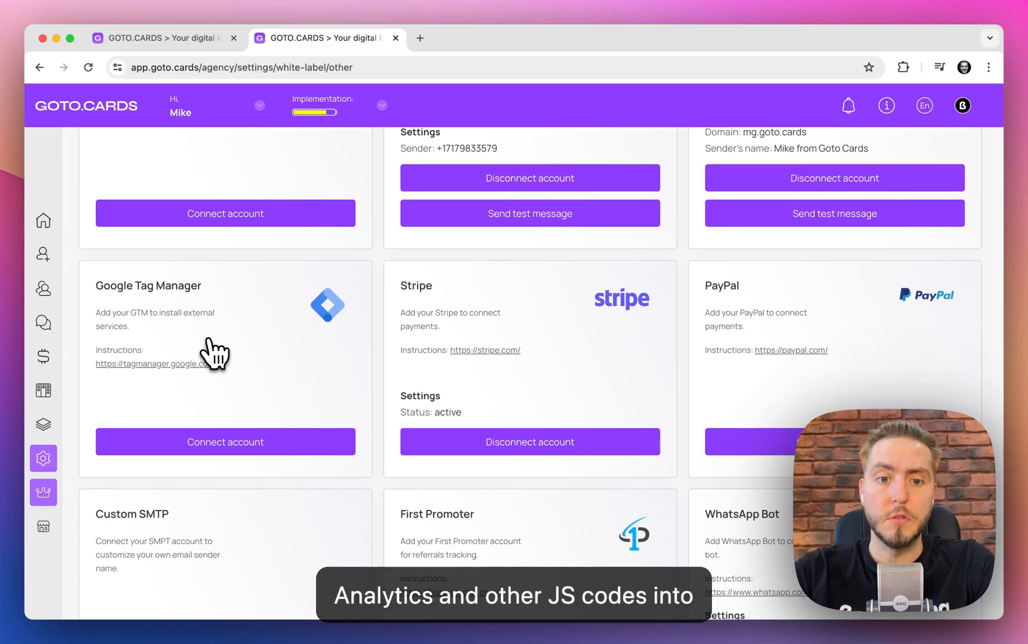
scroll(down, 3)
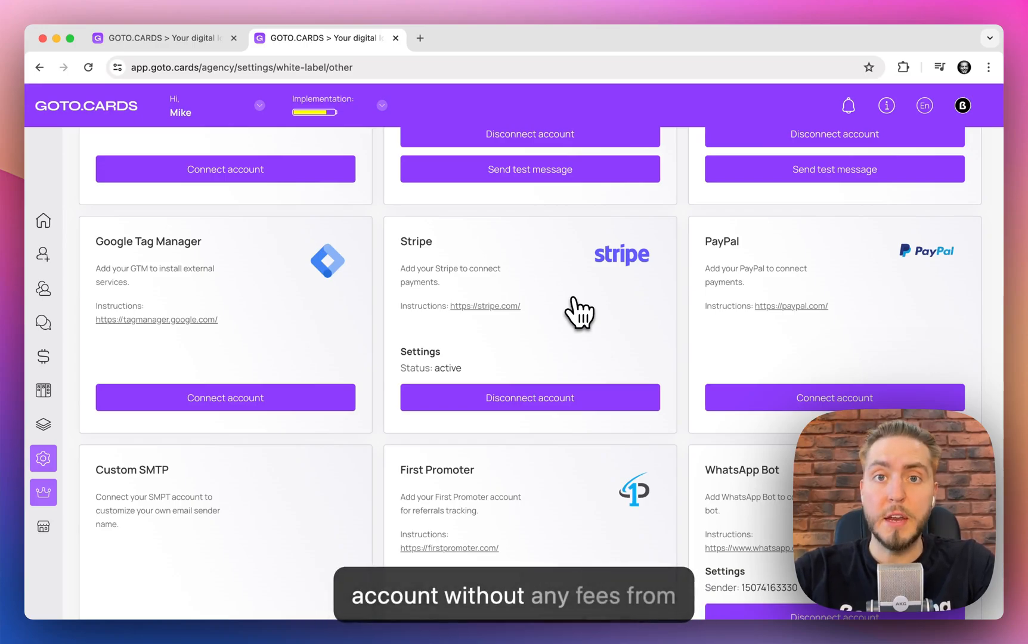
scroll(down, 3)
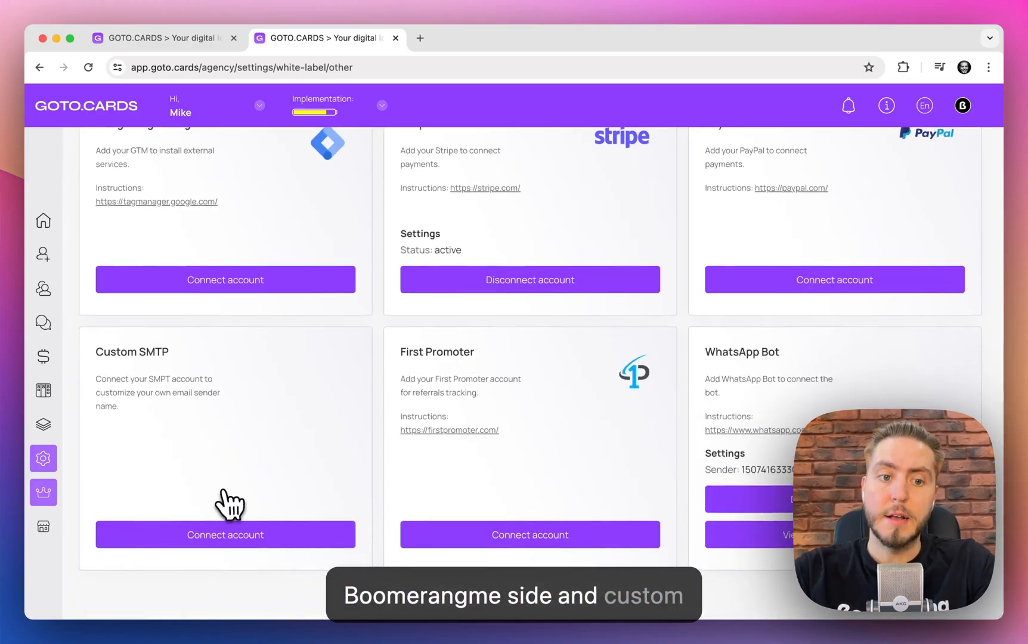
mouse_move(289, 464)
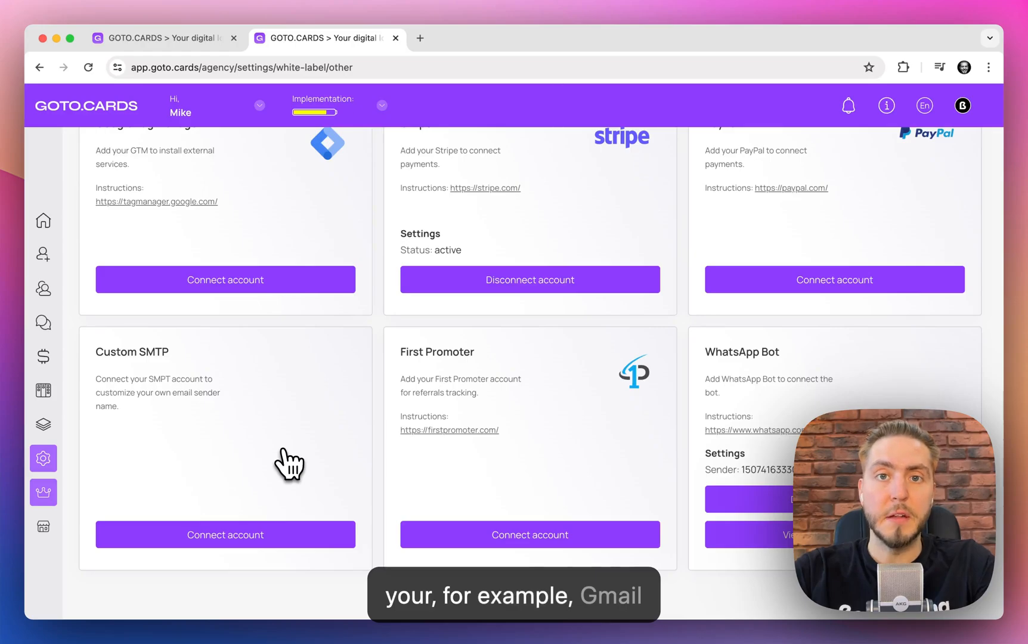
mouse_move(469, 384)
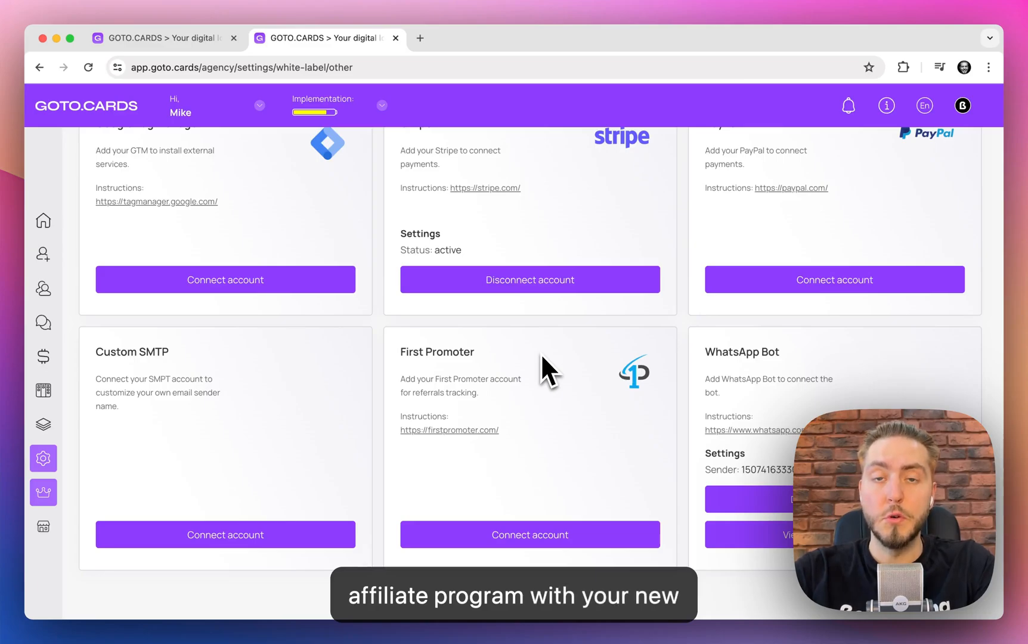
mouse_move(720, 439)
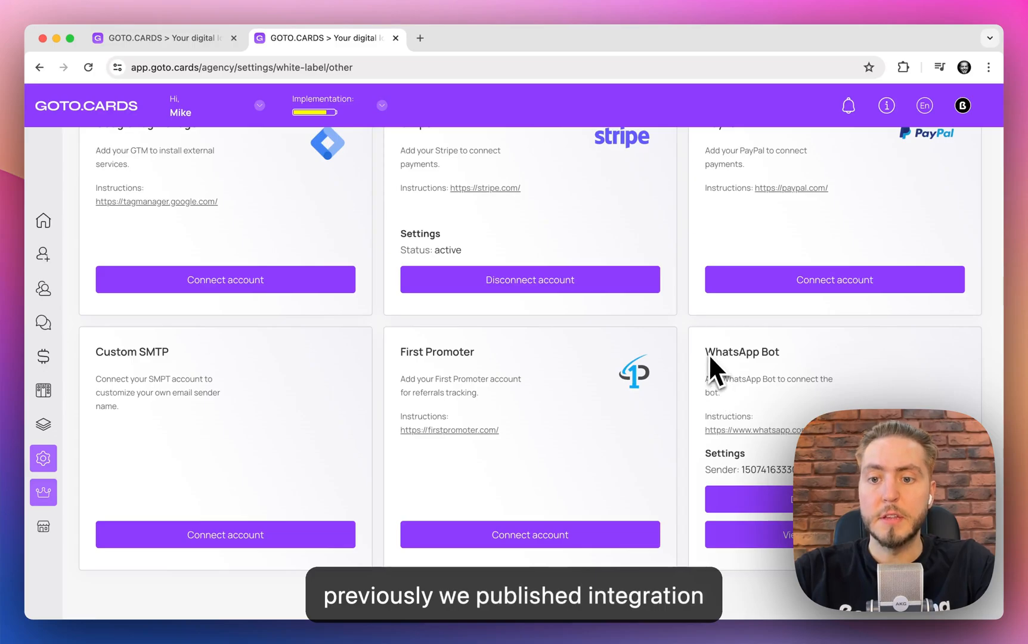
mouse_move(793, 364)
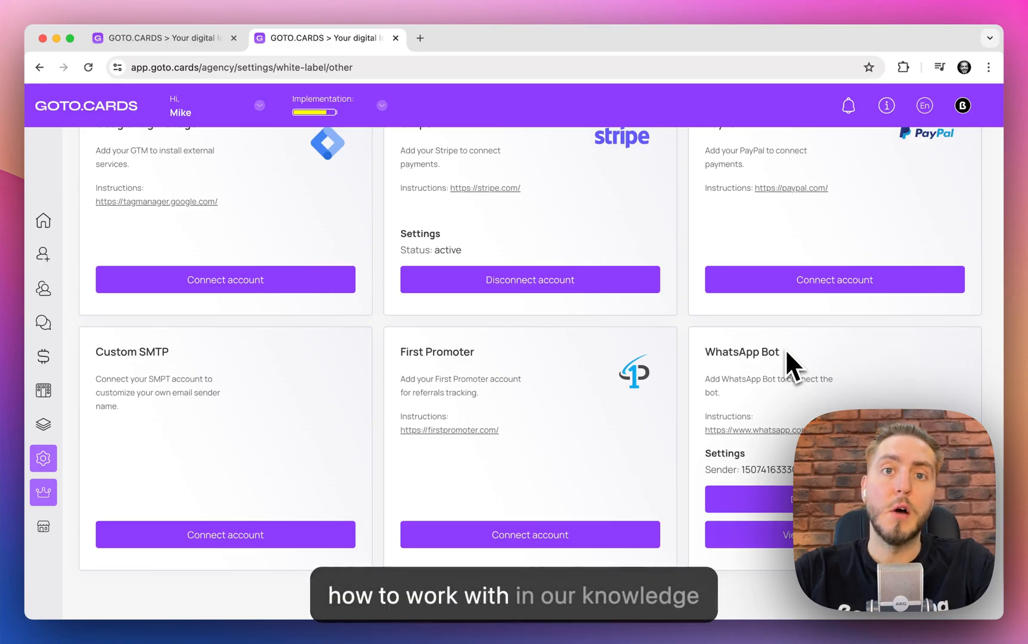
scroll(up, 3)
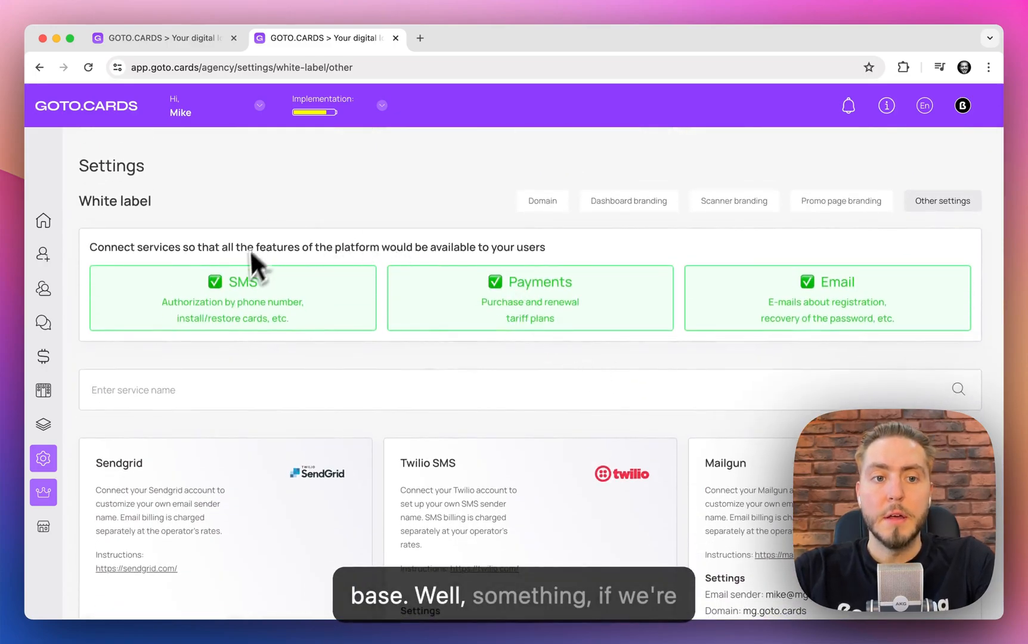
mouse_move(438, 274)
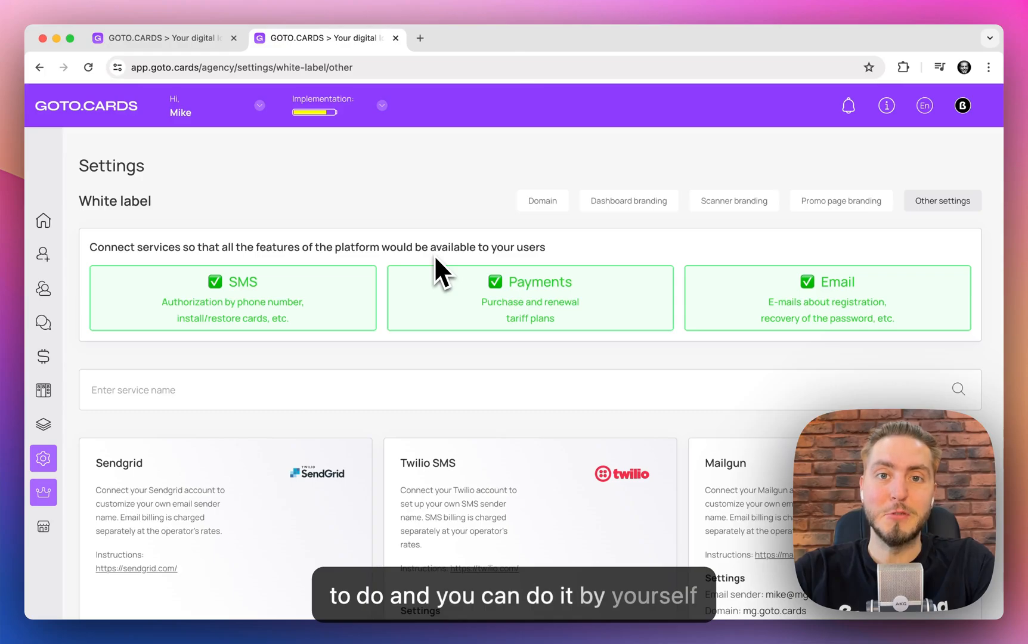
mouse_move(89, 415)
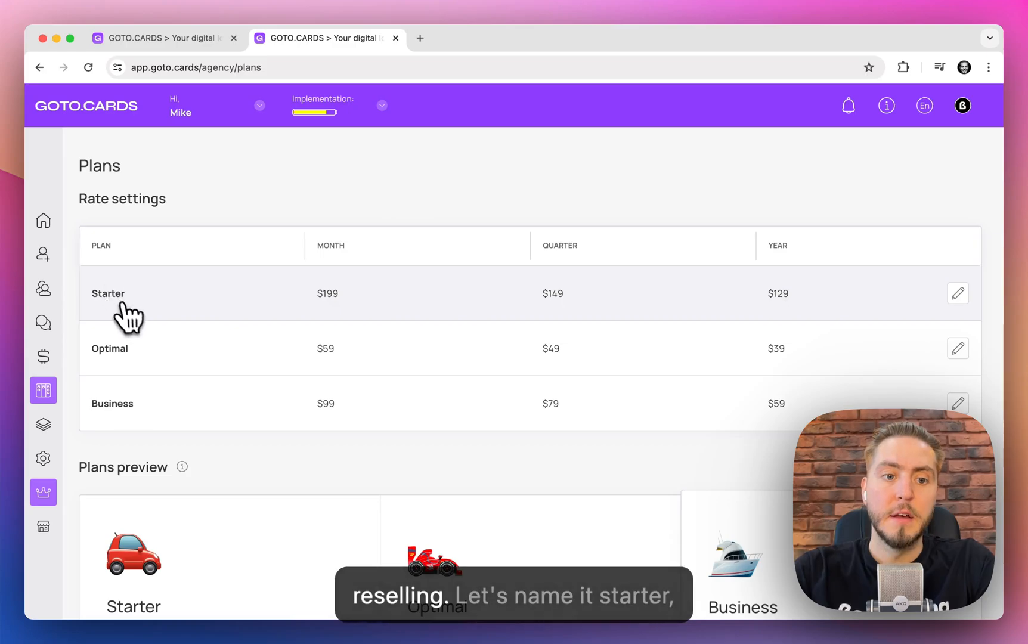
mouse_move(139, 415)
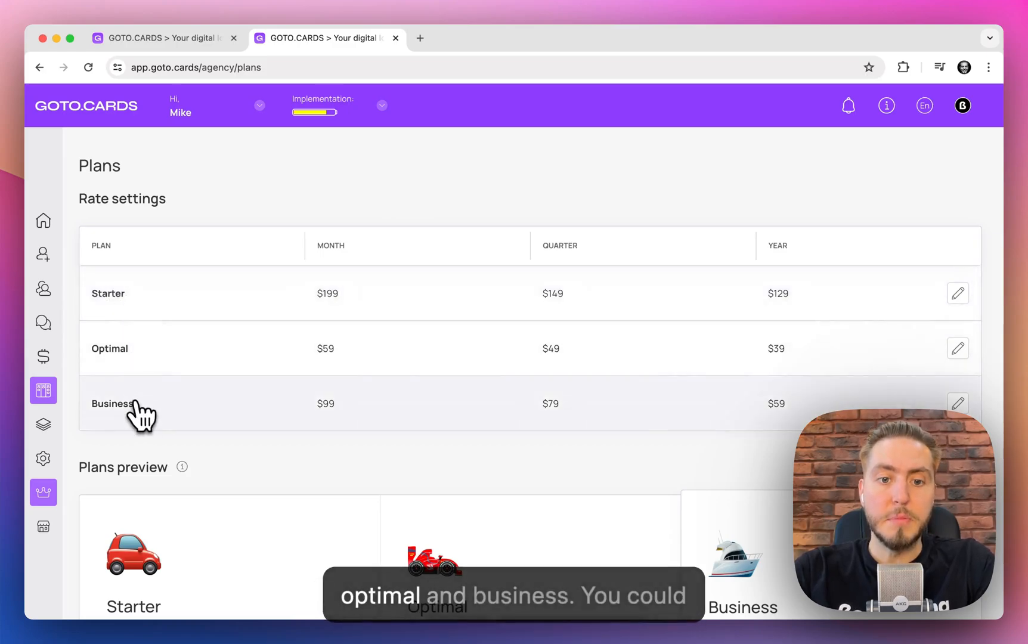
Open the Starter plan's edit form from Rate settings
click(957, 294)
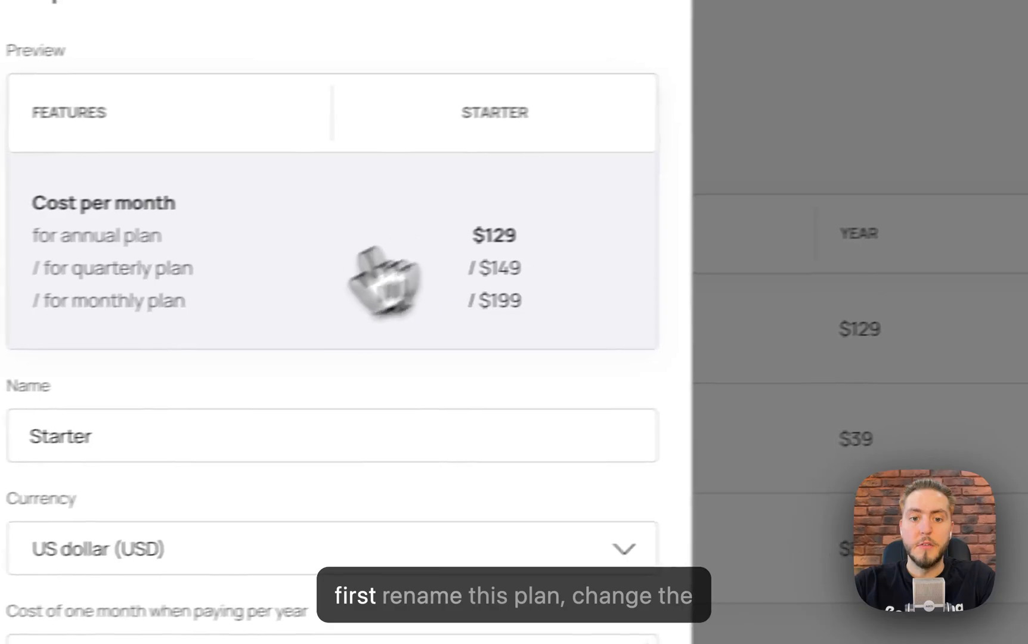
Turn off 'Show this plan' for Starter, leaving only Optimal and Business visible
scroll(down, 3)
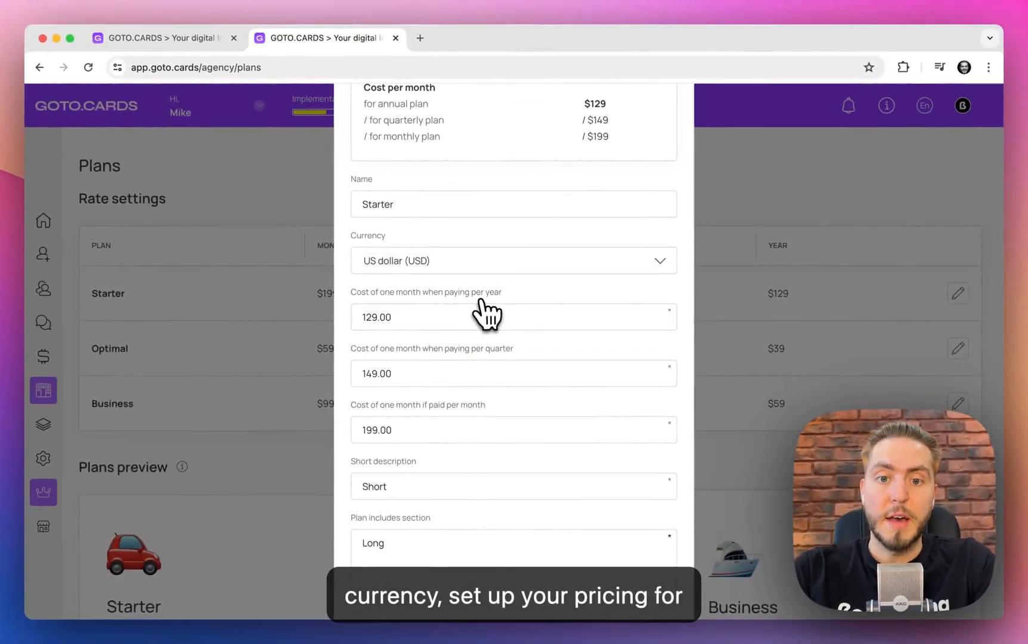
scroll(down, 3)
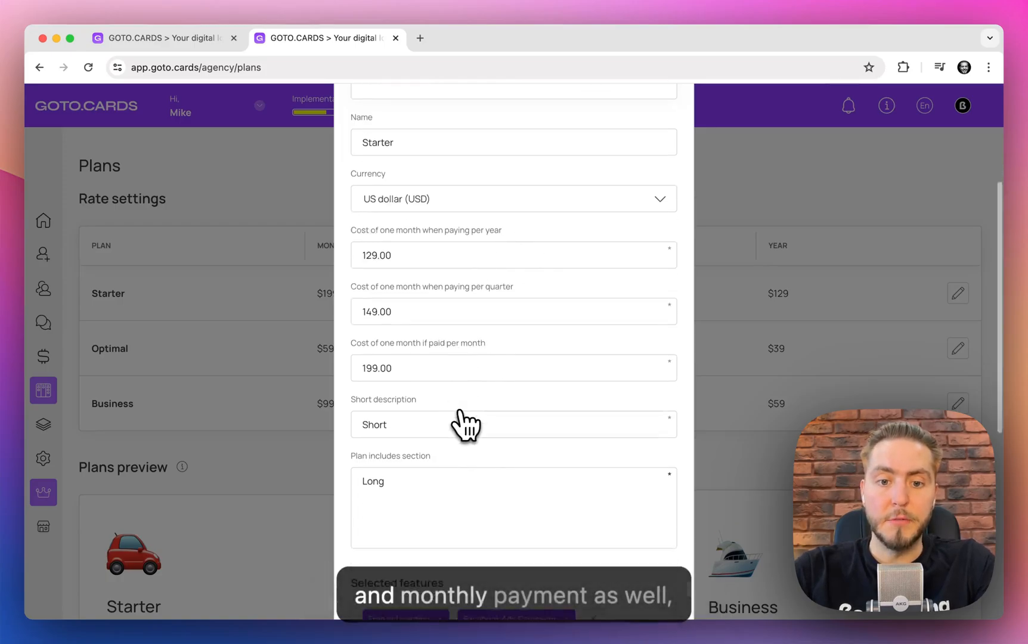
scroll(down, 3)
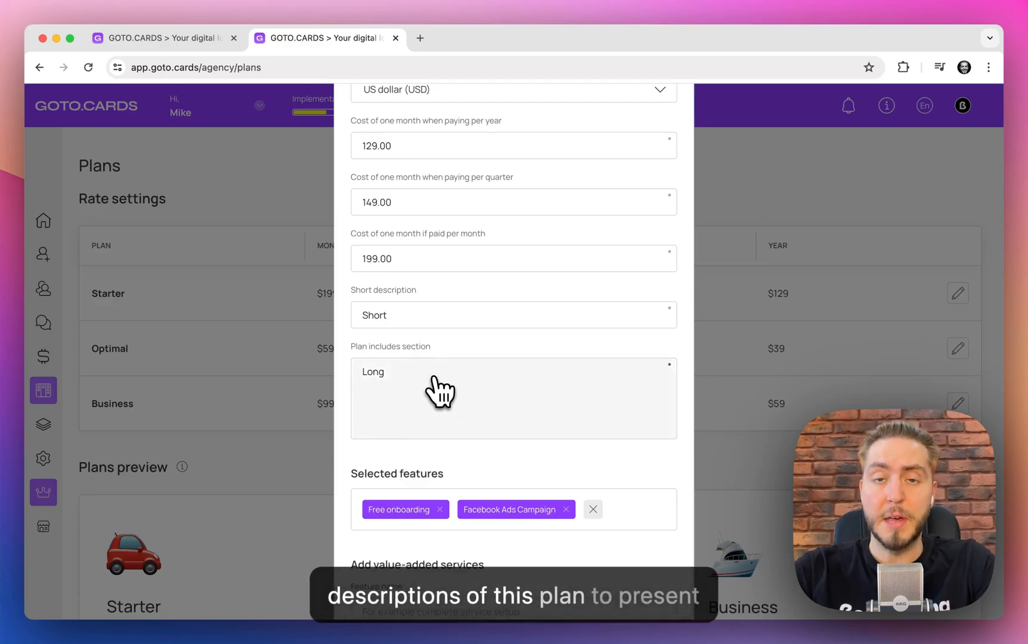
scroll(down, 3)
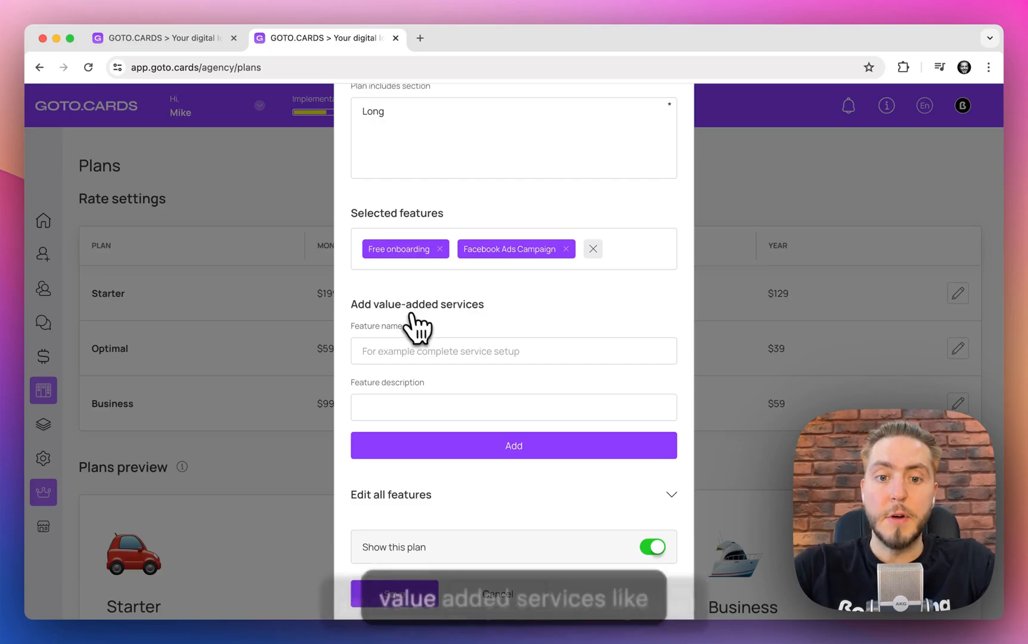
mouse_move(463, 302)
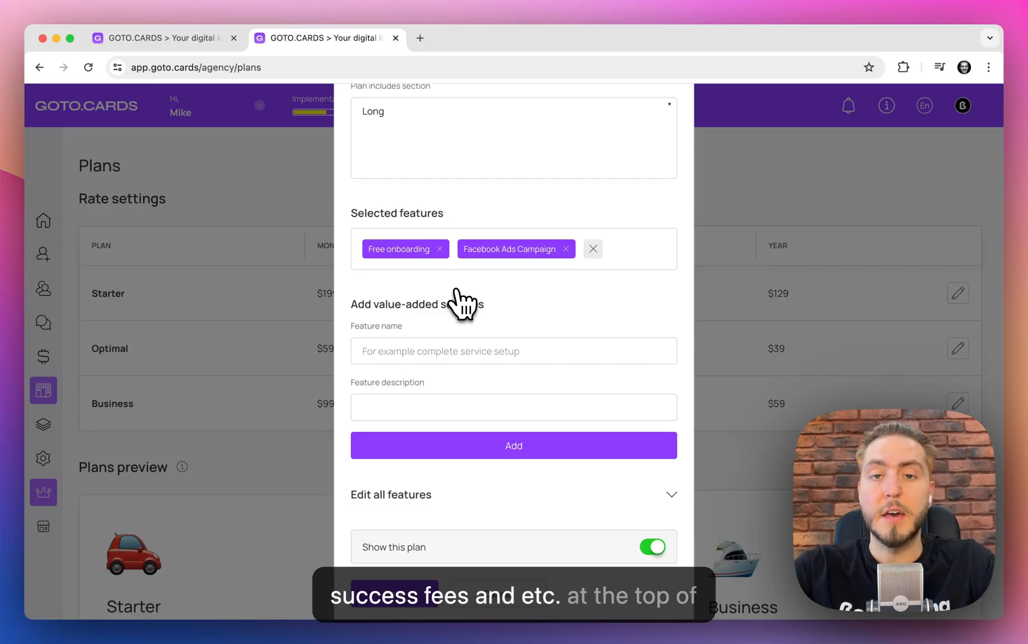
mouse_move(414, 335)
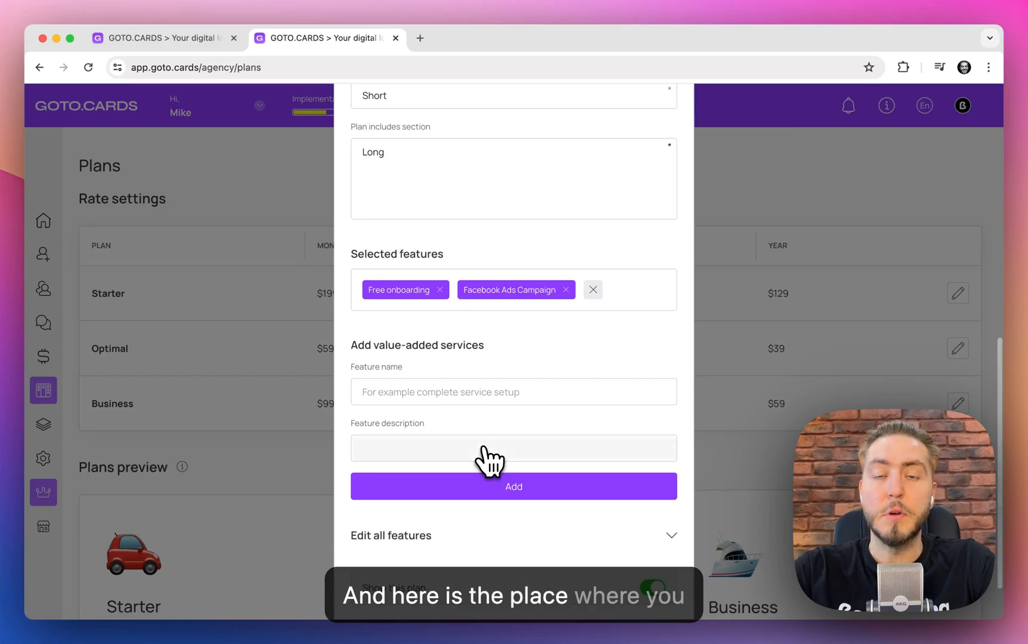
scroll(down, 3)
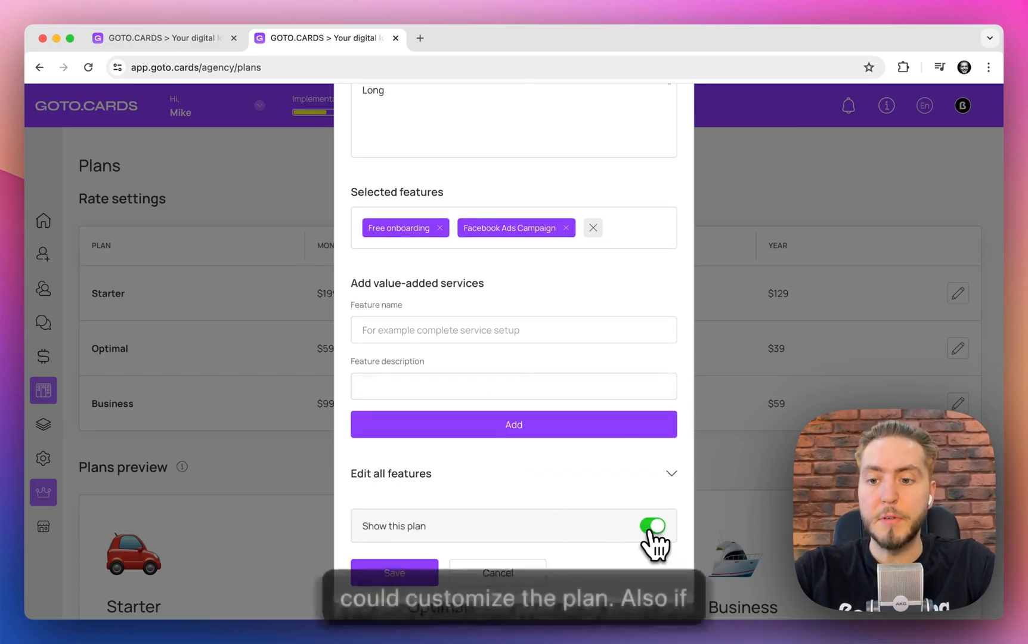
click(653, 525)
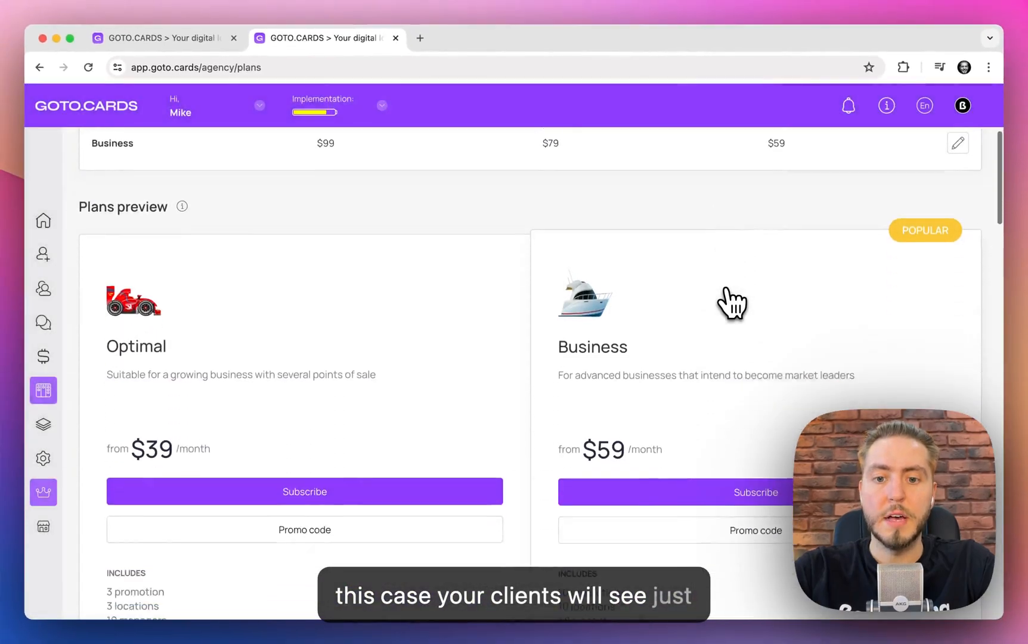
scroll(down, 3)
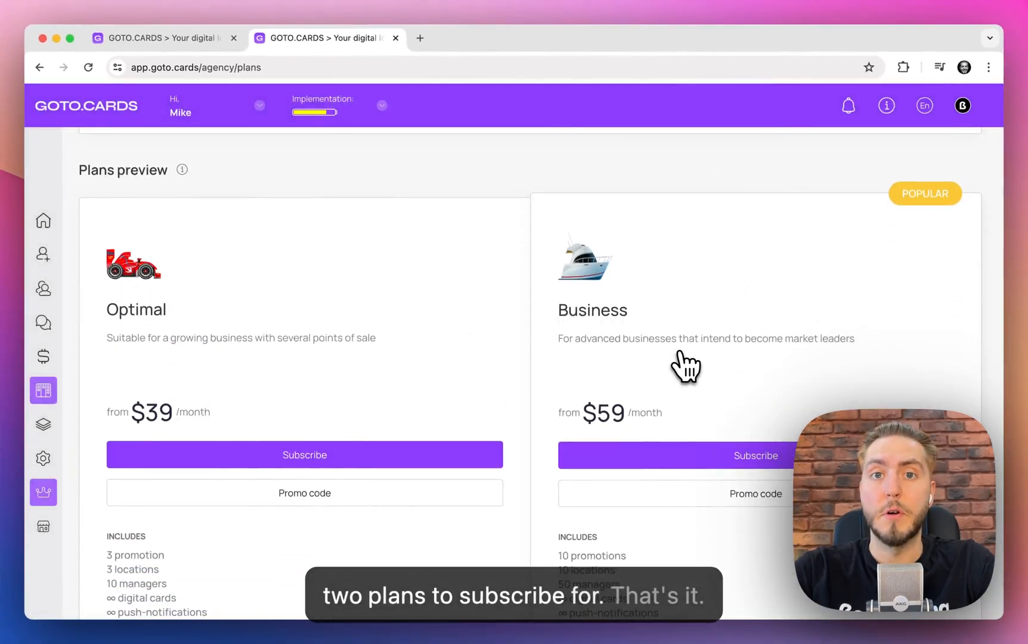
scroll(up, 3)
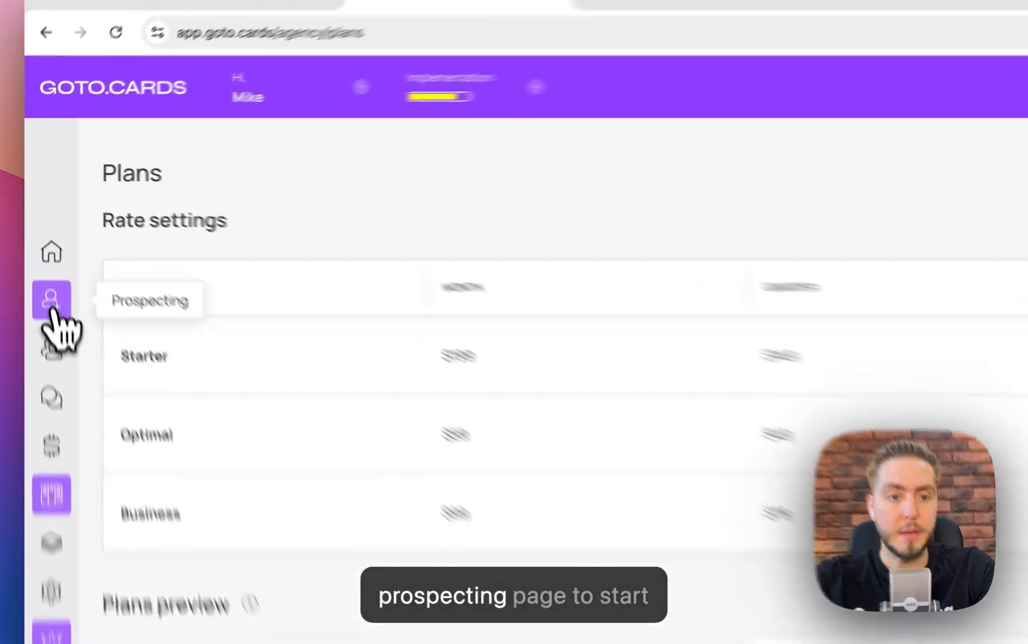
click(51, 300)
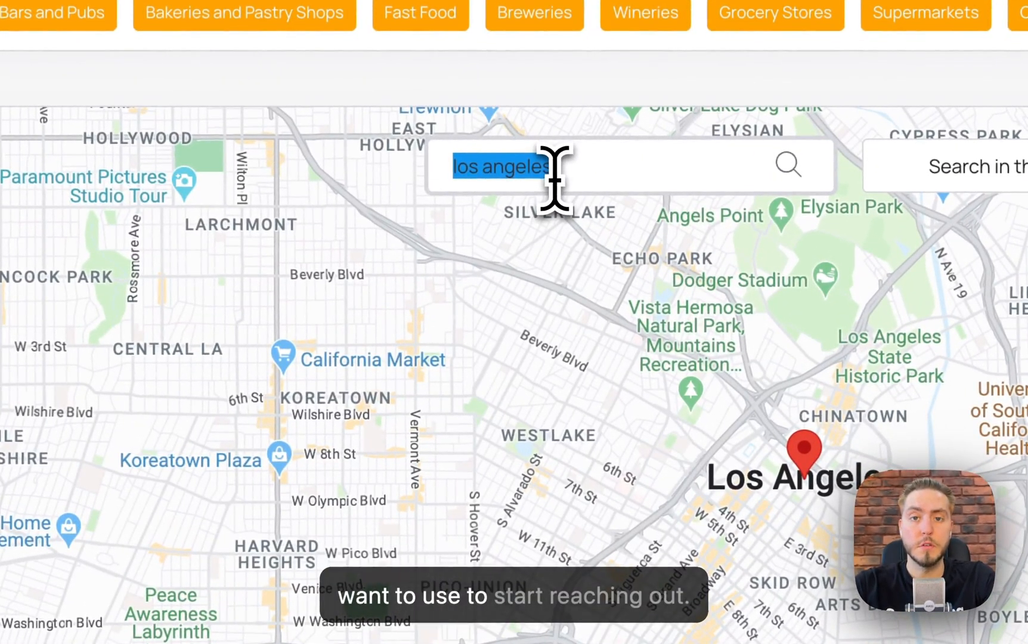
Search the prospecting map for Chicago and zoom the view over downtown
text(chica)
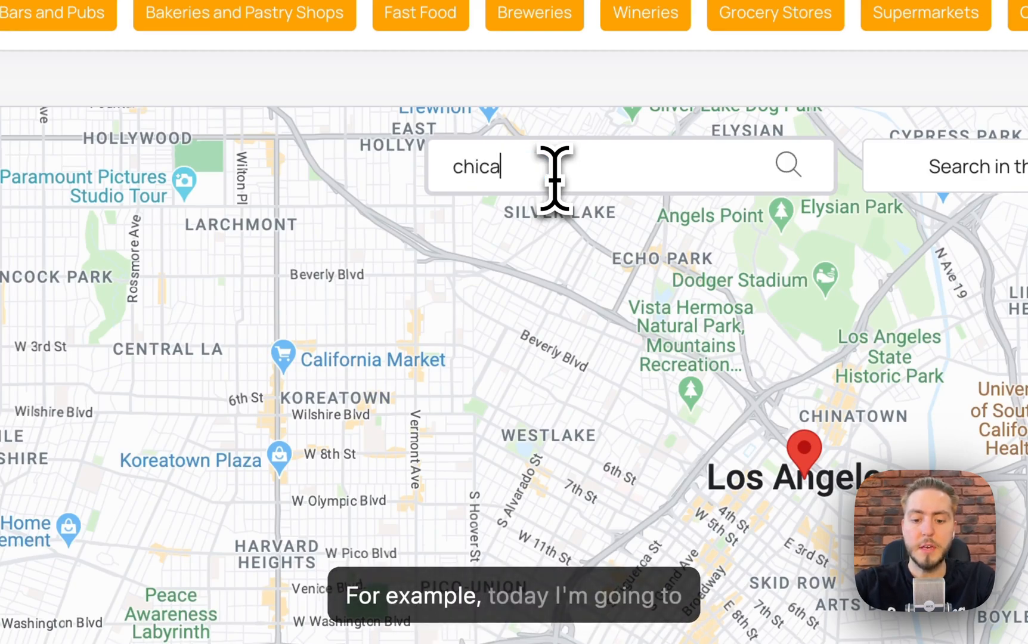
text(go)
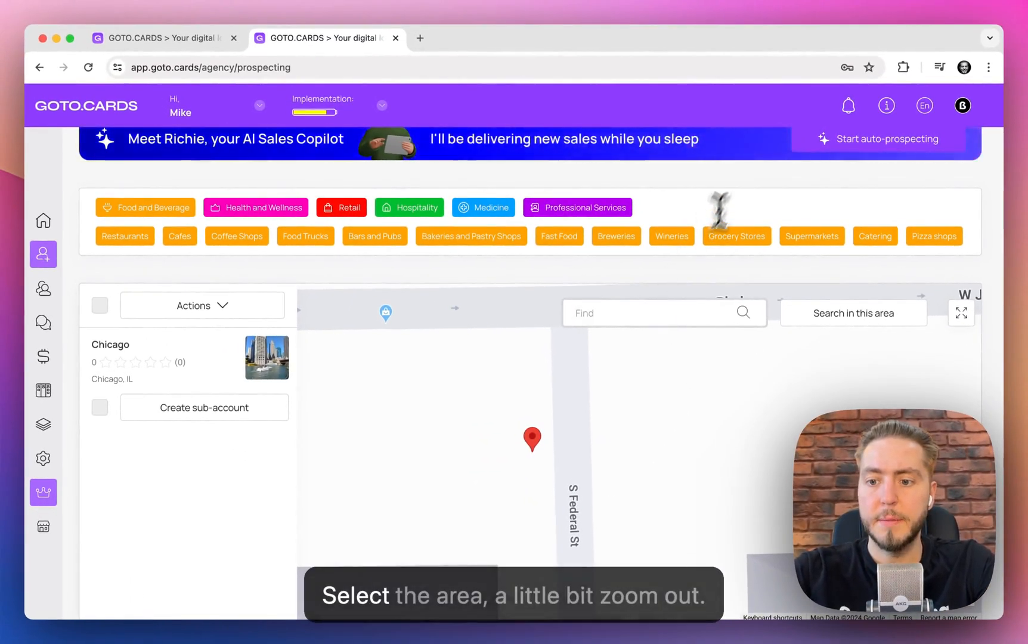
scroll(down, 3)
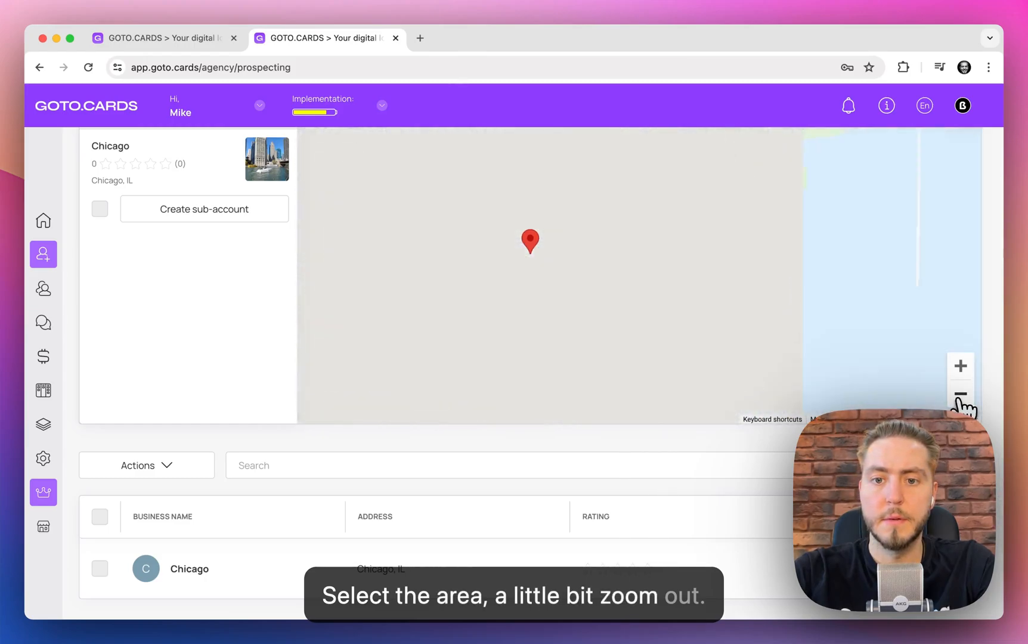
click(960, 399)
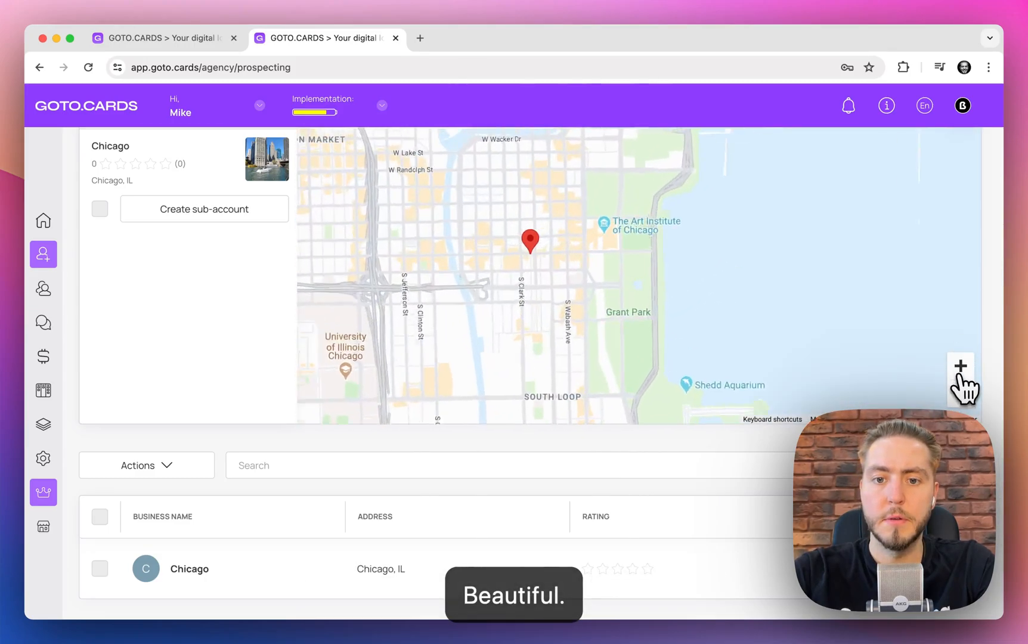
scroll(up, 3)
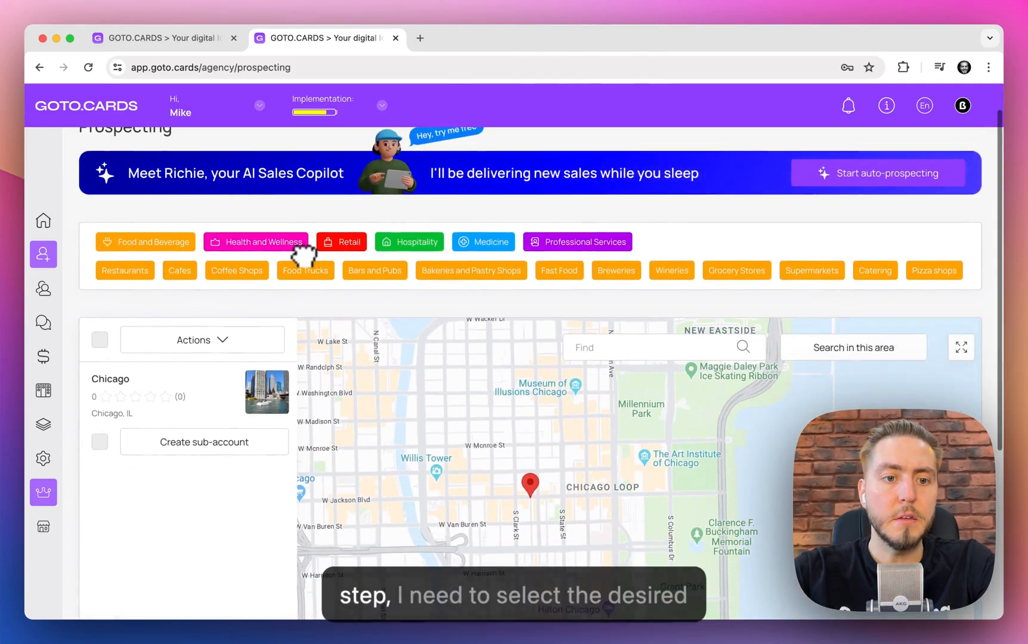
Filter leads to Restaurants and create a sub-account for Trattoria Gianni
click(125, 270)
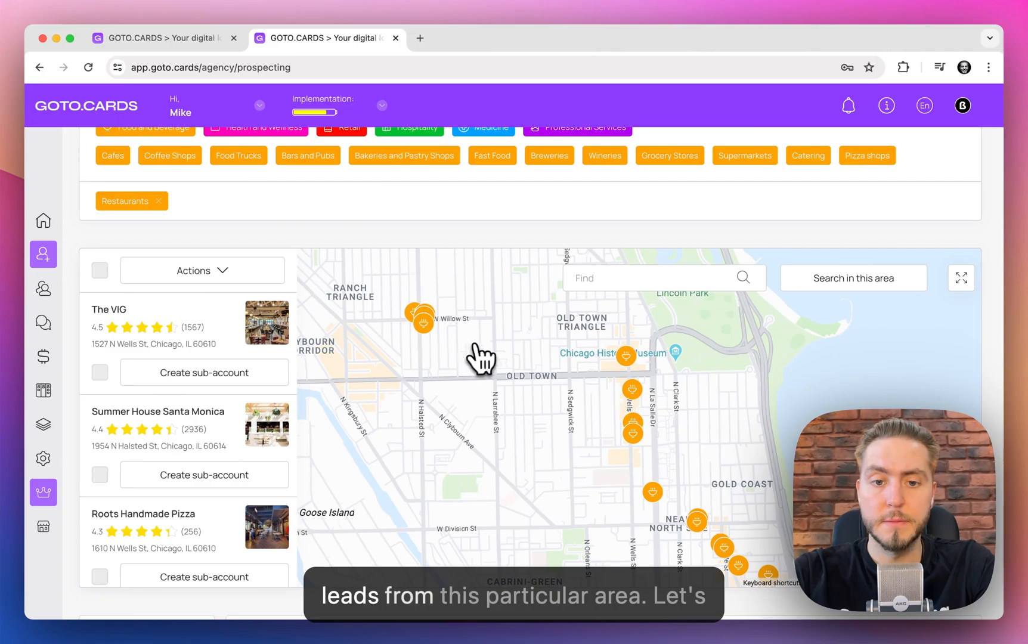
click(418, 323)
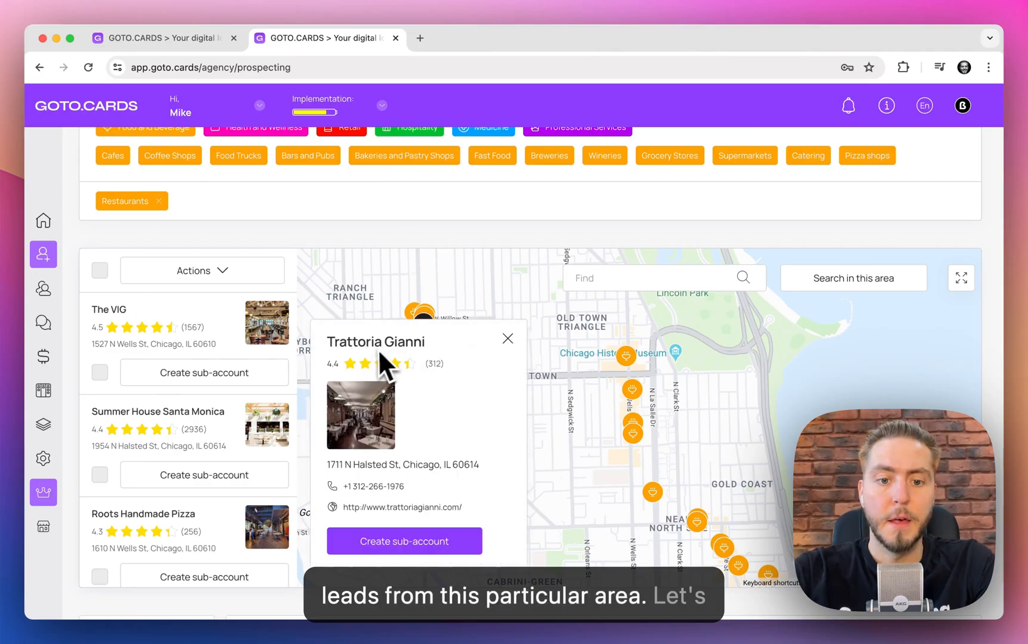
mouse_move(335, 377)
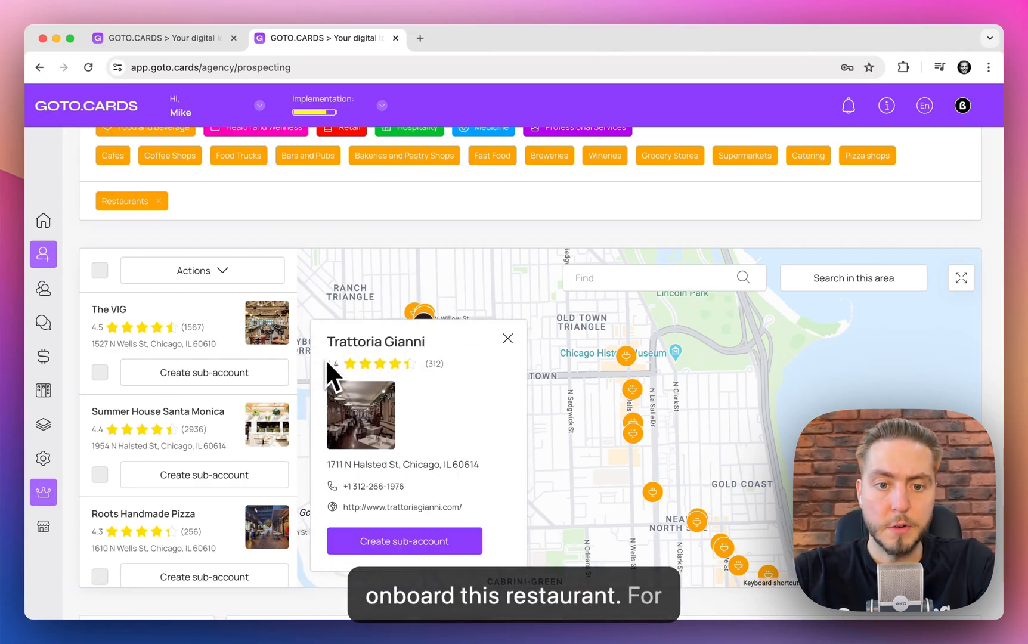
click(404, 541)
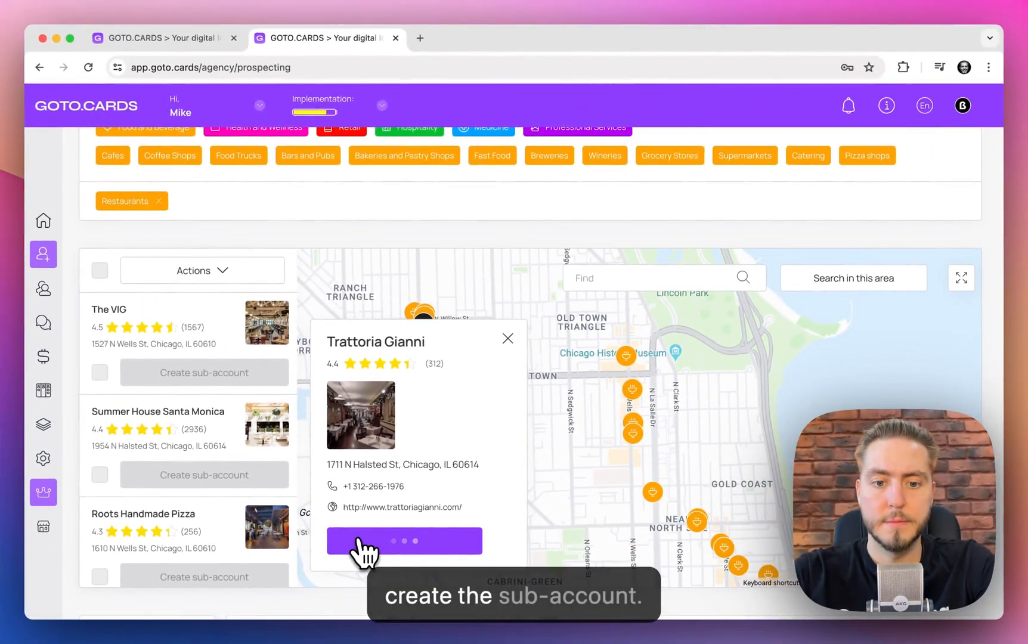
Review the Trattoria Gianni sub-account form, keeping the Business plan on Trial
click(404, 541)
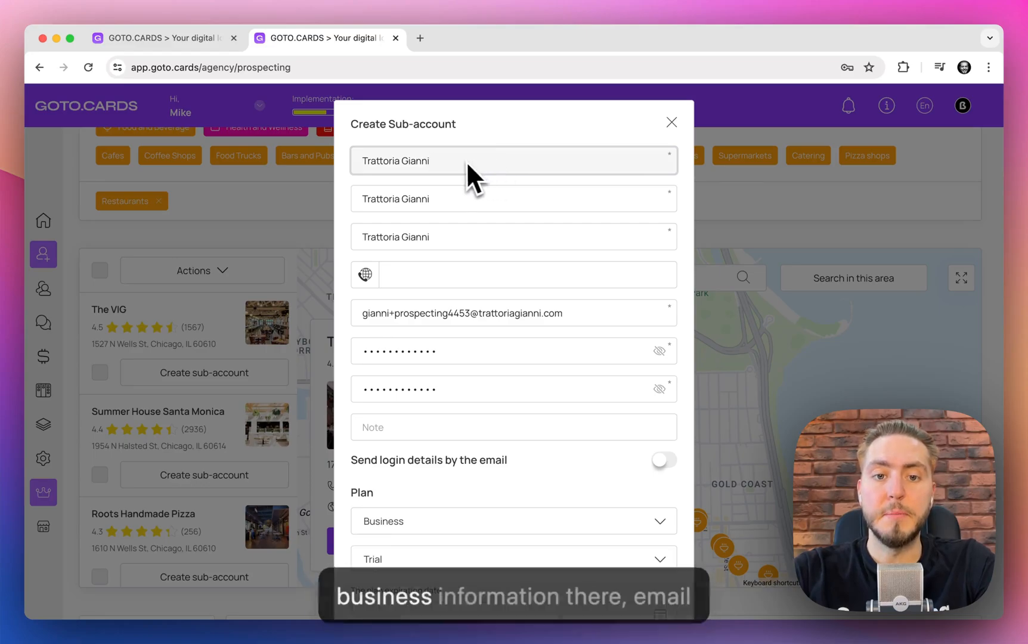
scroll(down, 3)
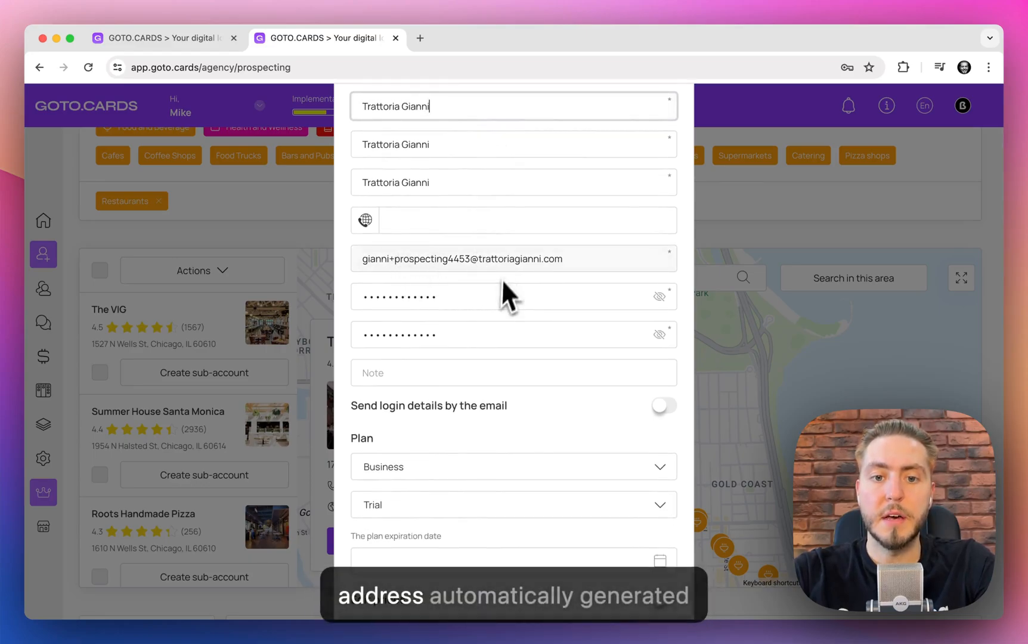
scroll(down, 3)
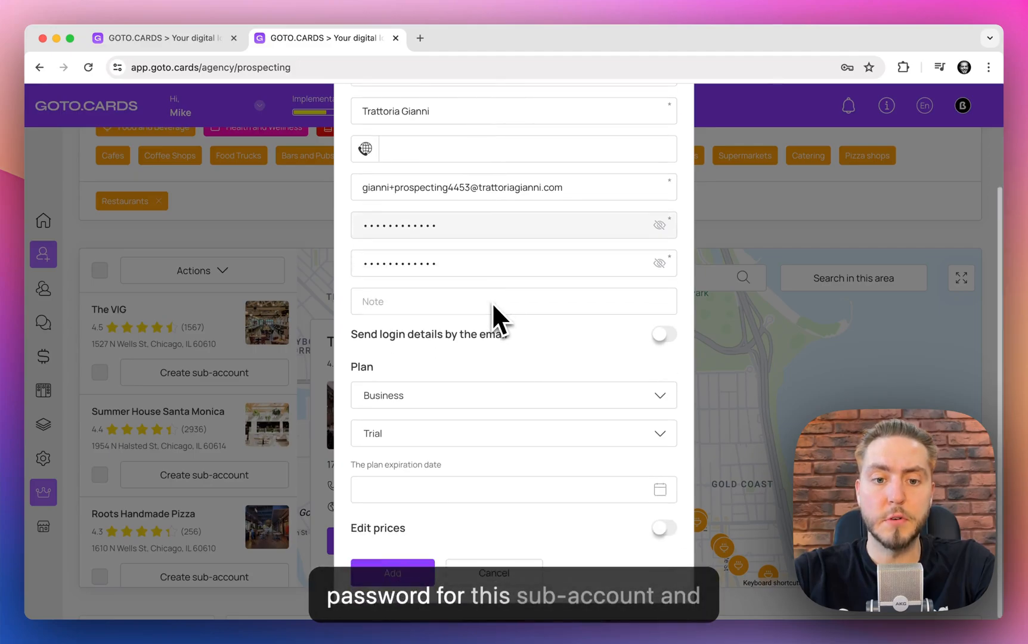
mouse_move(394, 453)
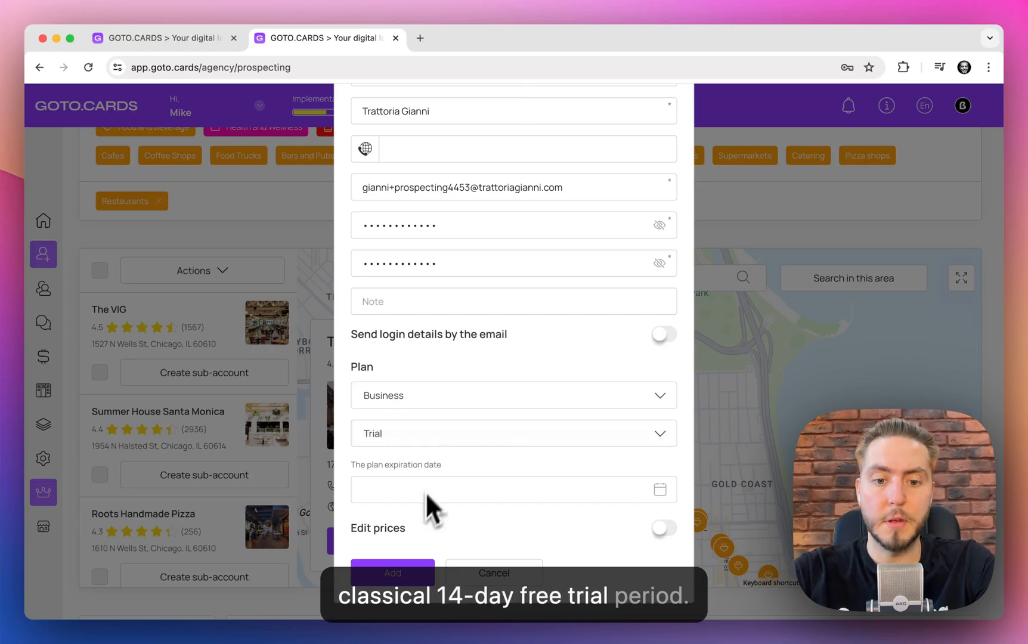
mouse_move(675, 532)
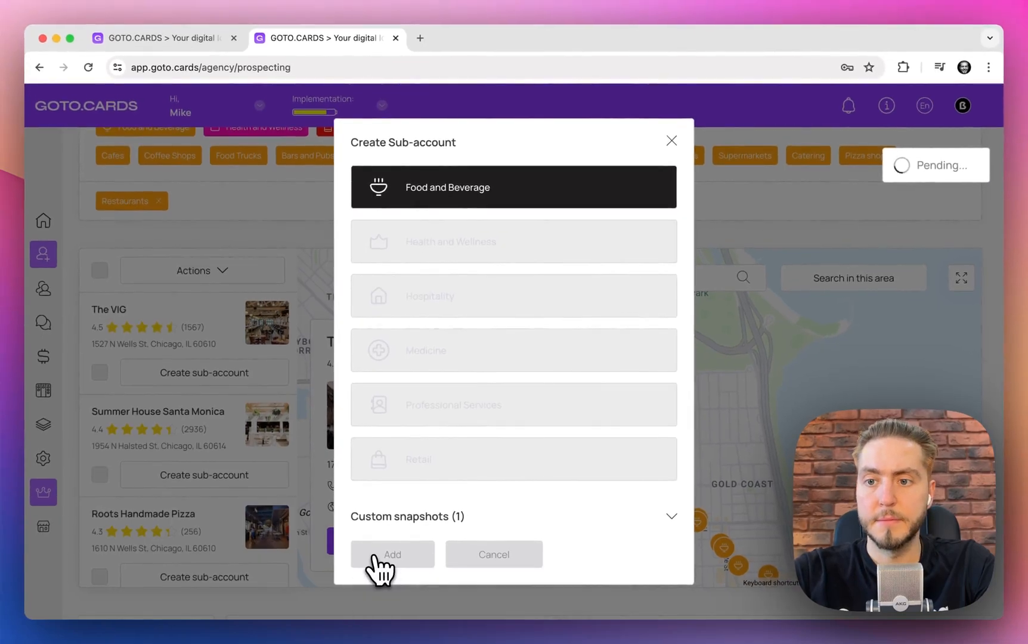
Add the Trattoria Gianni sub-account and dismiss the creation notice
click(392, 555)
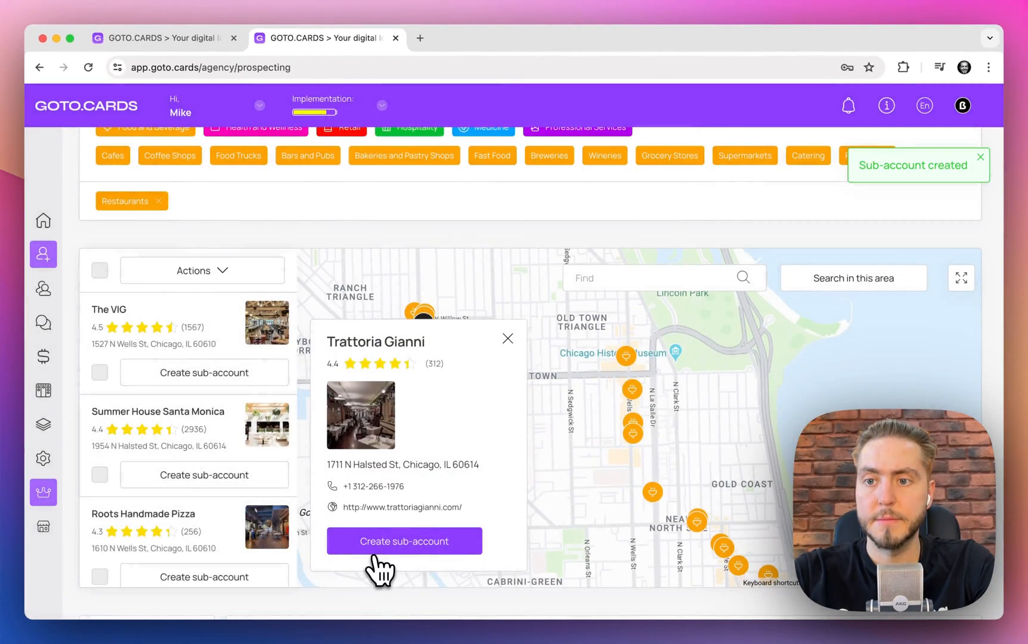
click(404, 541)
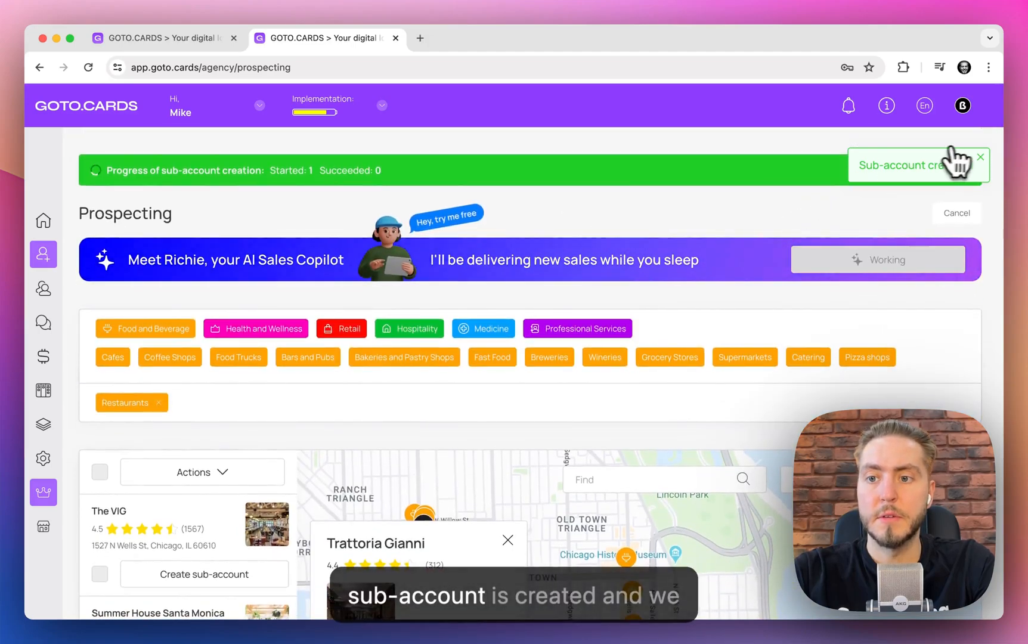
click(981, 157)
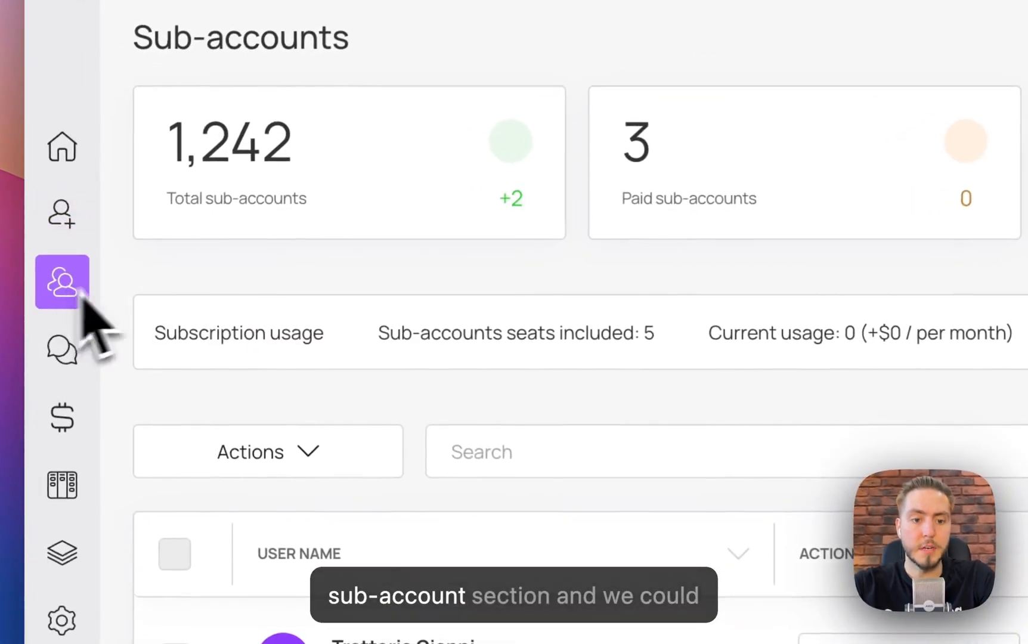
Open the Trattoria Gianni row from the Sub-accounts table
scroll(down, 3)
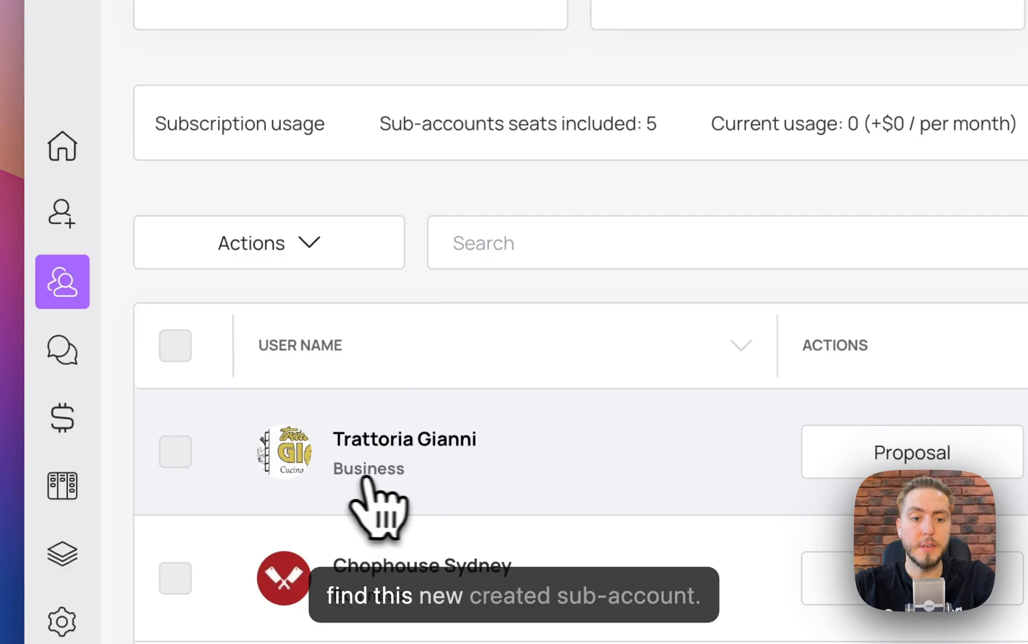
click(405, 439)
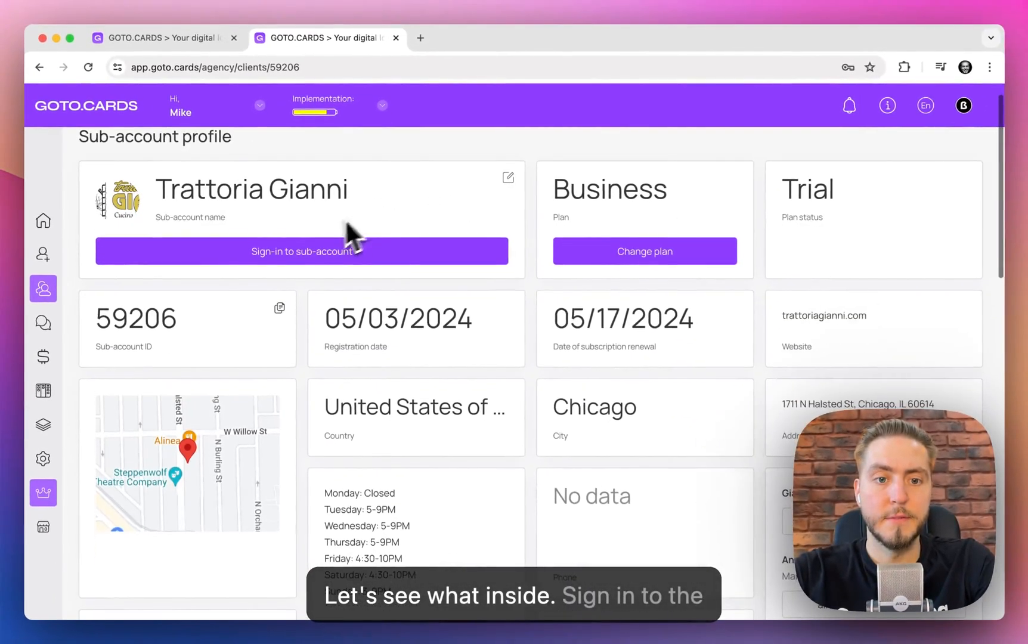
Sign in as Trattoria Gianni and view its ready-made Stamp, Gift and discount cards
click(301, 250)
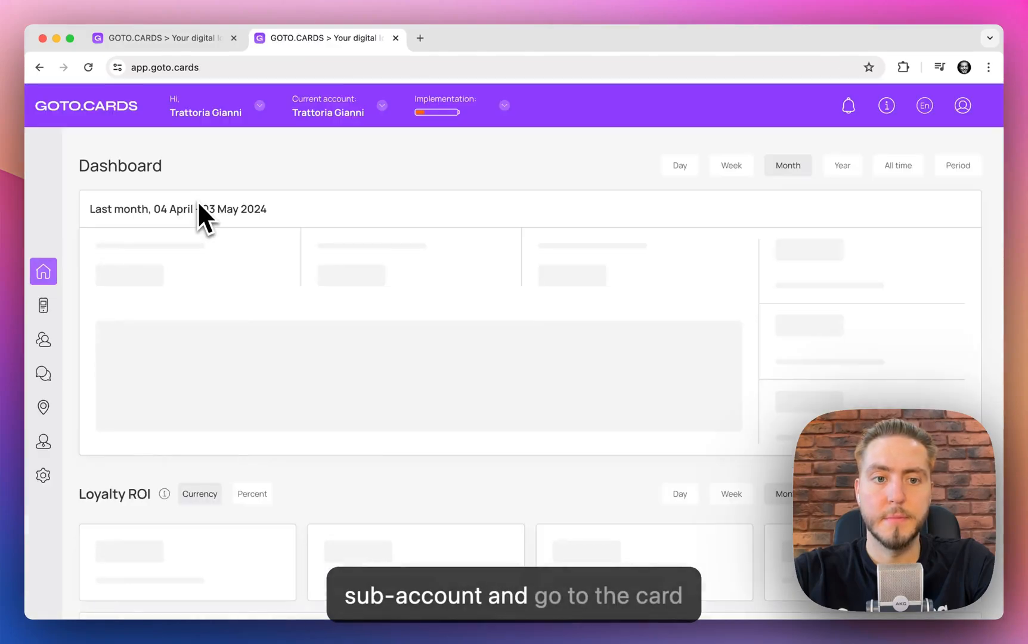
click(43, 305)
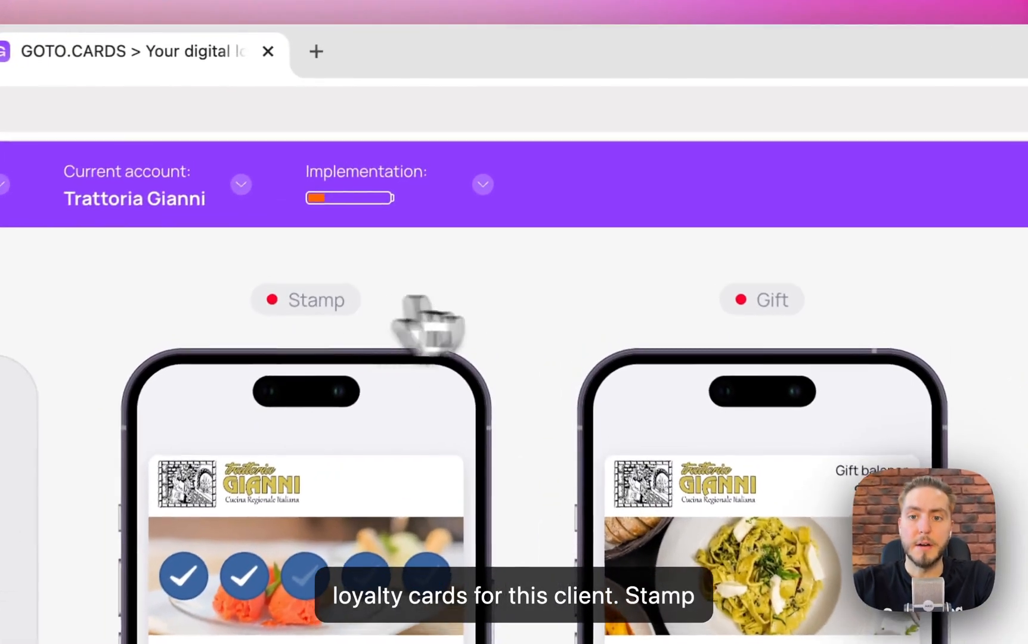
scroll(down, 3)
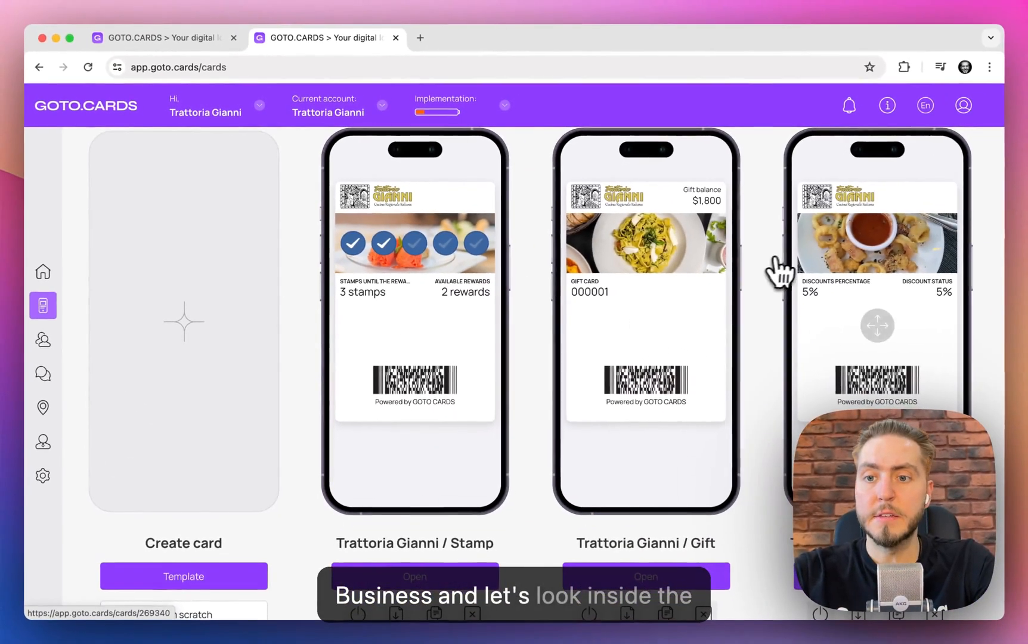
Edit the Stamp card and review its company name, links, feedback link and issuer fields
click(415, 576)
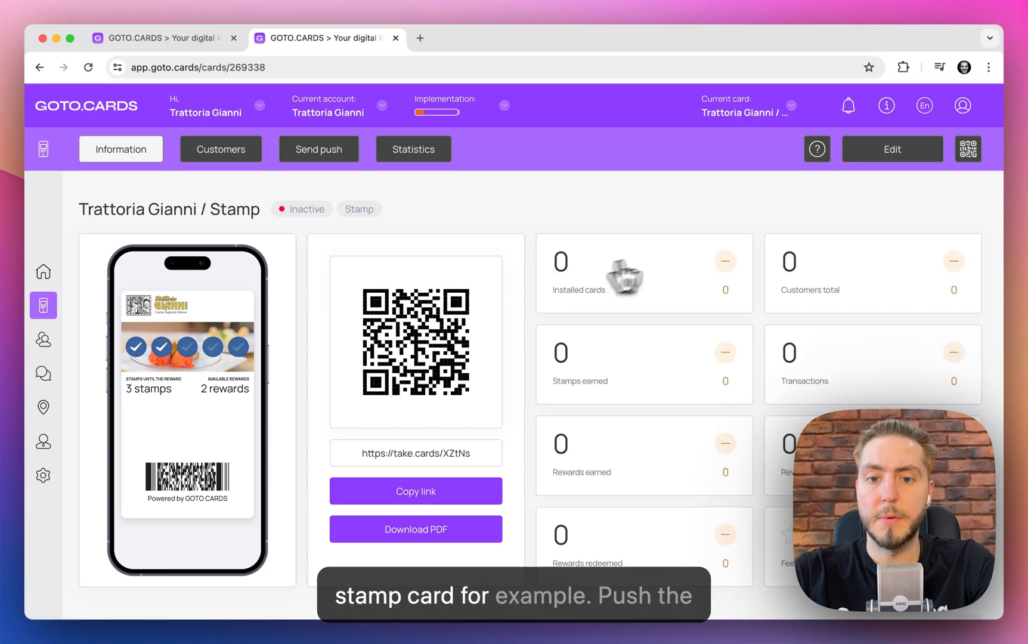
click(890, 150)
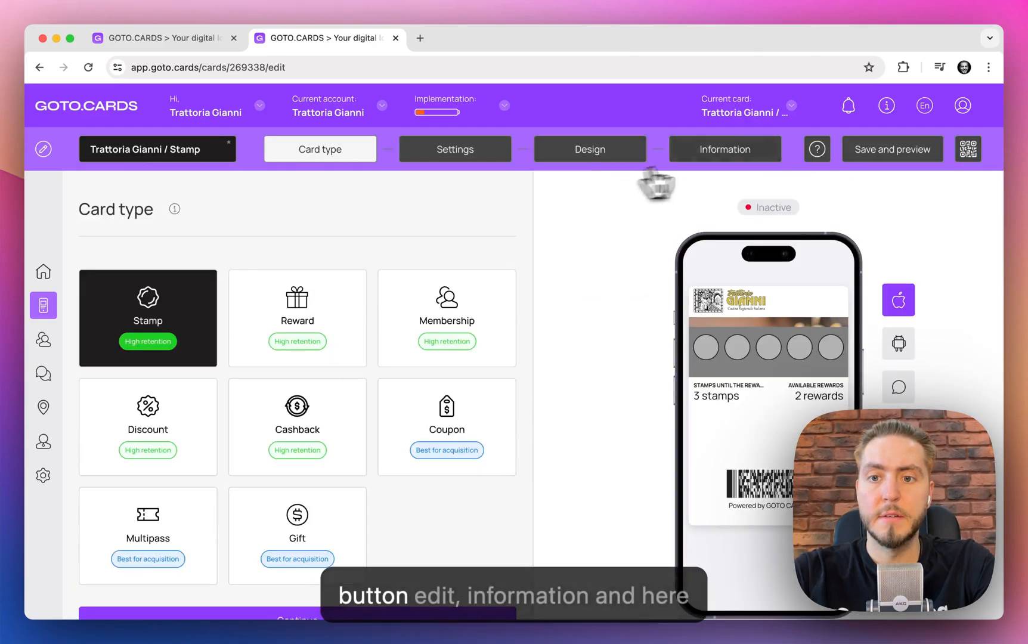
click(724, 150)
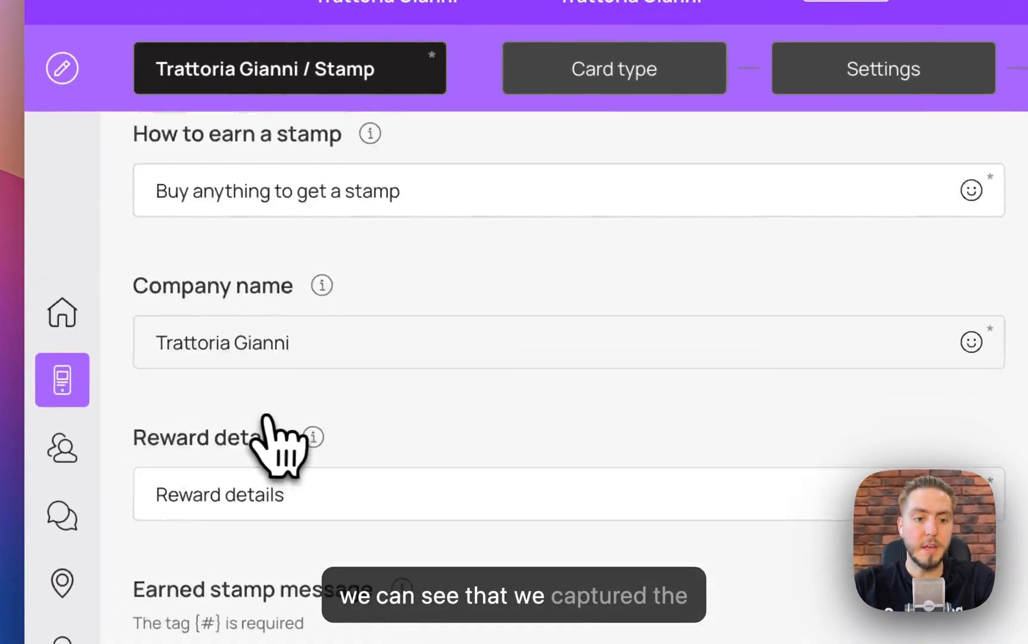
scroll(down, 3)
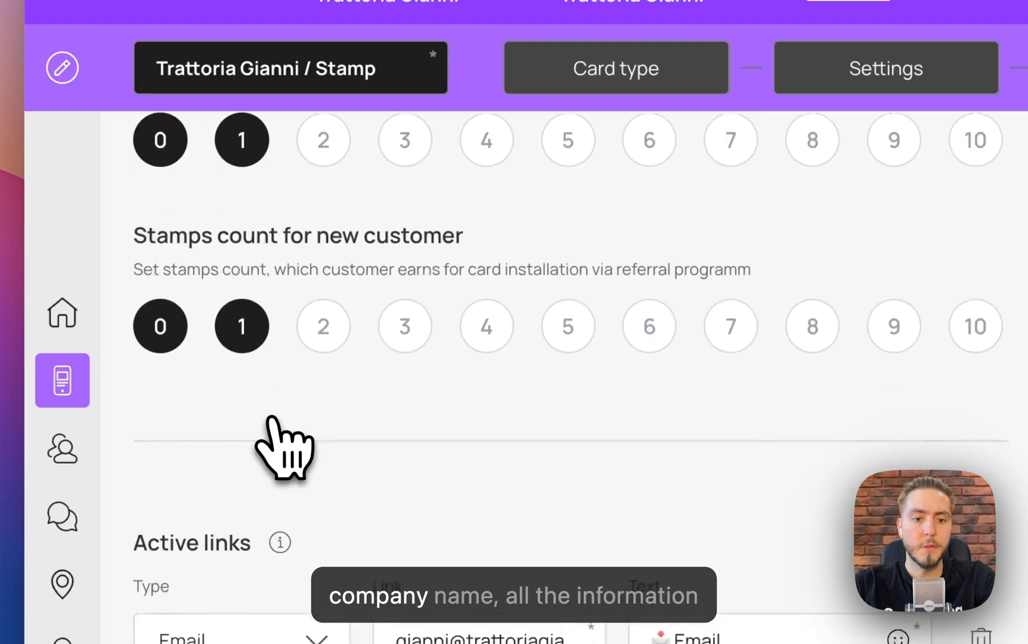
scroll(down, 3)
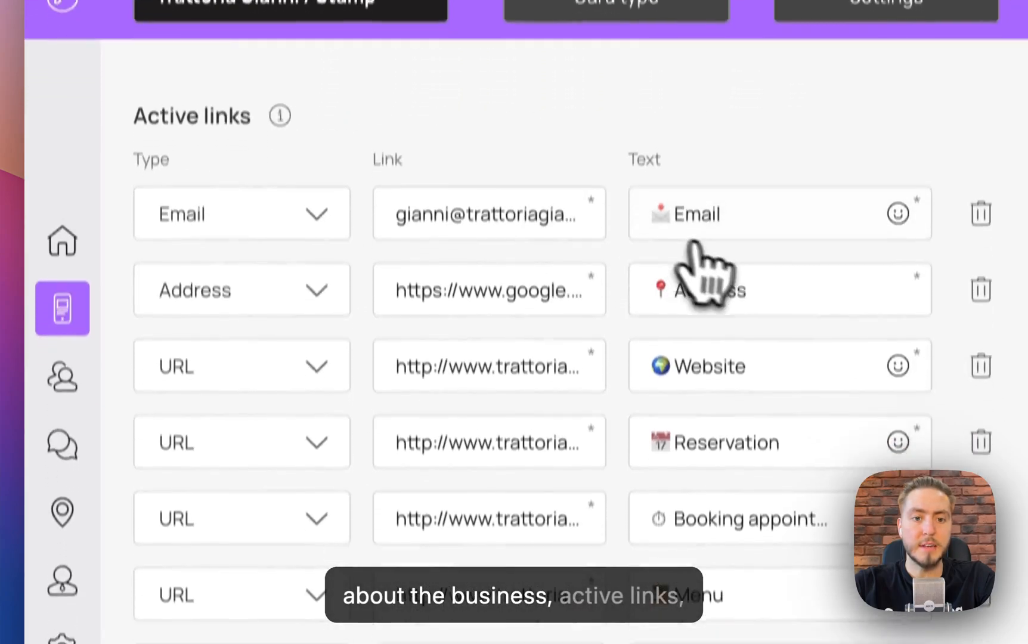
scroll(down, 3)
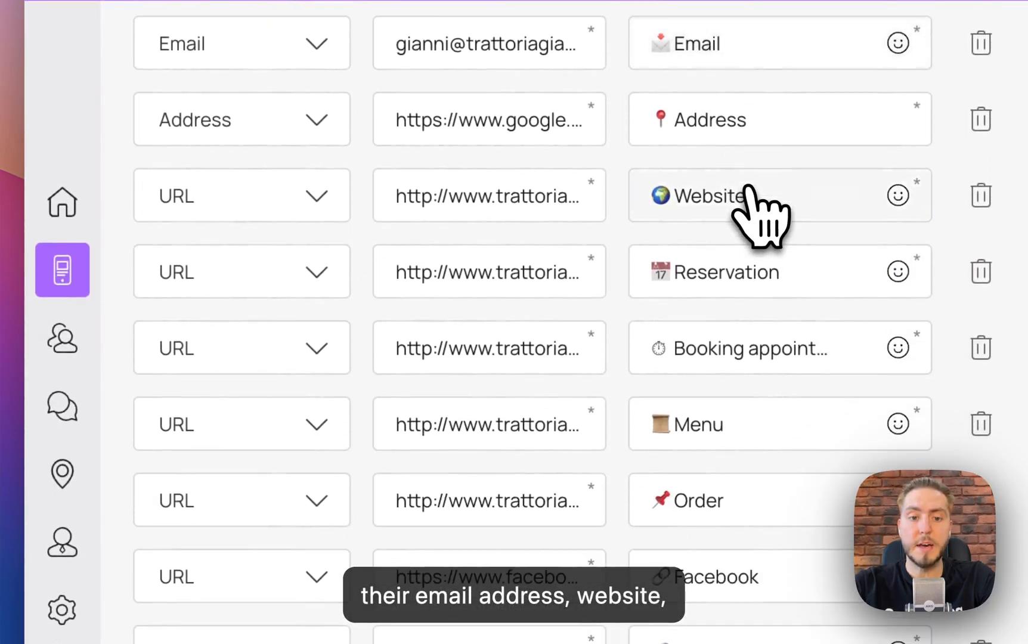
scroll(down, 3)
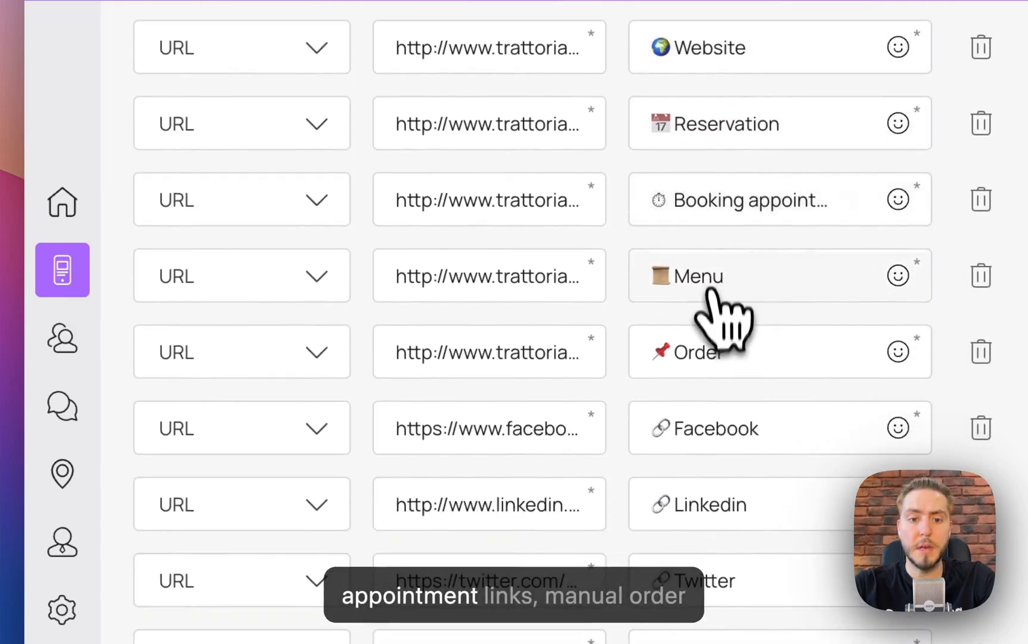
scroll(down, 3)
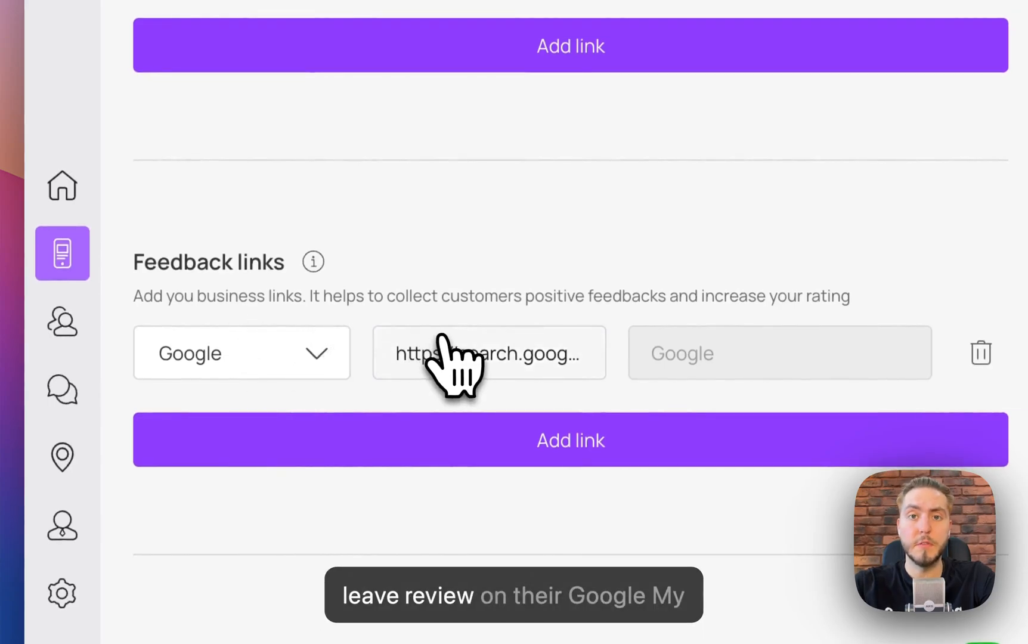
scroll(down, 3)
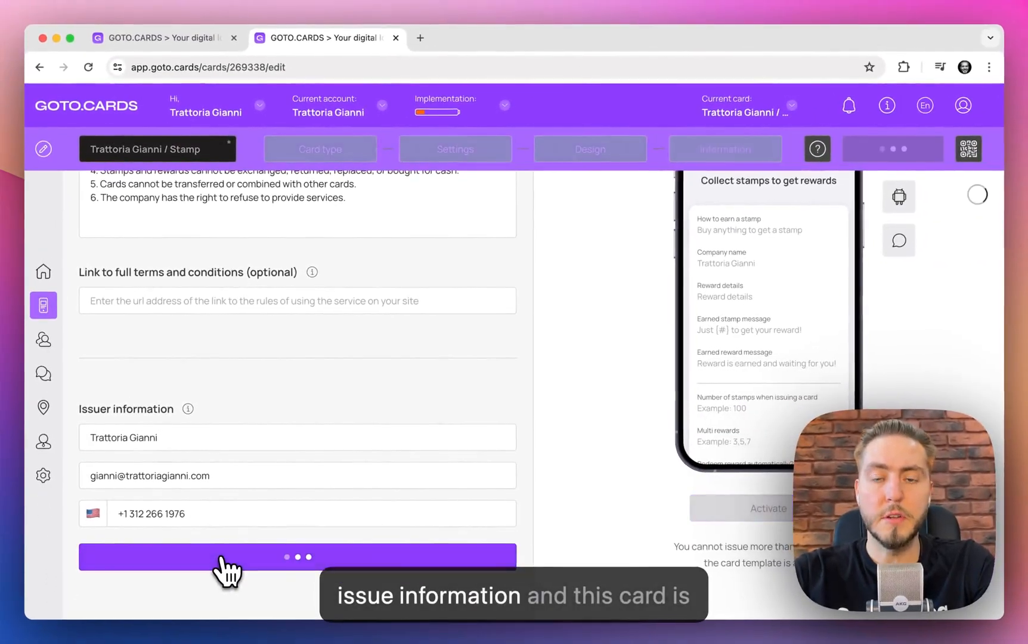
Save the Stamp card and switch back to the agency account
click(296, 557)
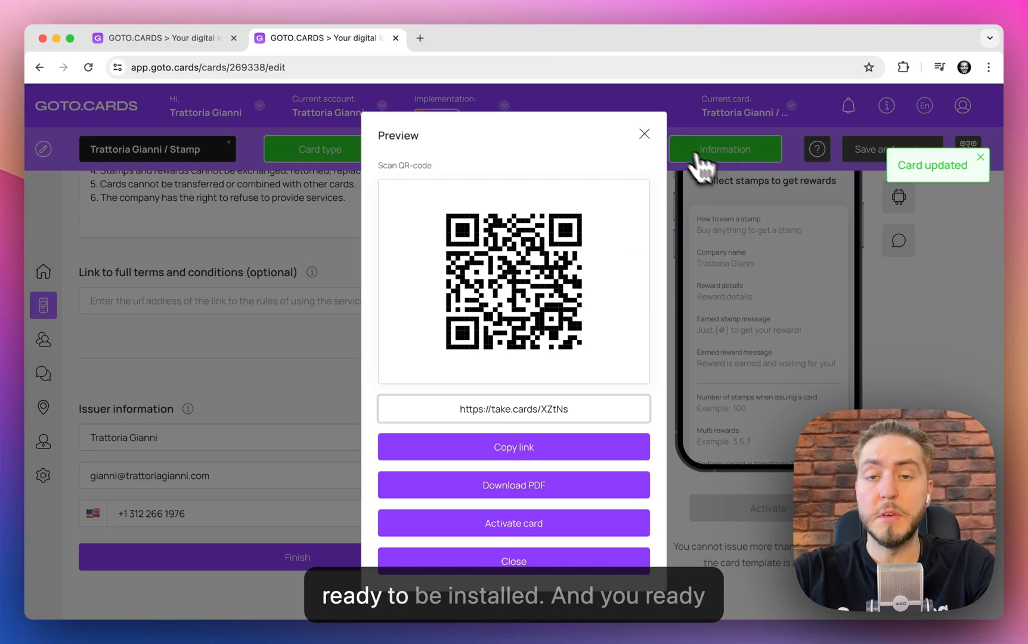
click(643, 134)
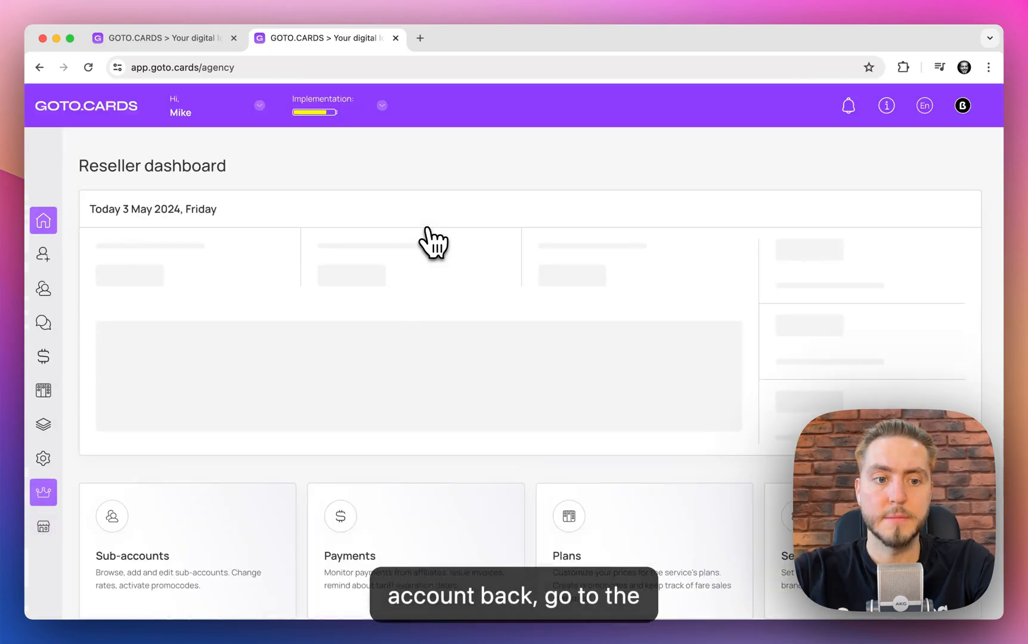
Open the Trattoria Gianni proposal page and scroll through its 79% churn pitch
click(43, 289)
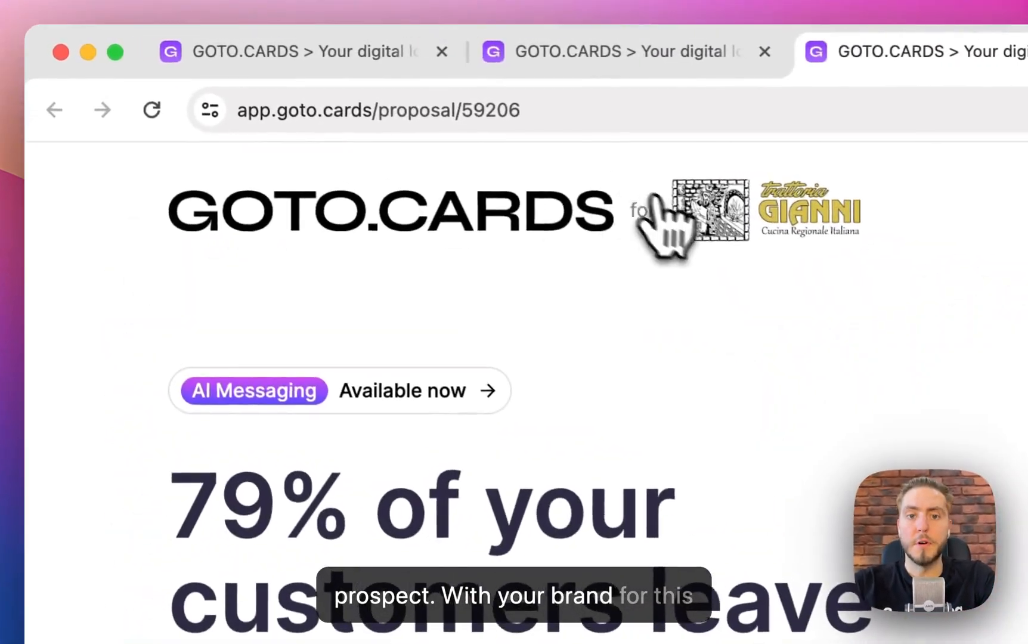
scroll(down, 3)
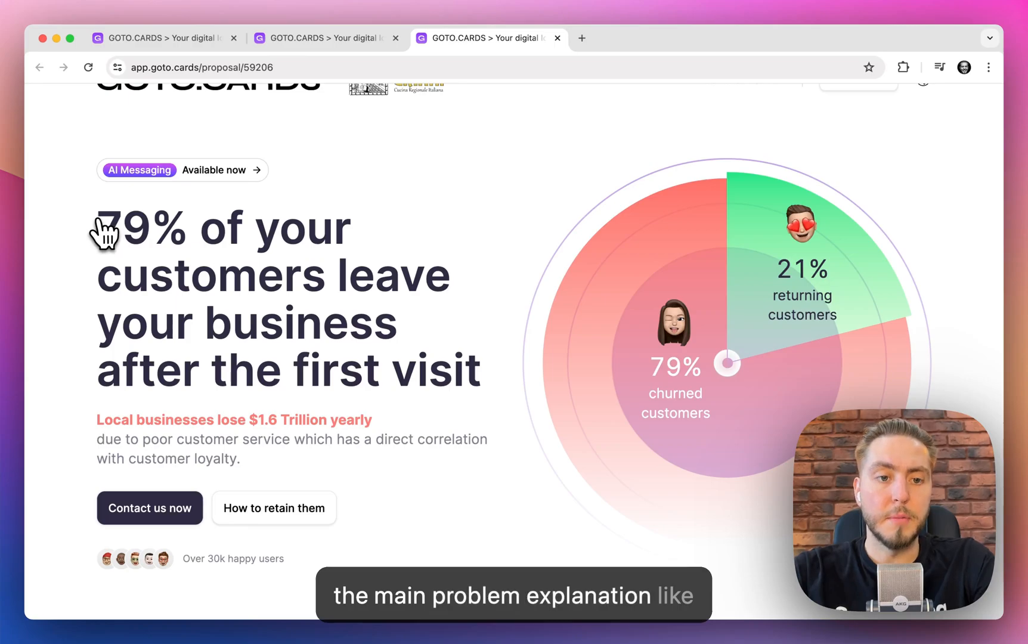
mouse_move(269, 288)
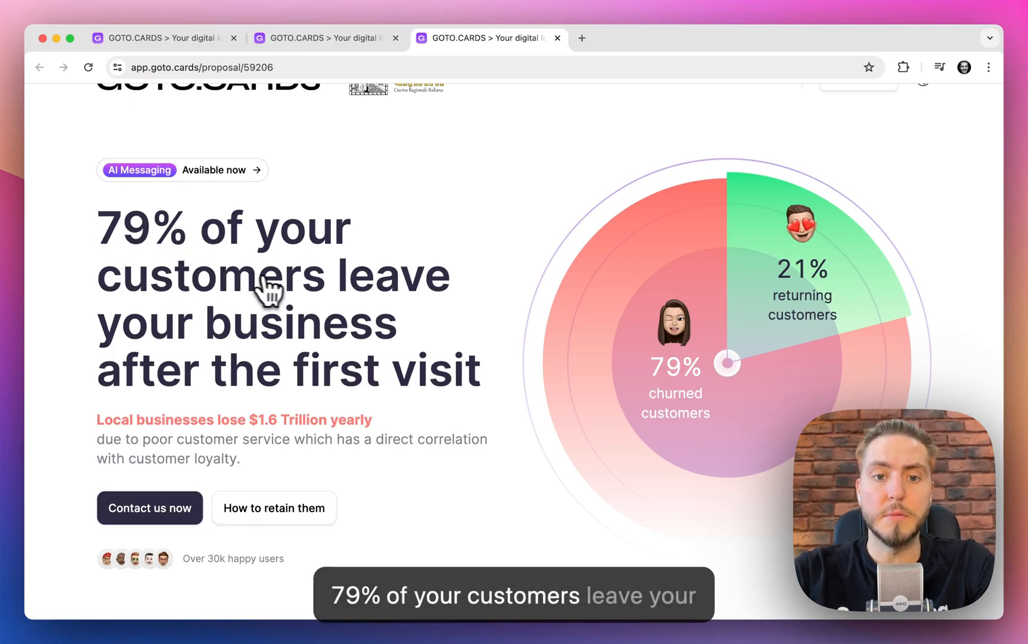
scroll(up, 3)
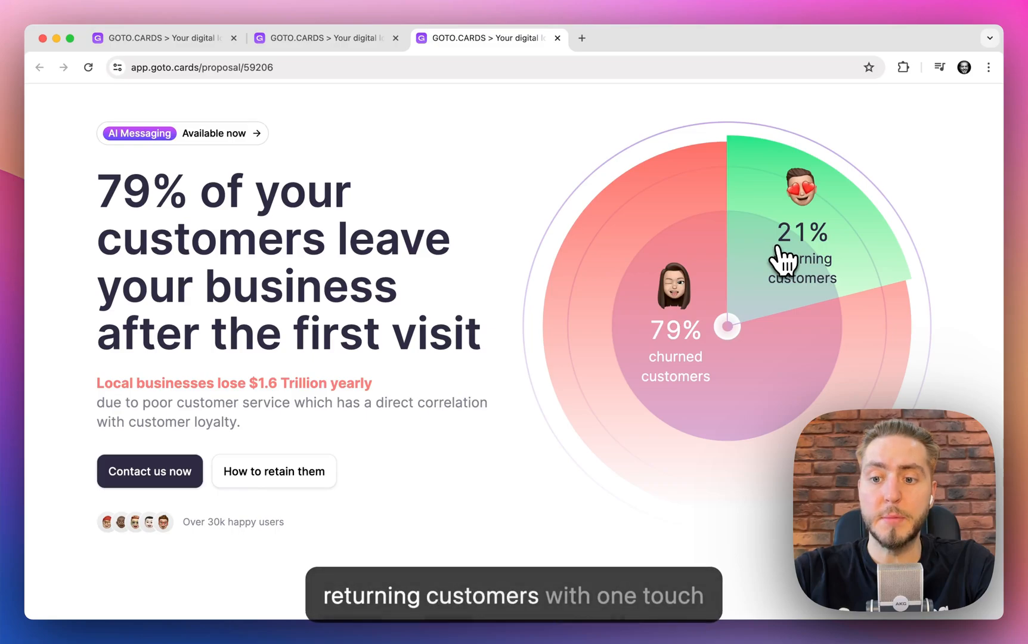
scroll(down, 3)
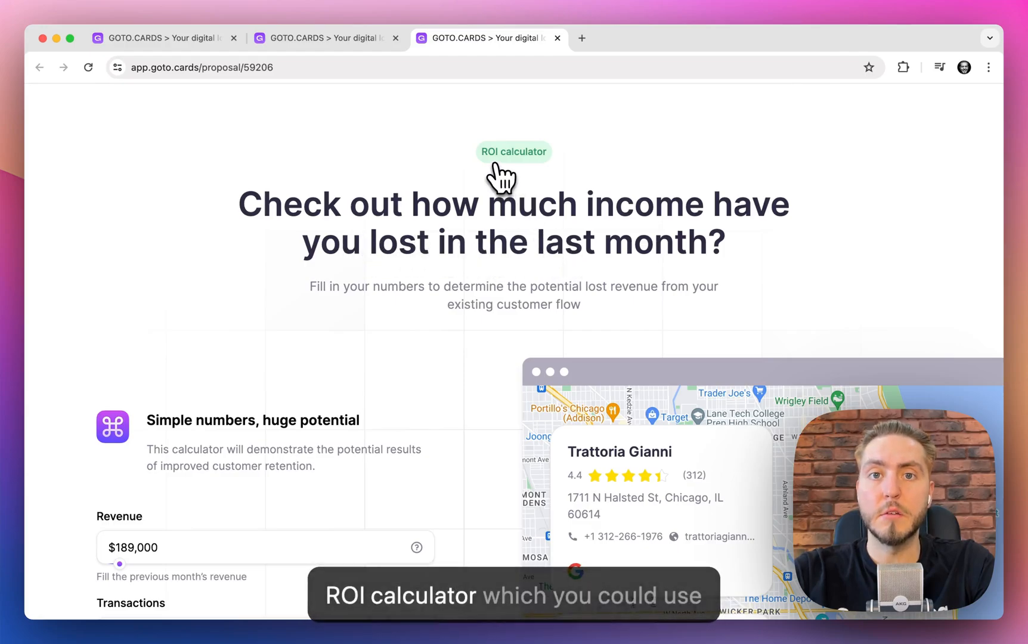
Scroll past the ROI results ($110,061 monthly revenue, $163 check) to Acquisition
scroll(down, 3)
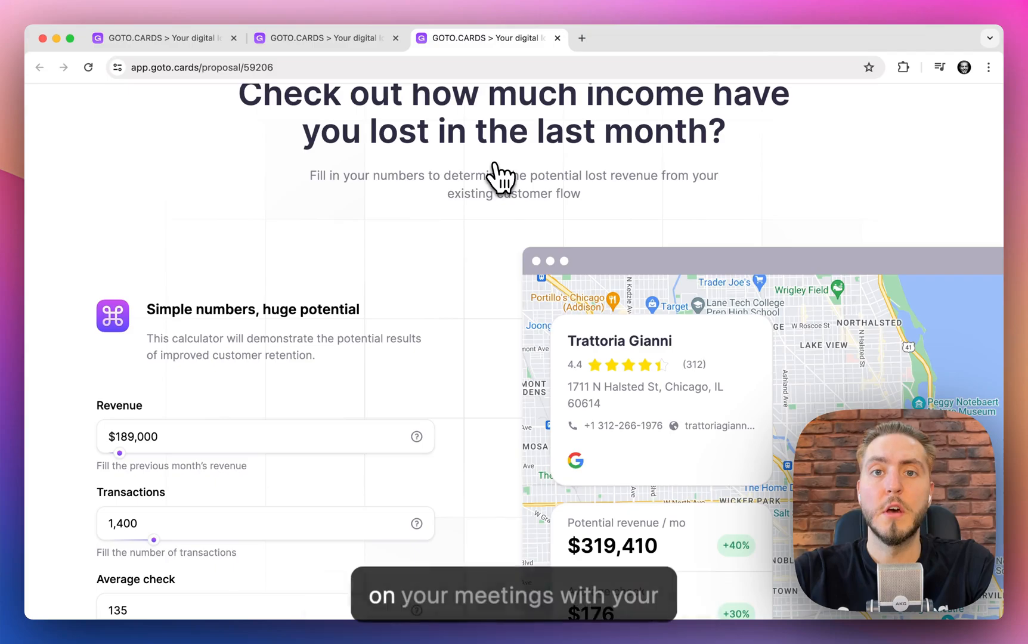
scroll(down, 3)
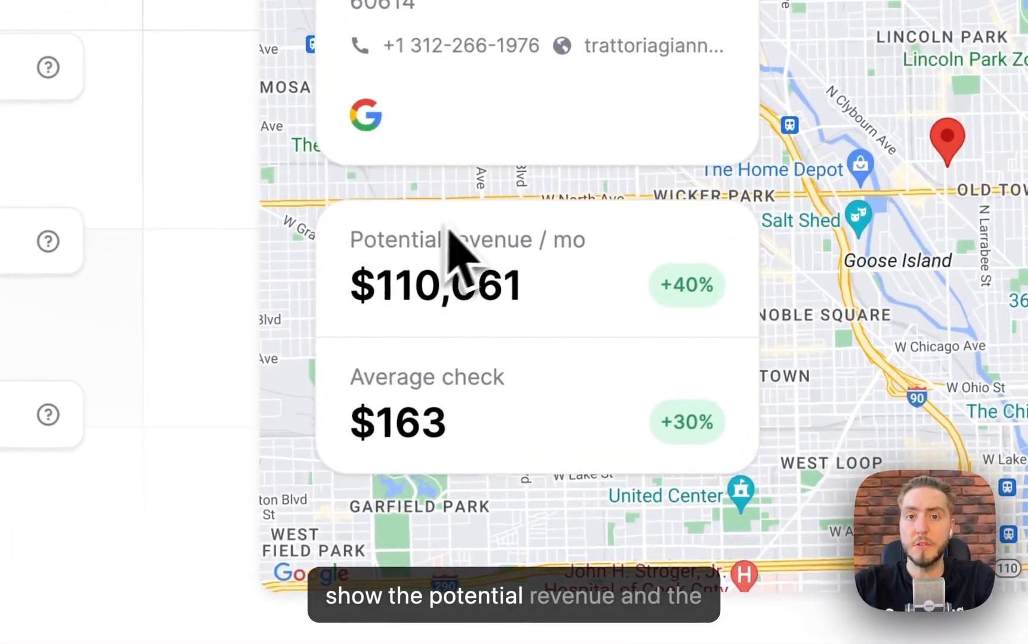
mouse_move(561, 439)
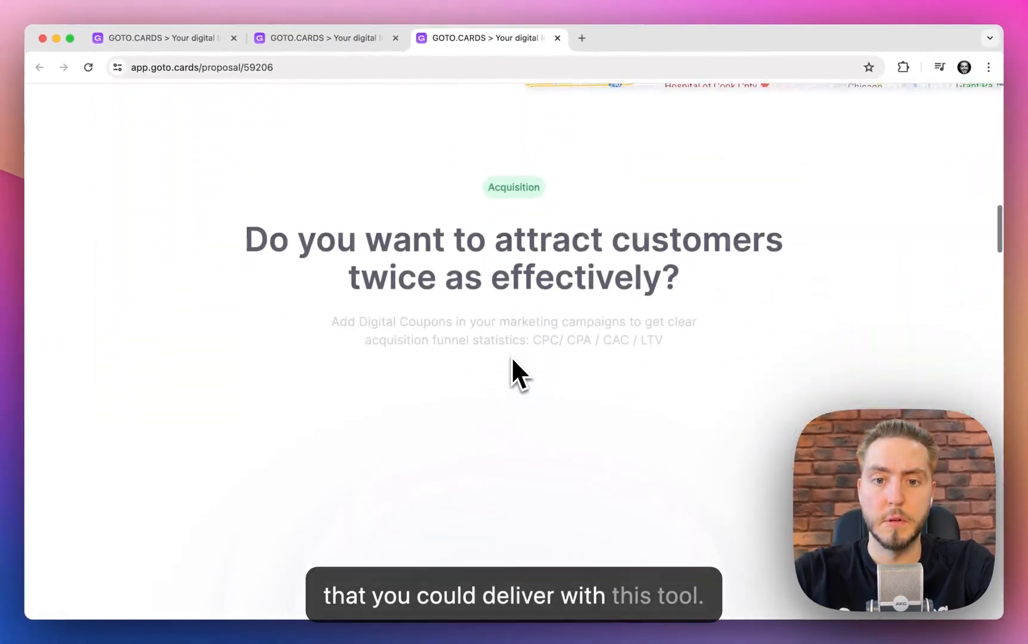
Preview the demo coupon's getpass install form, then go back to the proposal
scroll(down, 3)
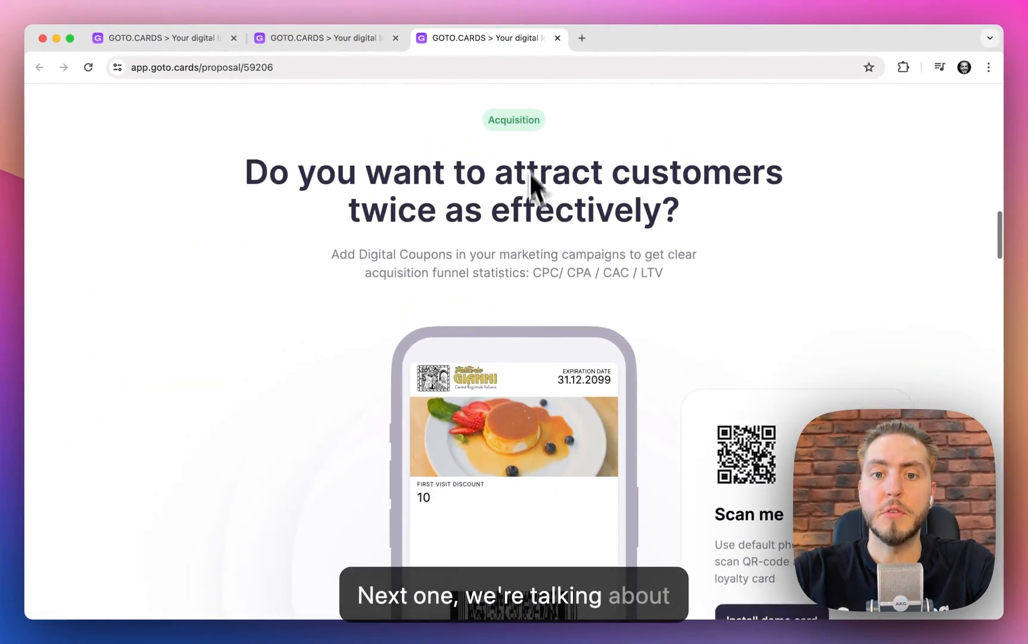
scroll(down, 3)
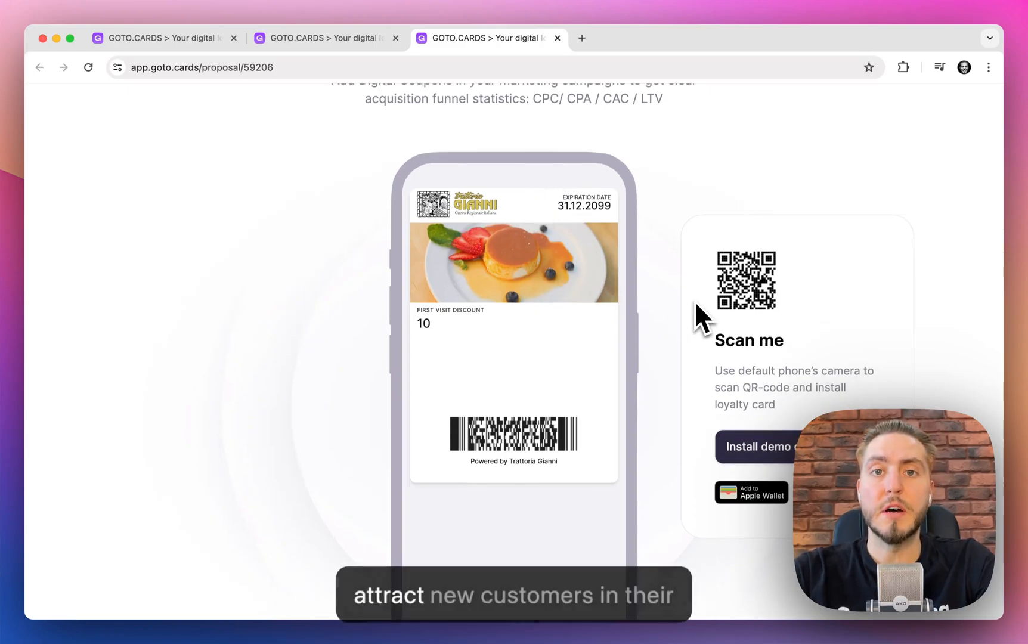
mouse_move(640, 331)
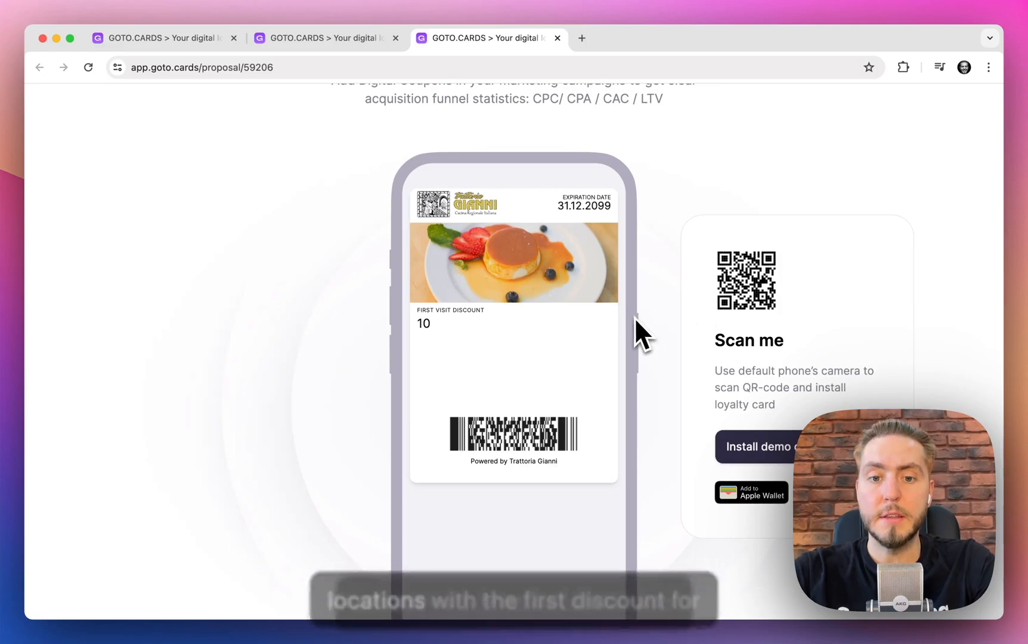
scroll(down, 3)
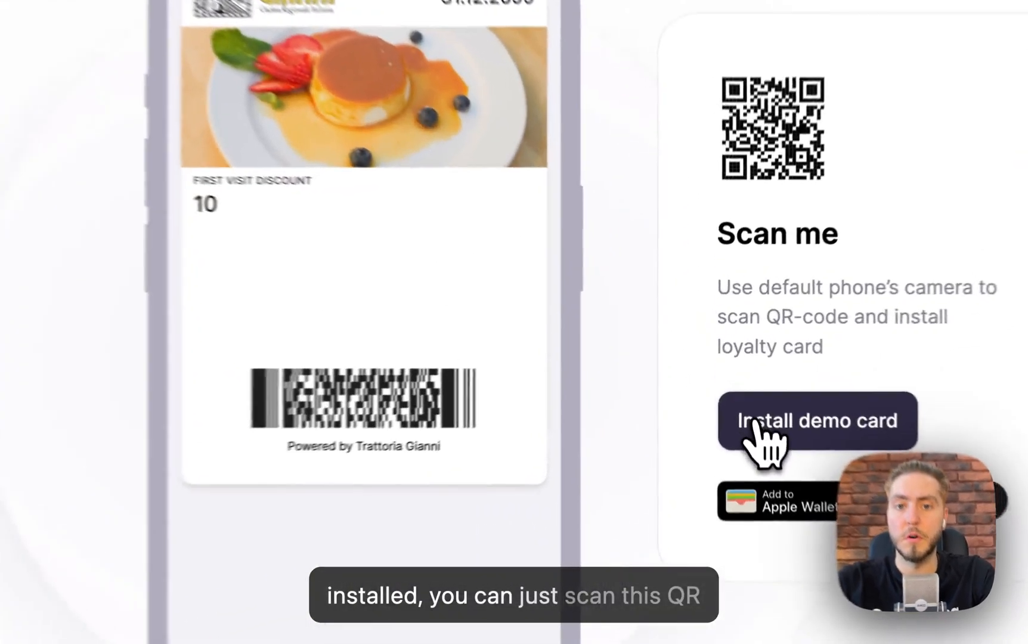
click(816, 421)
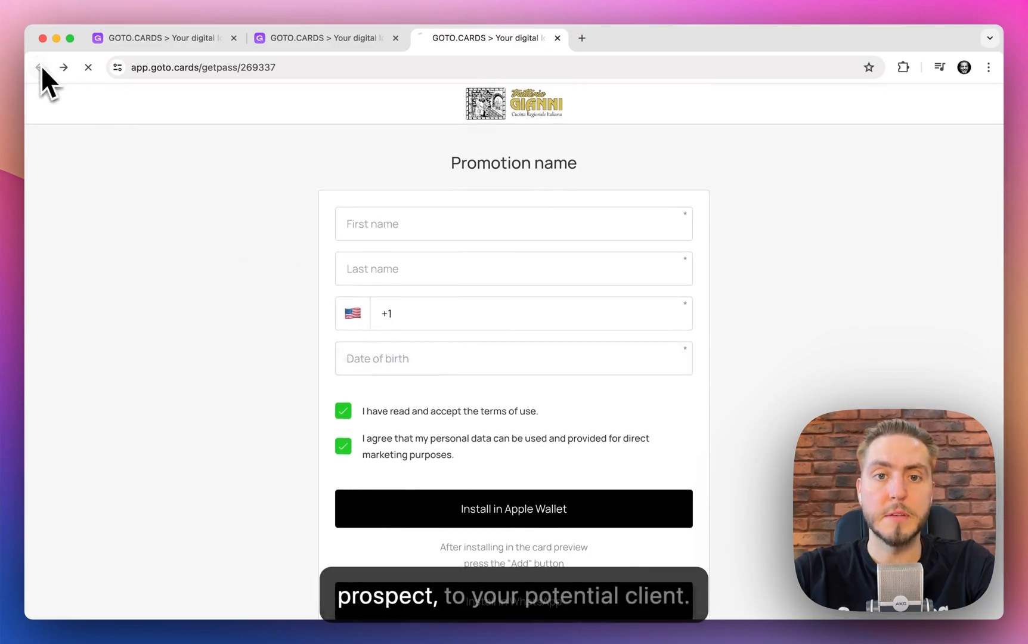
click(38, 67)
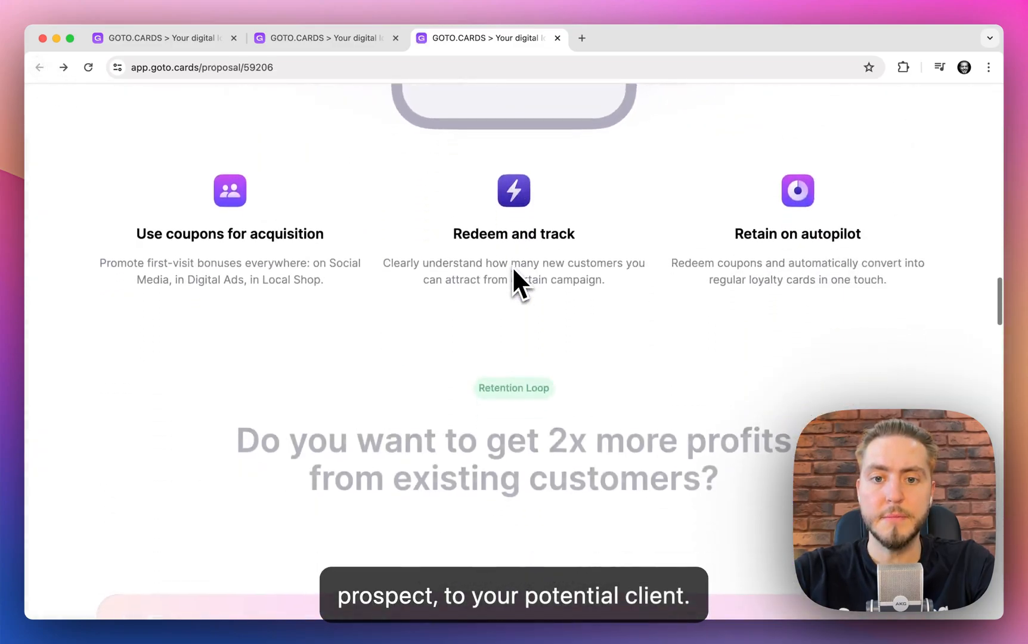
Scroll down to the proposal's Retention Loop statistics
scroll(down, 3)
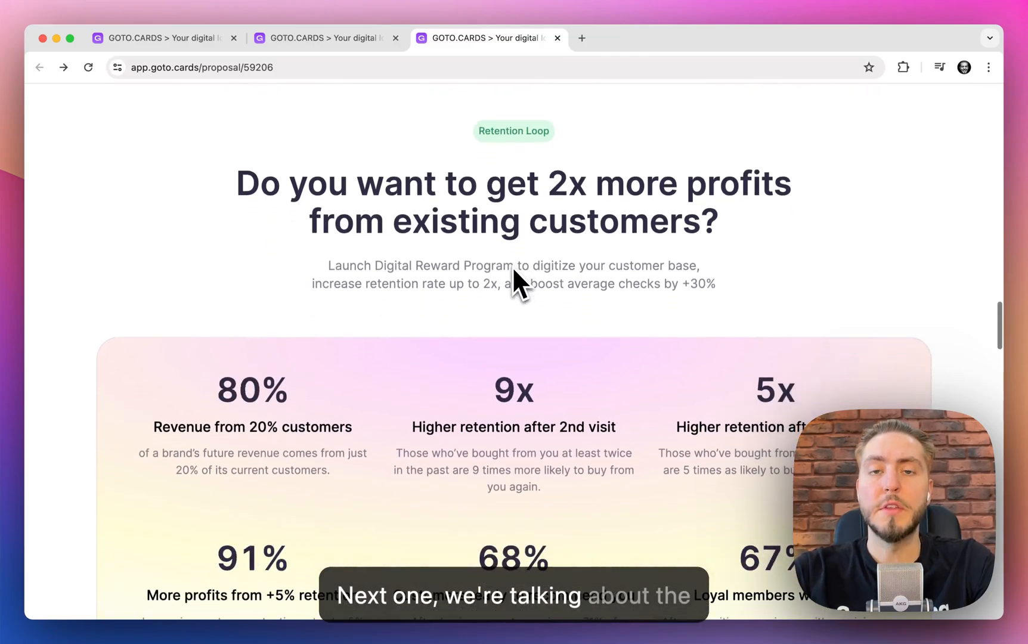
scroll(down, 3)
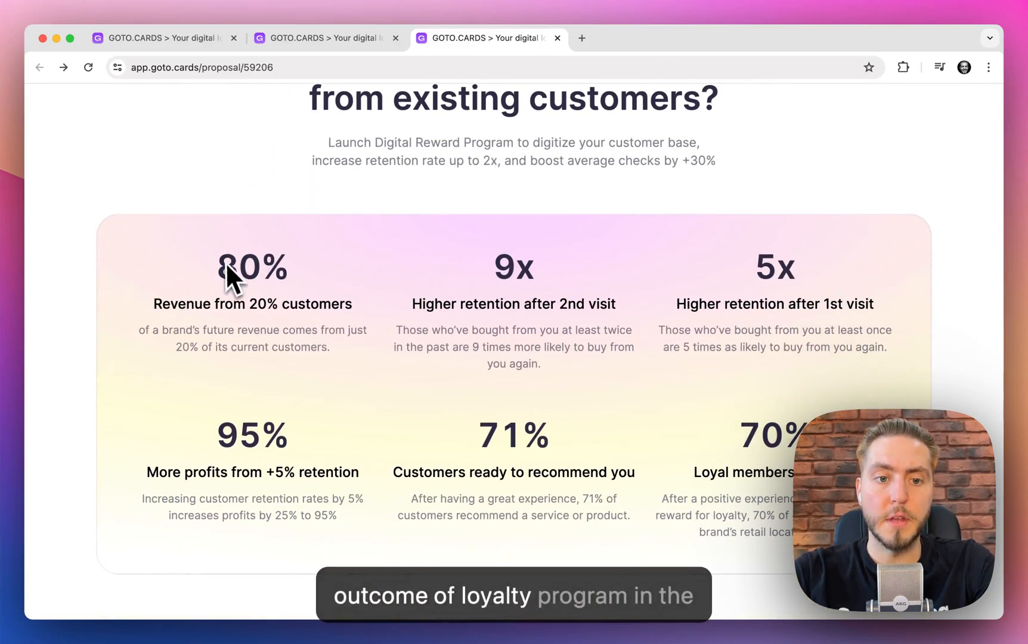
scroll(down, 3)
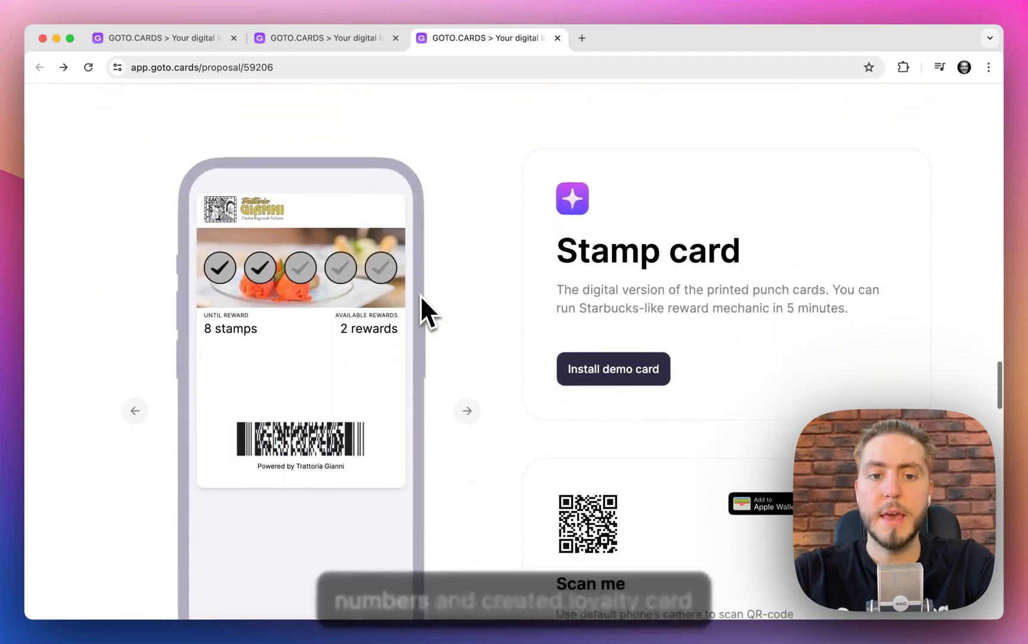
Cycle through cashback, discount, gift, reward and stamp card demos, then reach the CTA
click(467, 411)
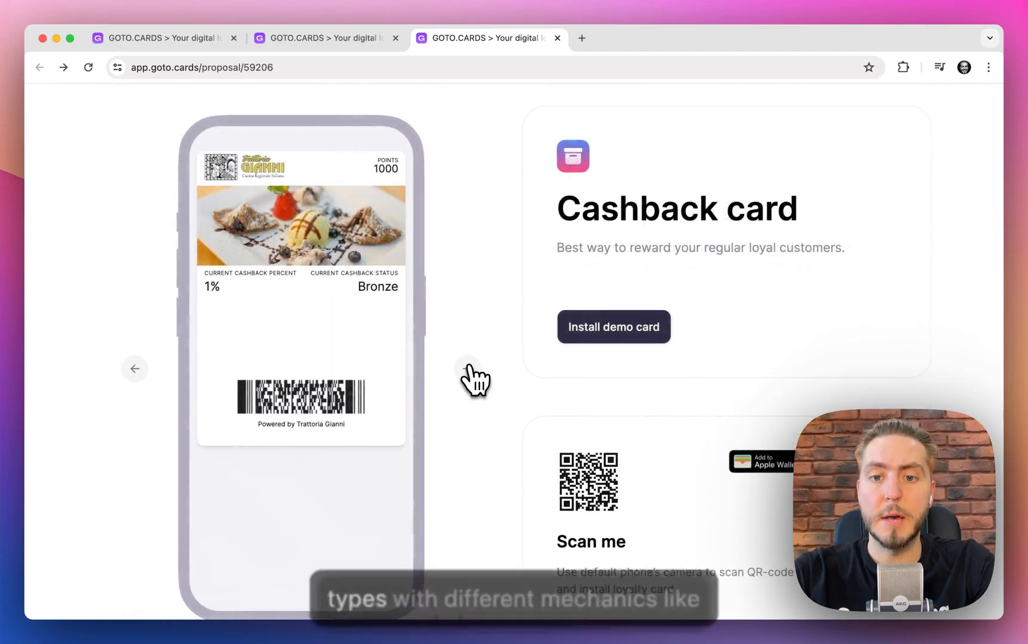
click(475, 380)
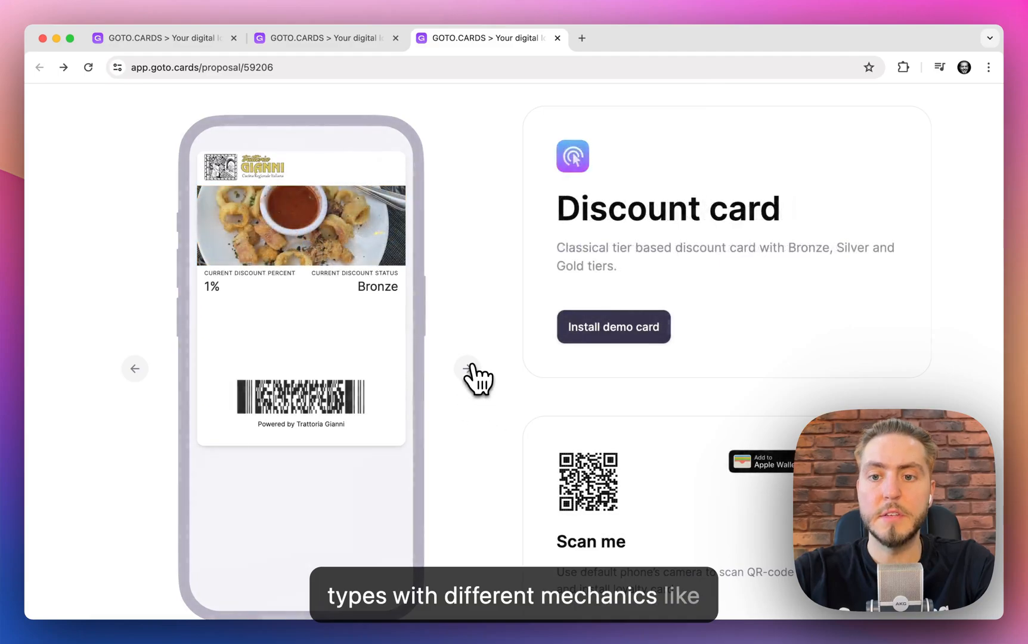
click(478, 368)
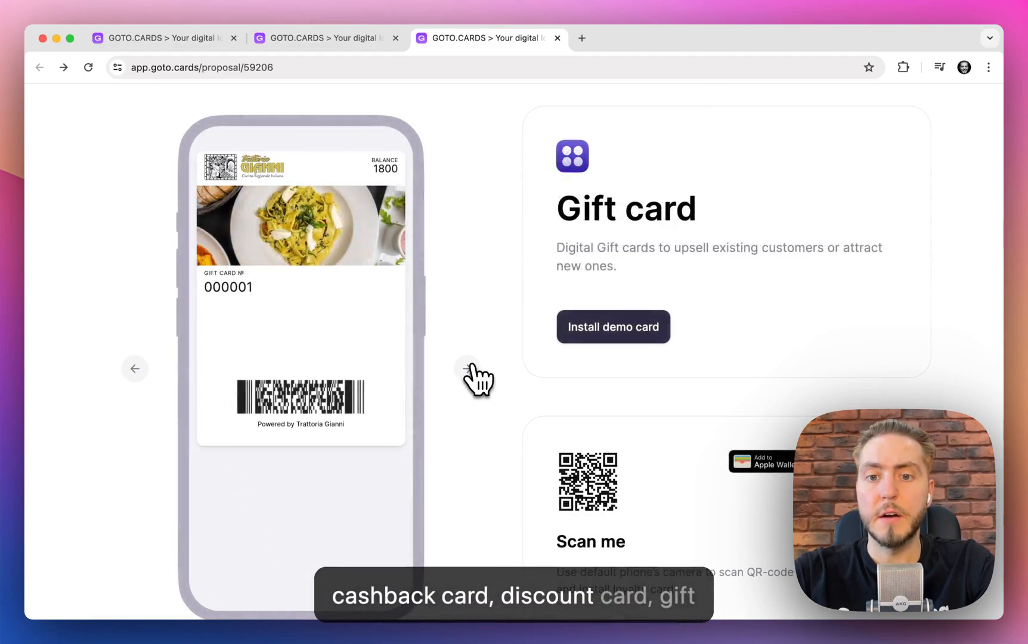
click(468, 368)
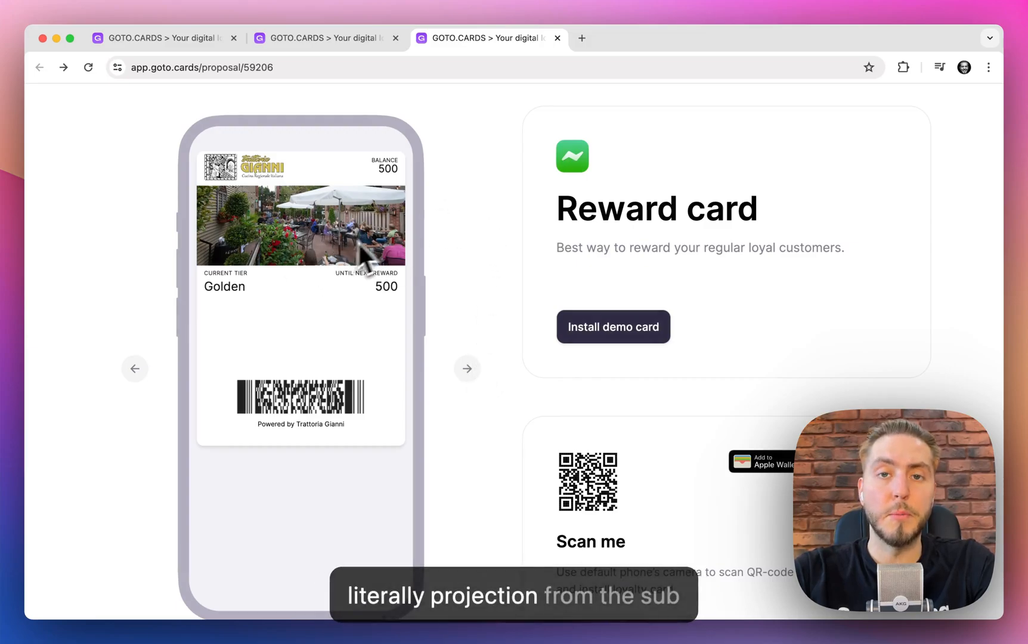
click(467, 368)
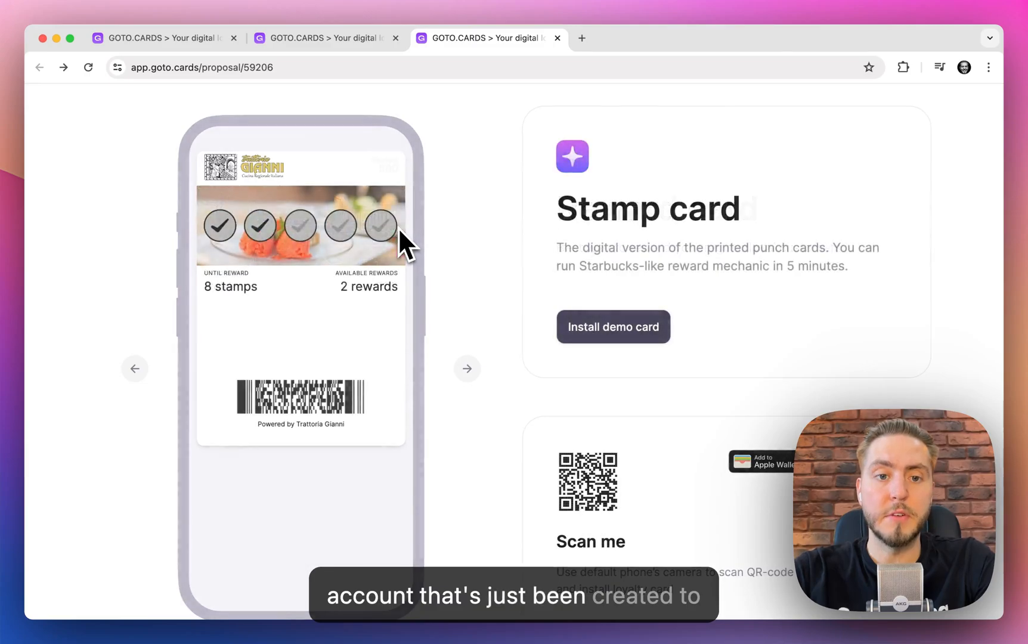
scroll(down, 3)
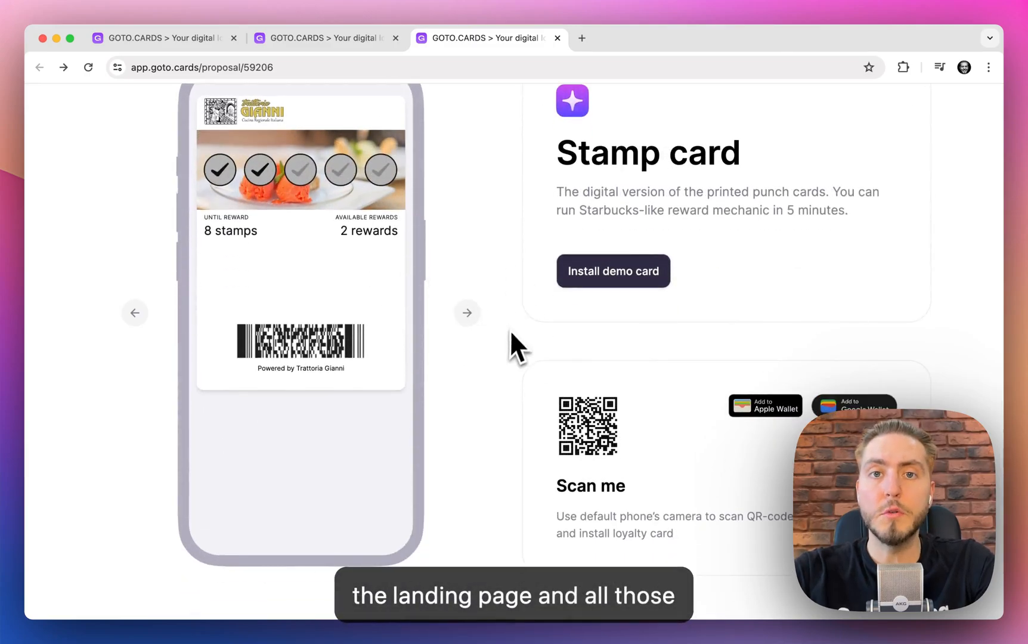
scroll(down, 3)
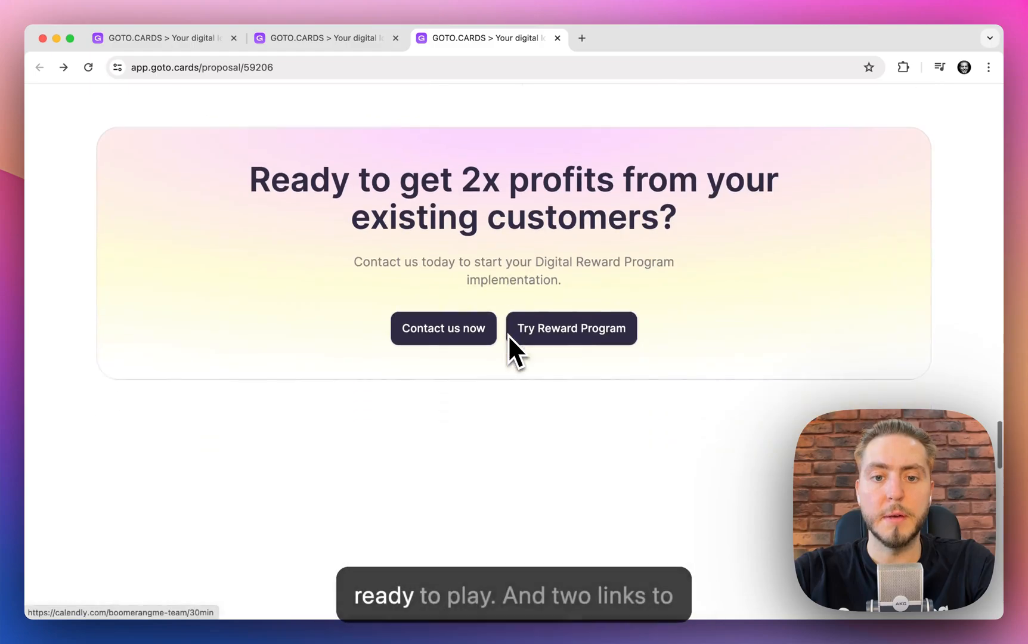
Scroll the Trattoria Gianni proposal past the call-to-action down to AI Messaging
scroll(down, 3)
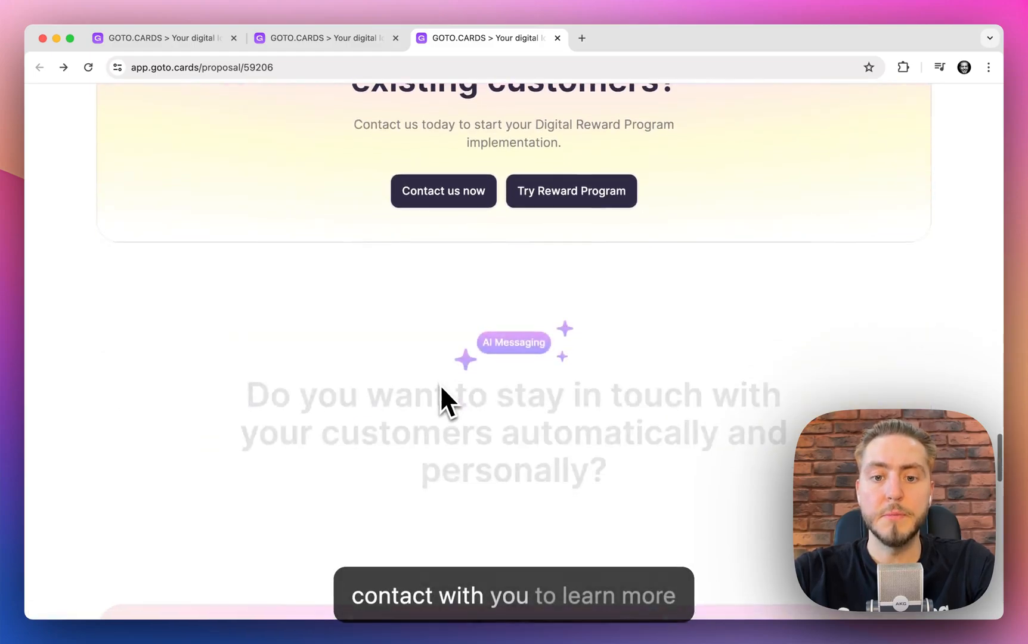
scroll(down, 3)
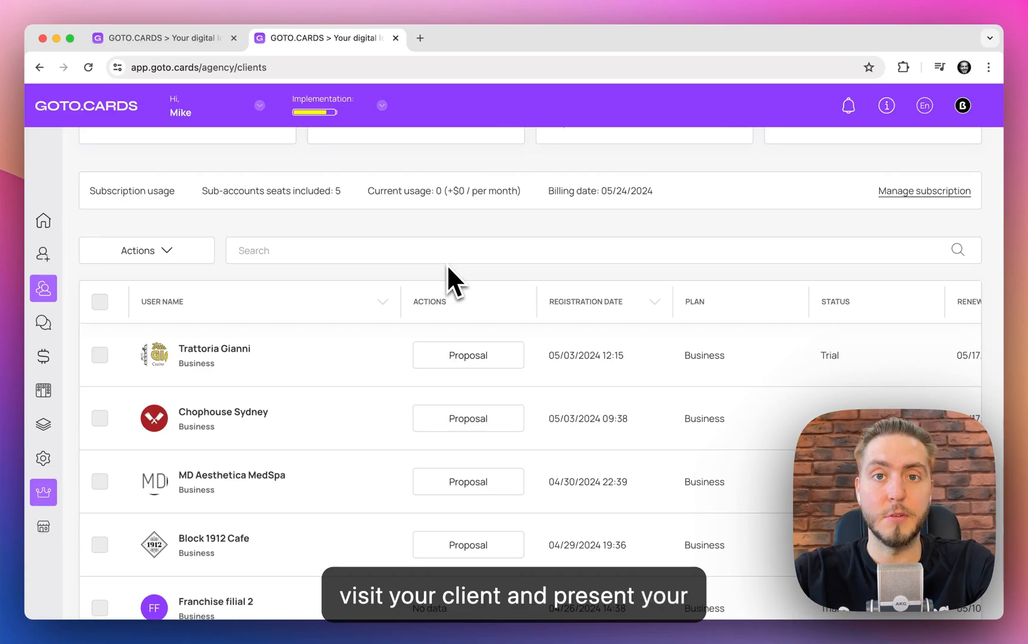
Return to the Reseller dashboard showing two new and two active sub-accounts today
scroll(up, 3)
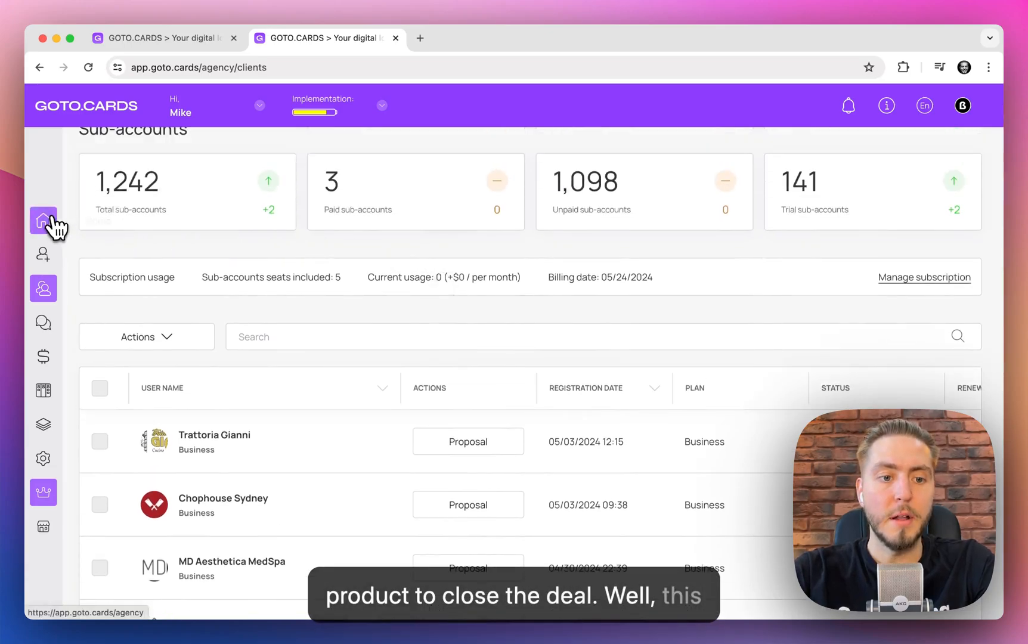
click(43, 221)
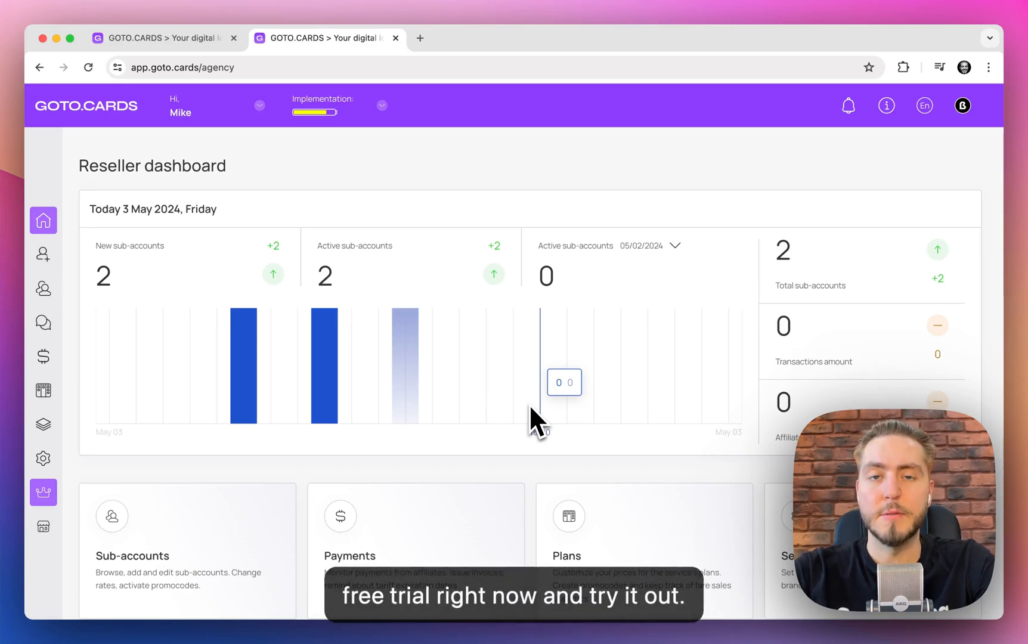
mouse_move(575, 459)
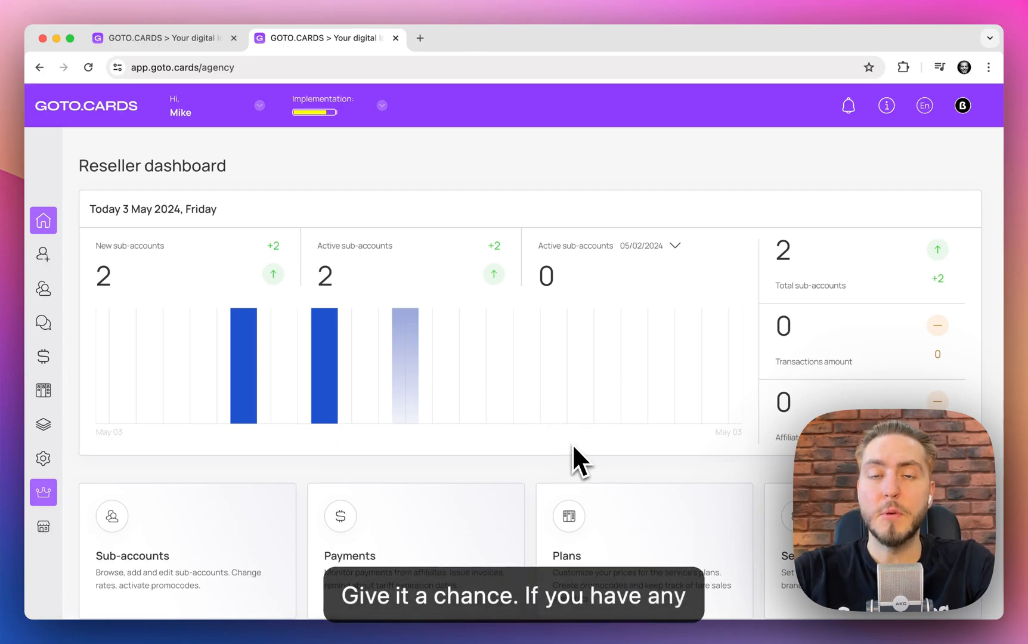